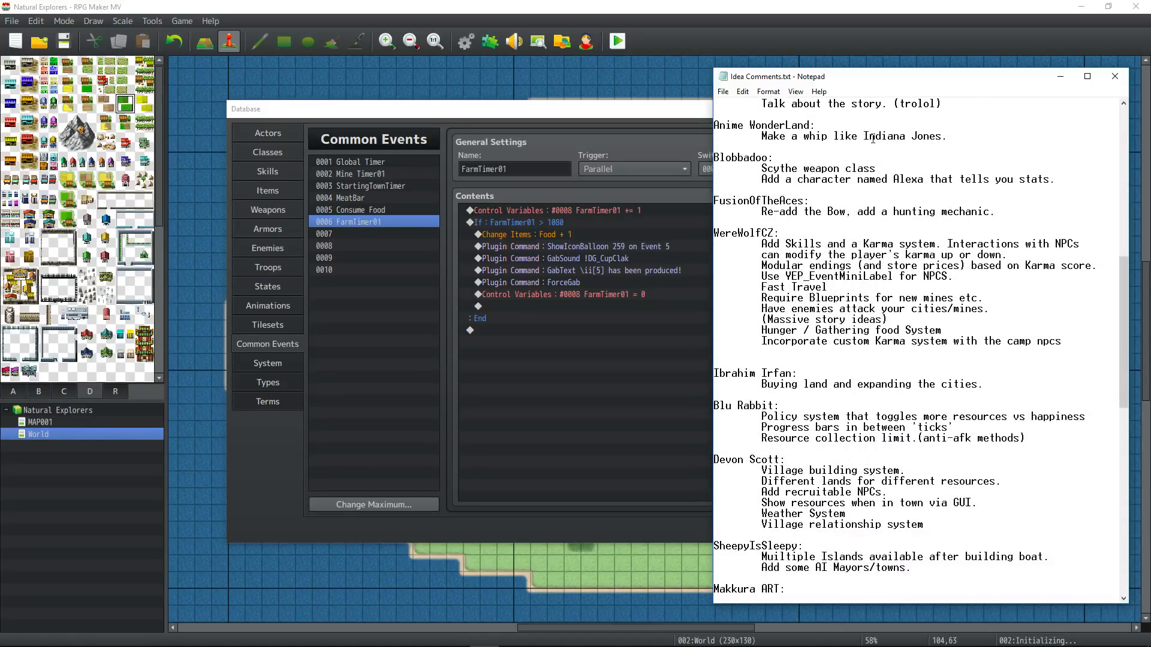
Step: Scroll down through the idea notes in Notepad
scroll("down", 3)
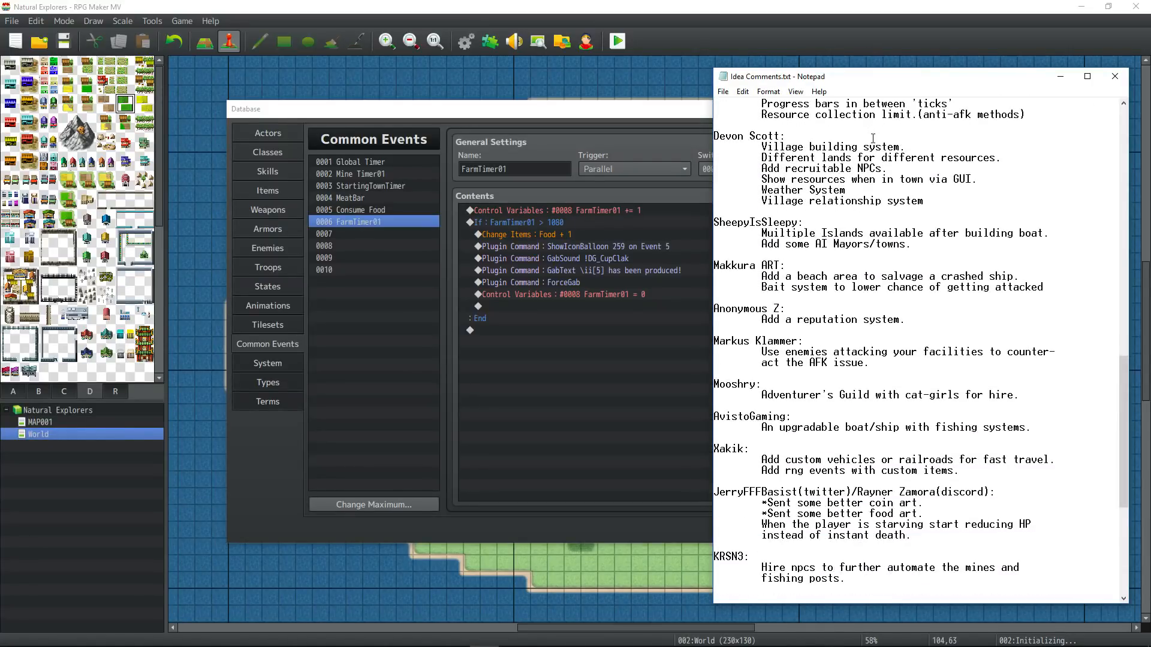
scroll("down", 3)
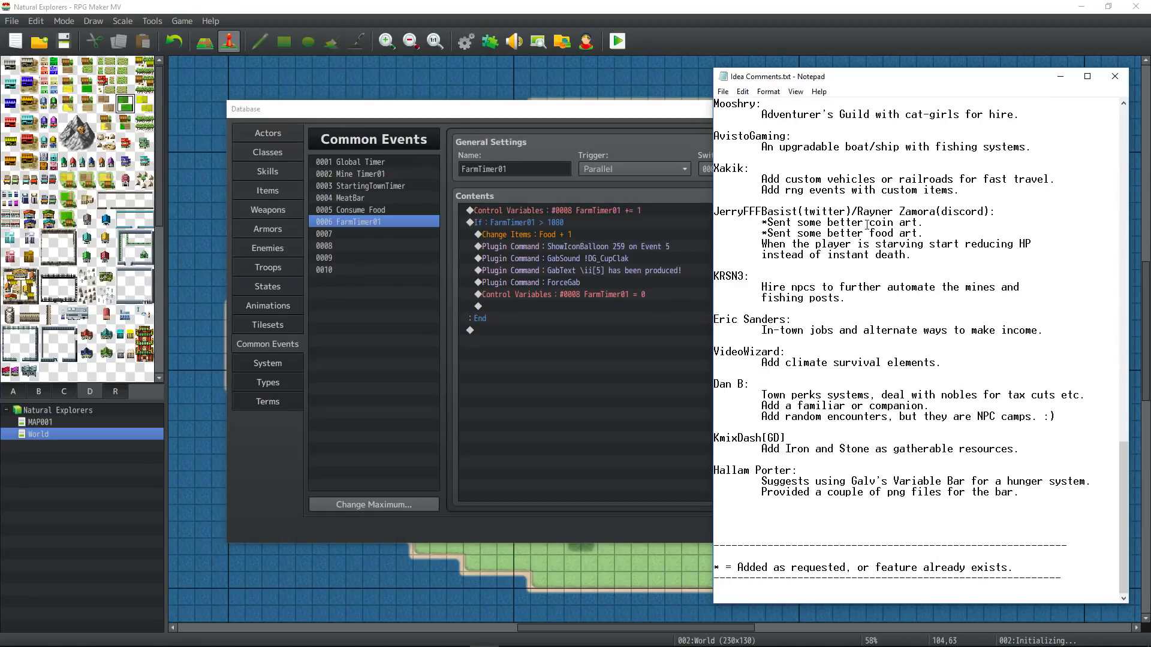
mouse_move(814, 268)
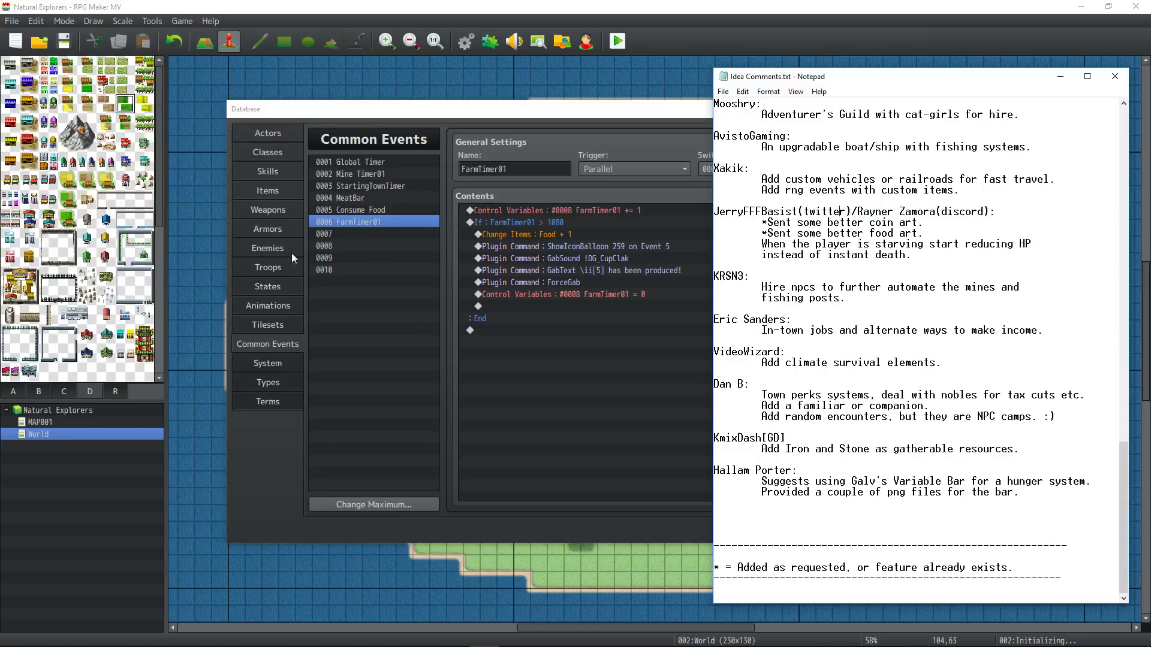
mouse_move(363, 248)
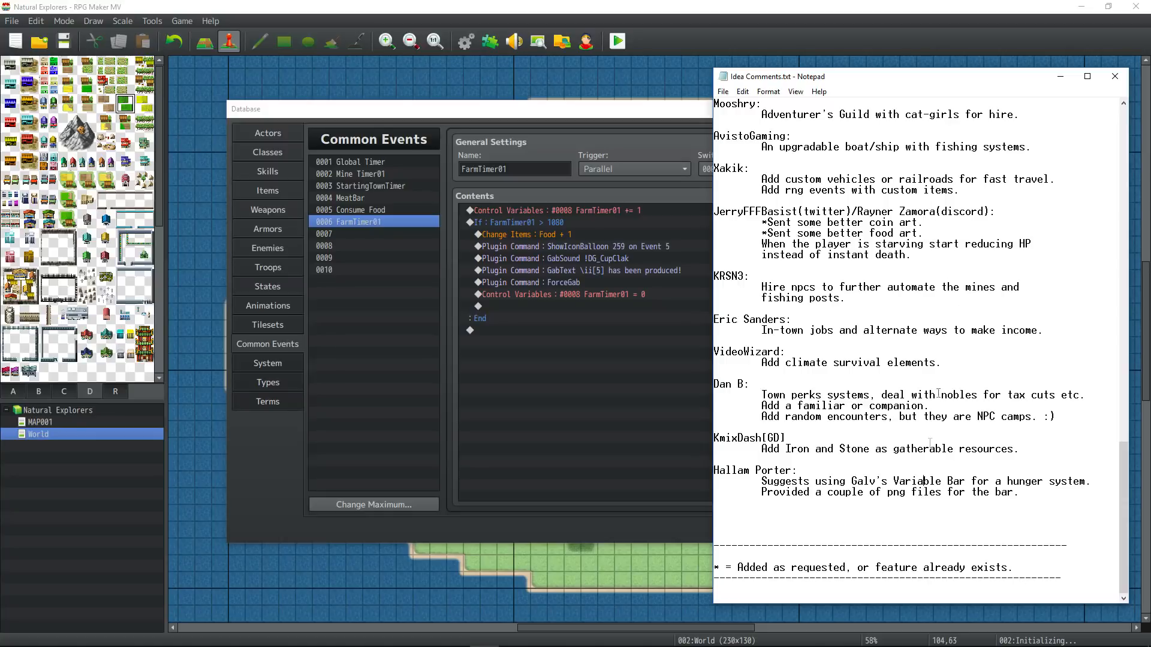
scroll("down", 3)
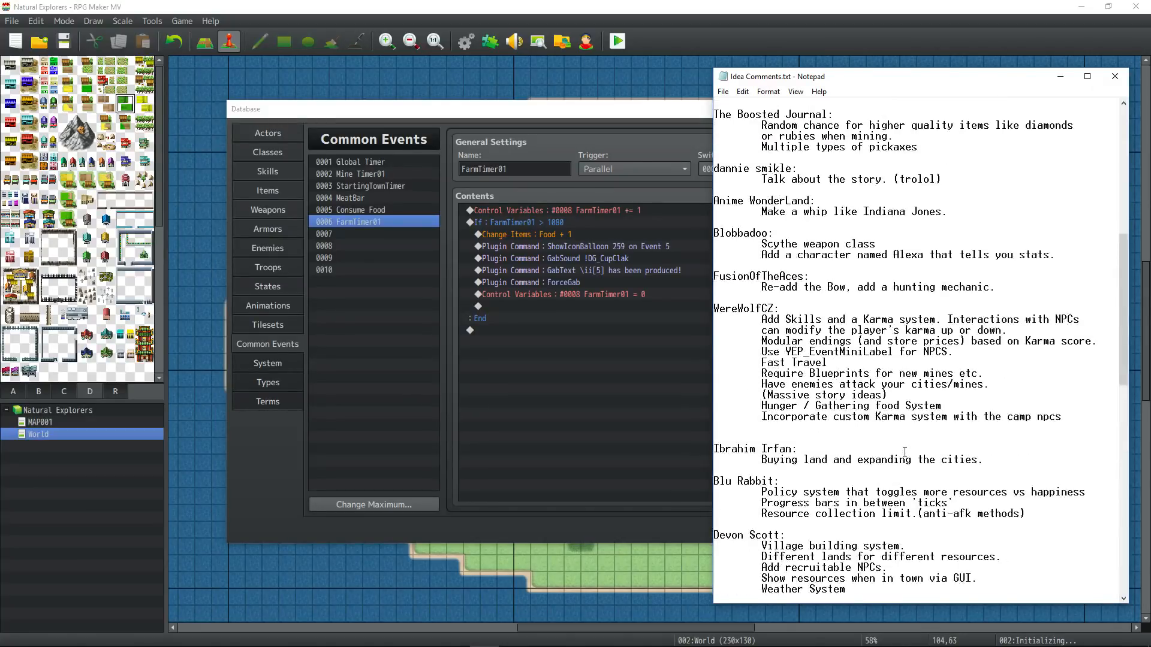
scroll("down", 3)
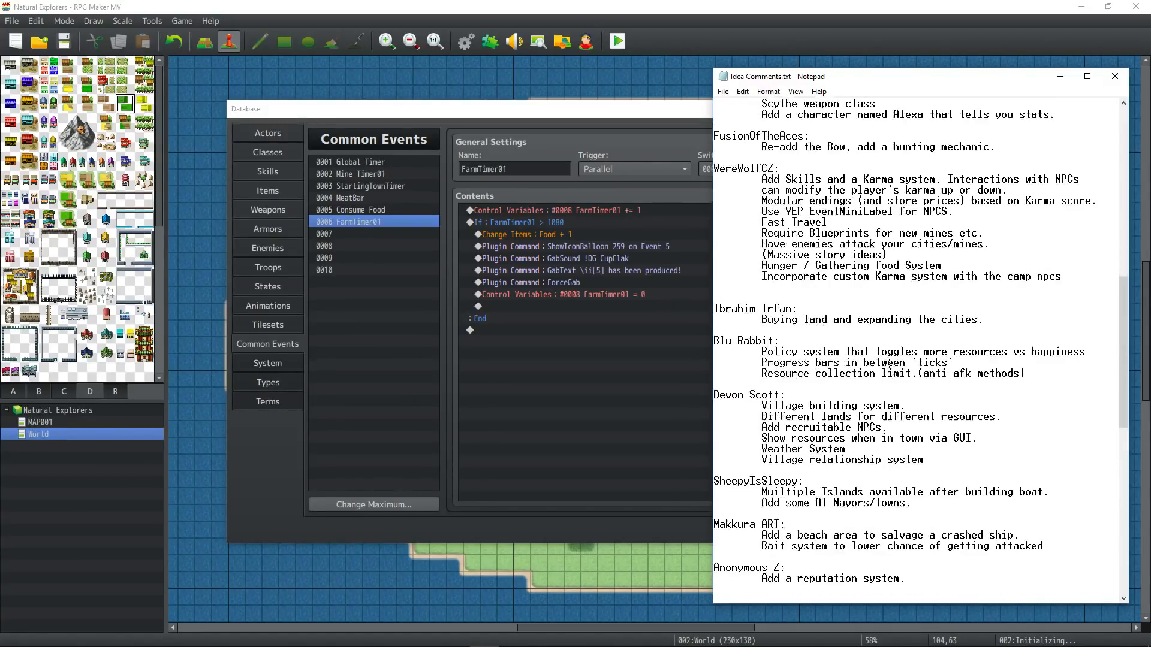
scroll("down", 3)
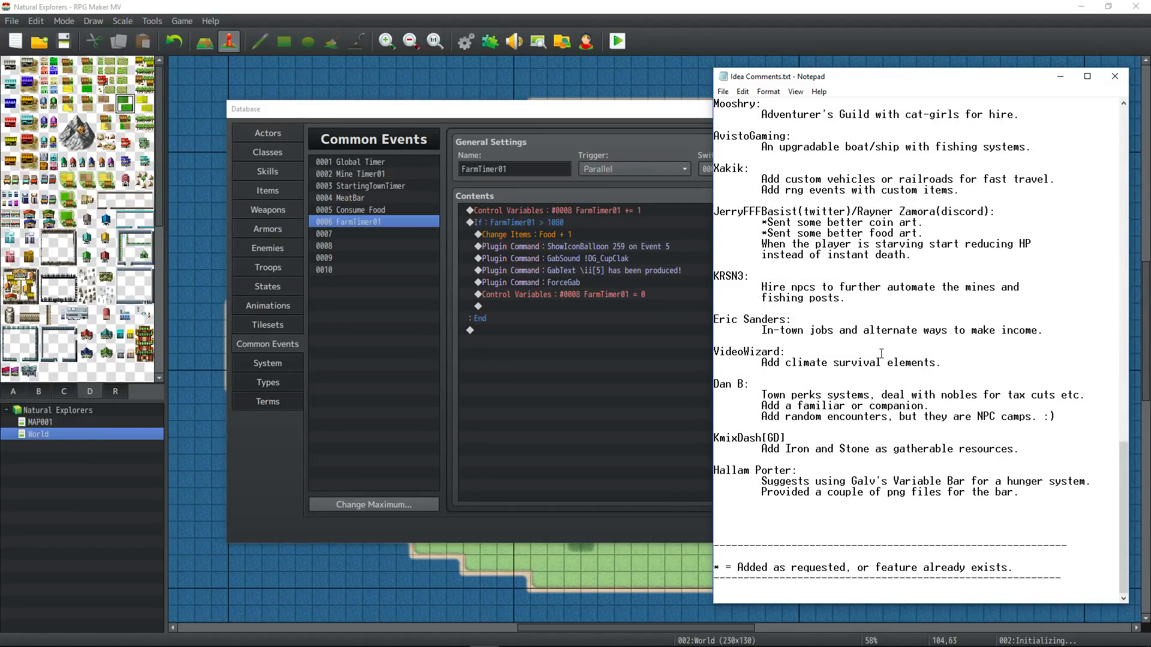
left_click(924, 233)
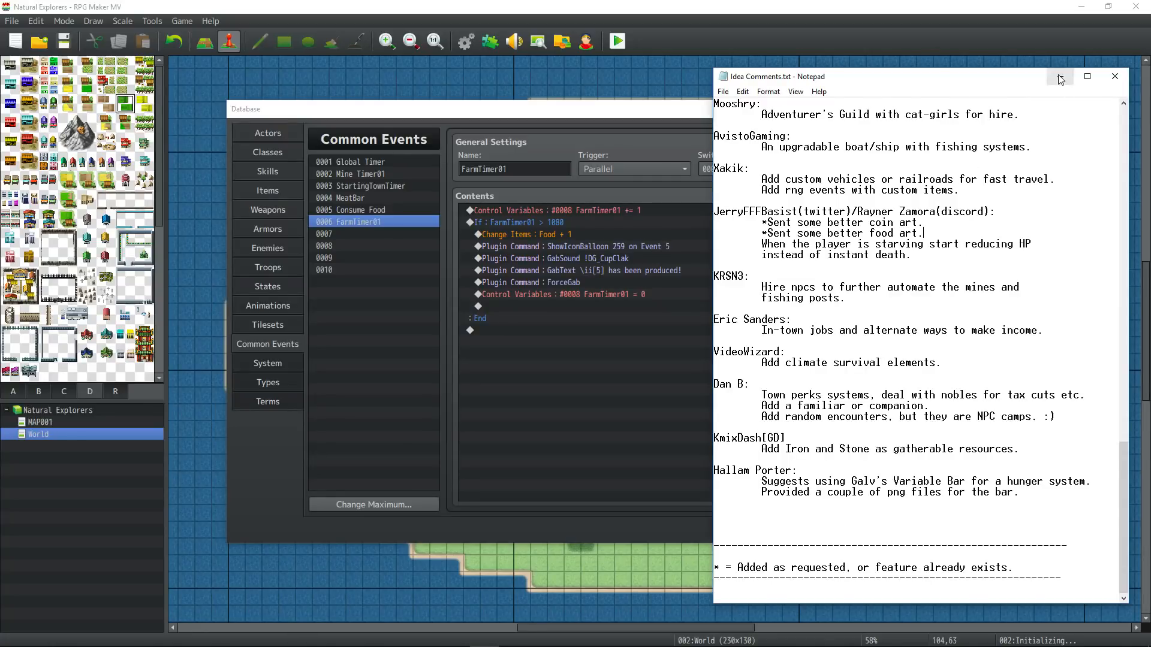
Step: Set the notes aside and play back the short stereo clip in Audacity
left_click(1114, 76)
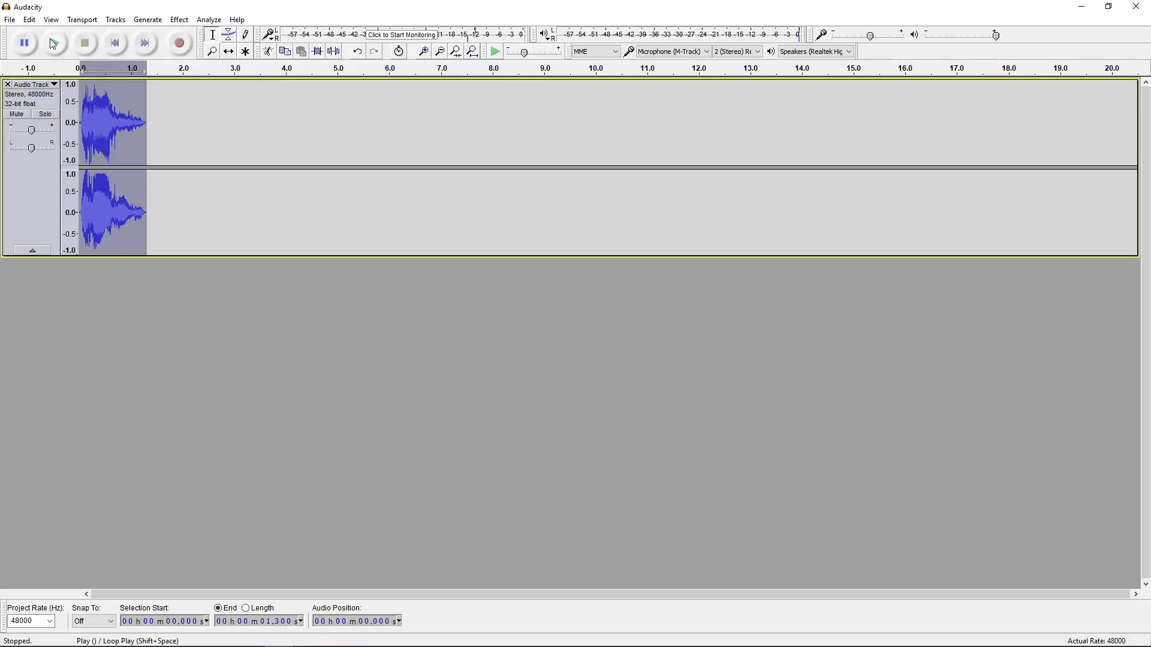
left_click(51, 43)
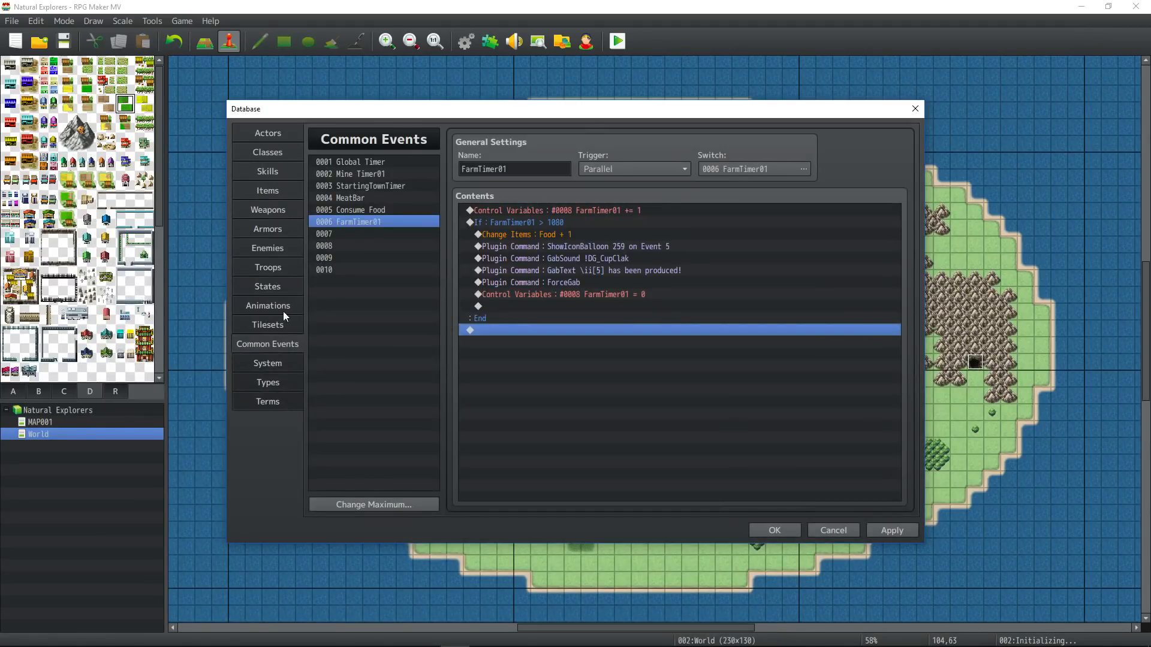
left_click(267, 305)
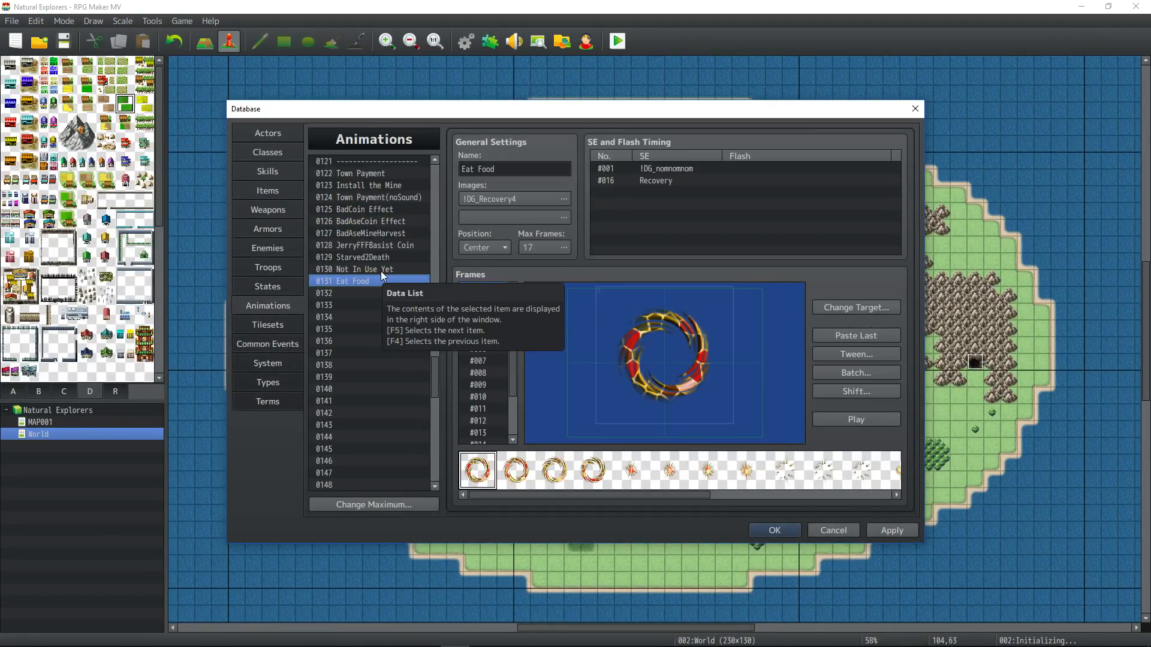
left_click(359, 268)
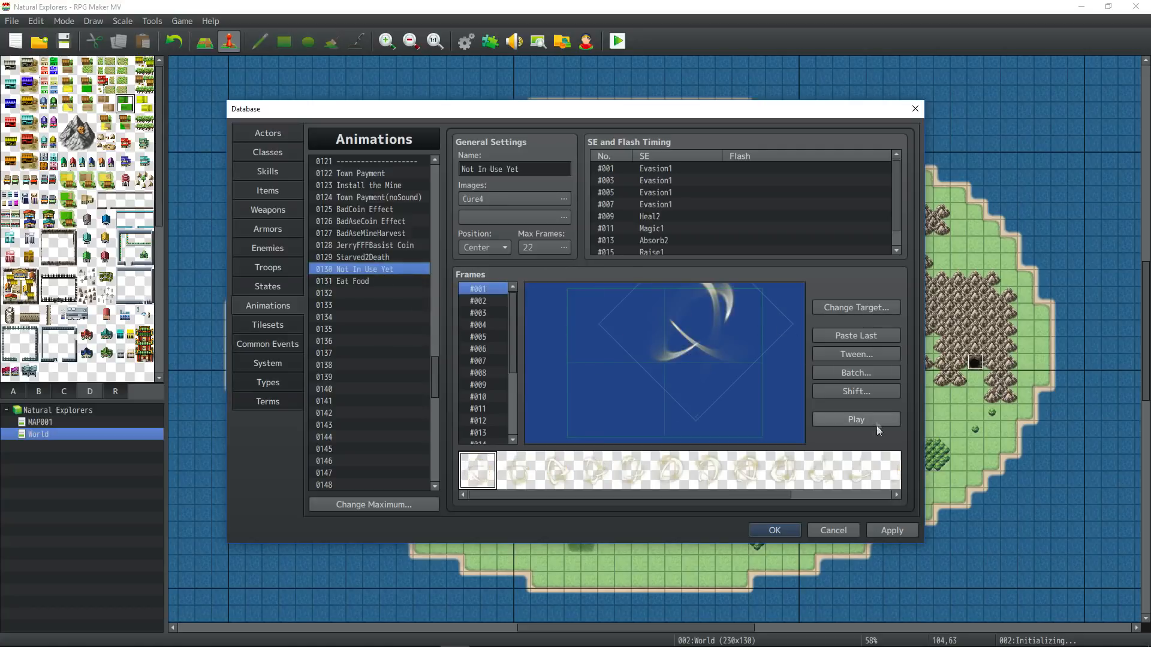
left_click(856, 419)
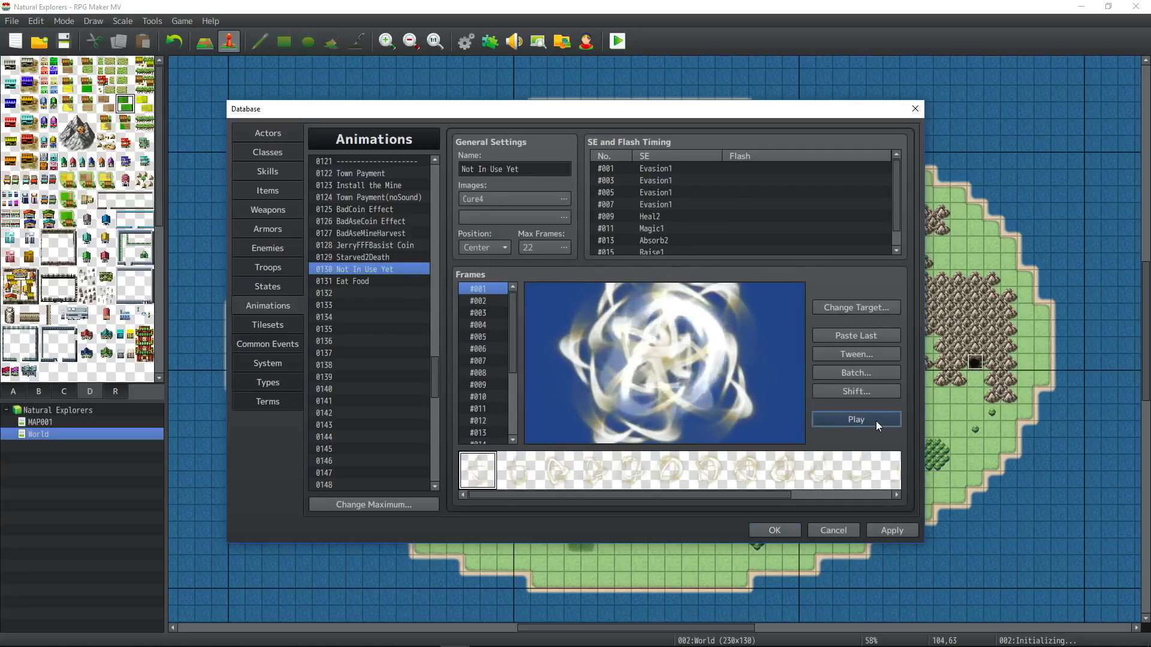
left_click(855, 419)
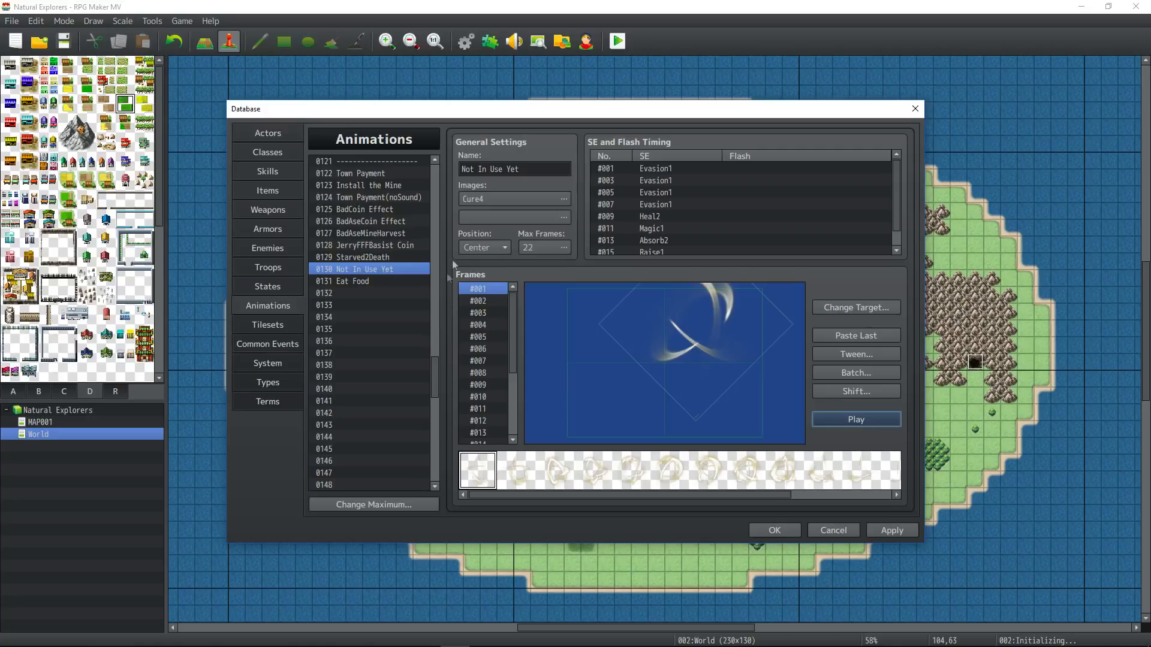
left_click(854, 419)
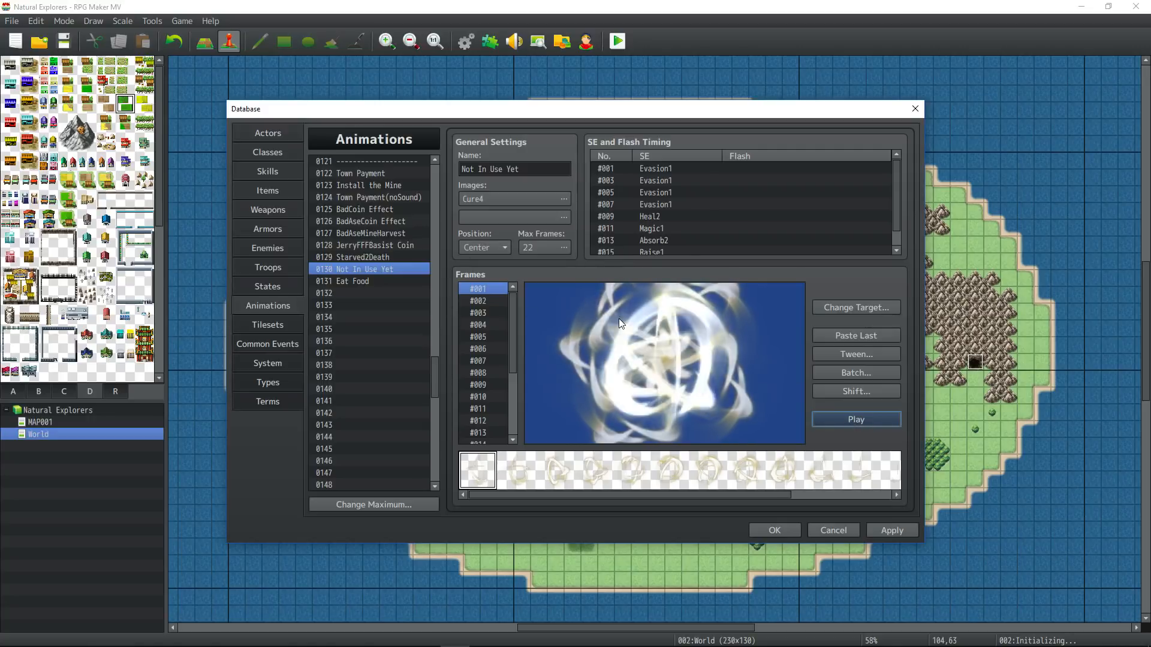
left_click(855, 420)
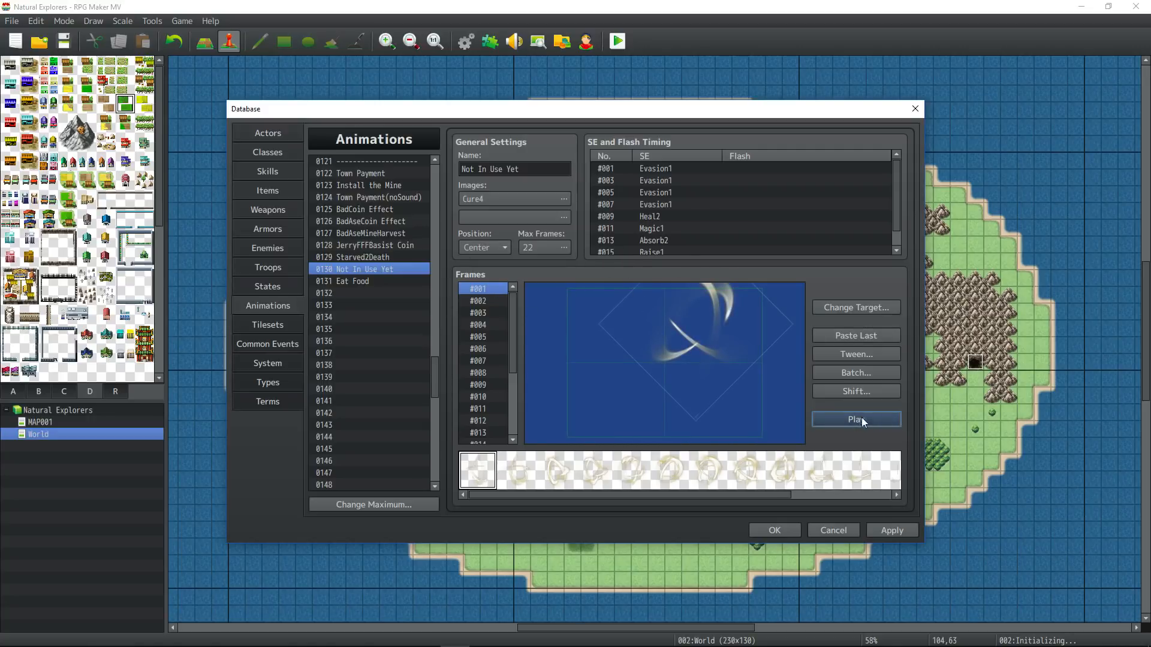
left_click(855, 419)
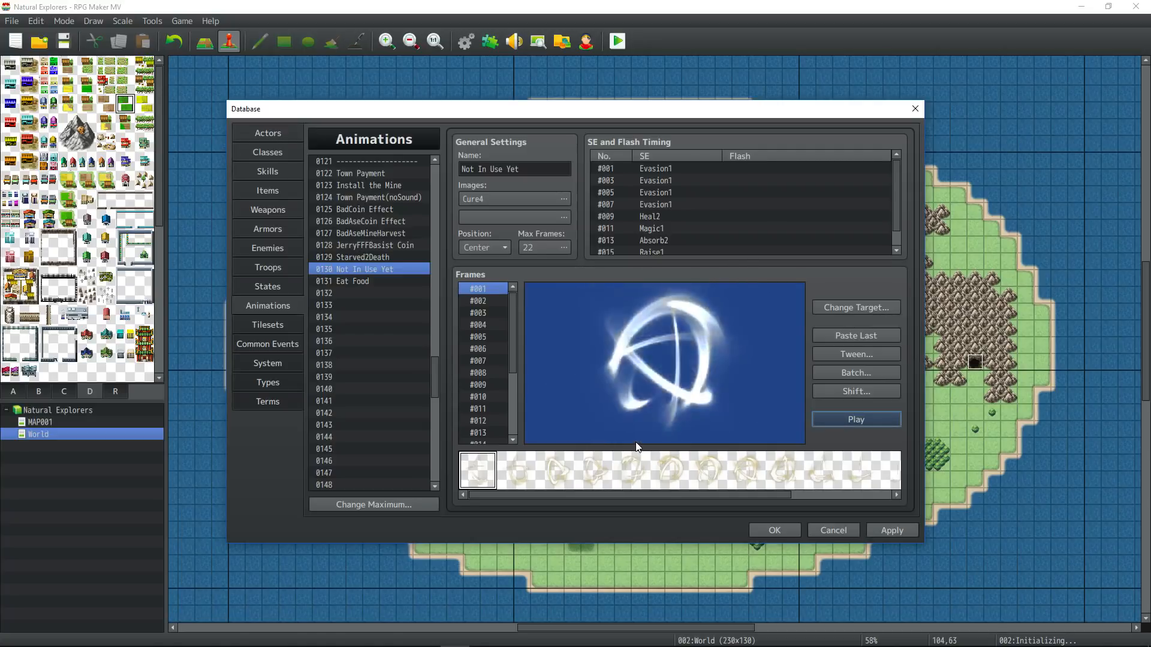
left_click(350, 280)
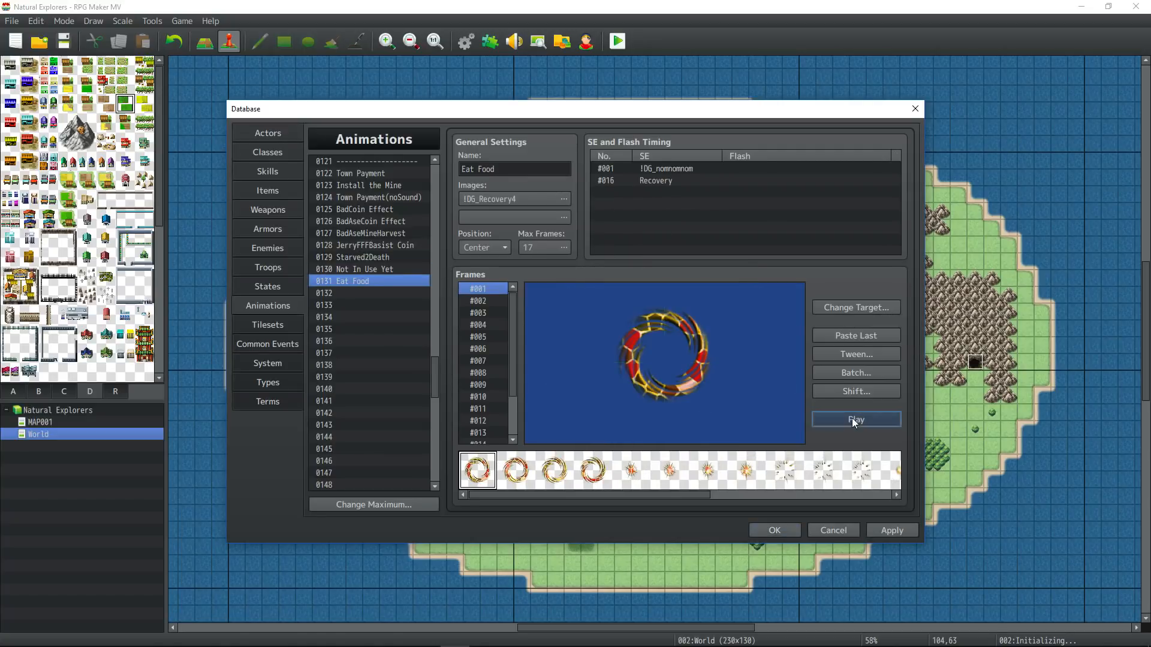
left_click(855, 419)
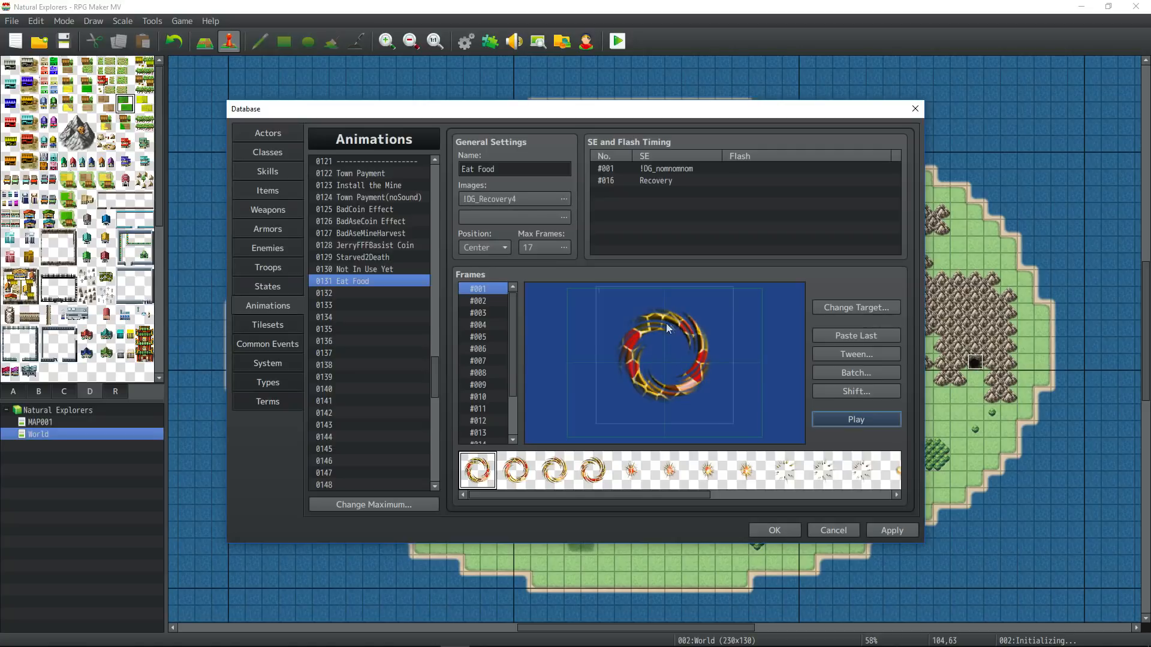
mouse_move(622, 294)
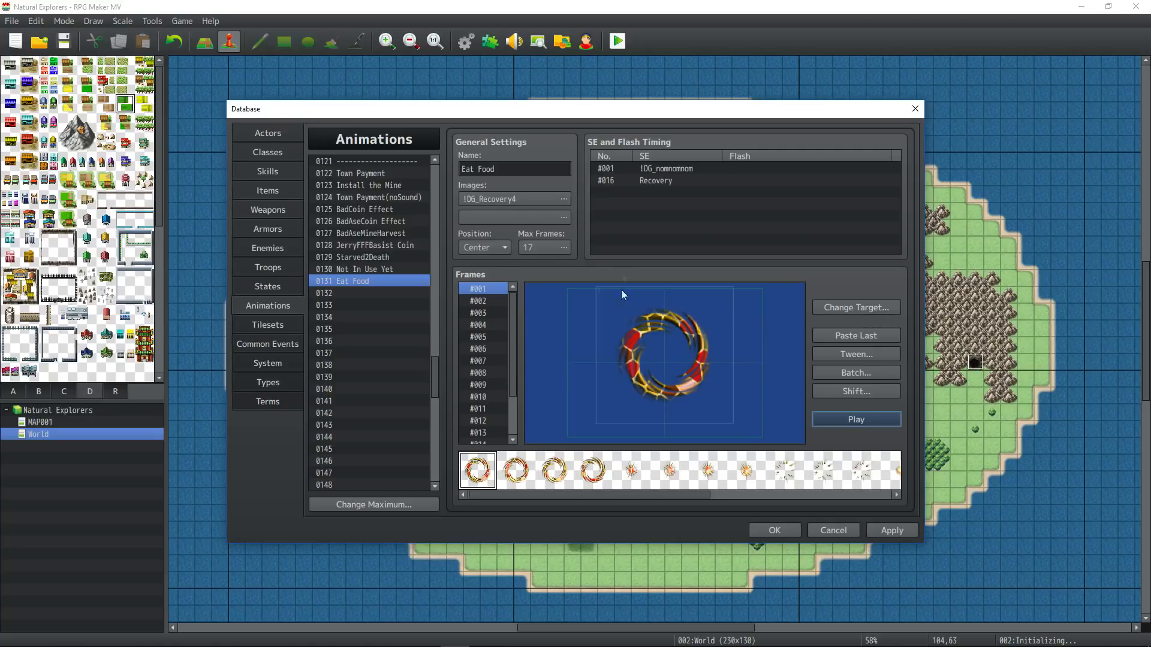
mouse_move(880, 422)
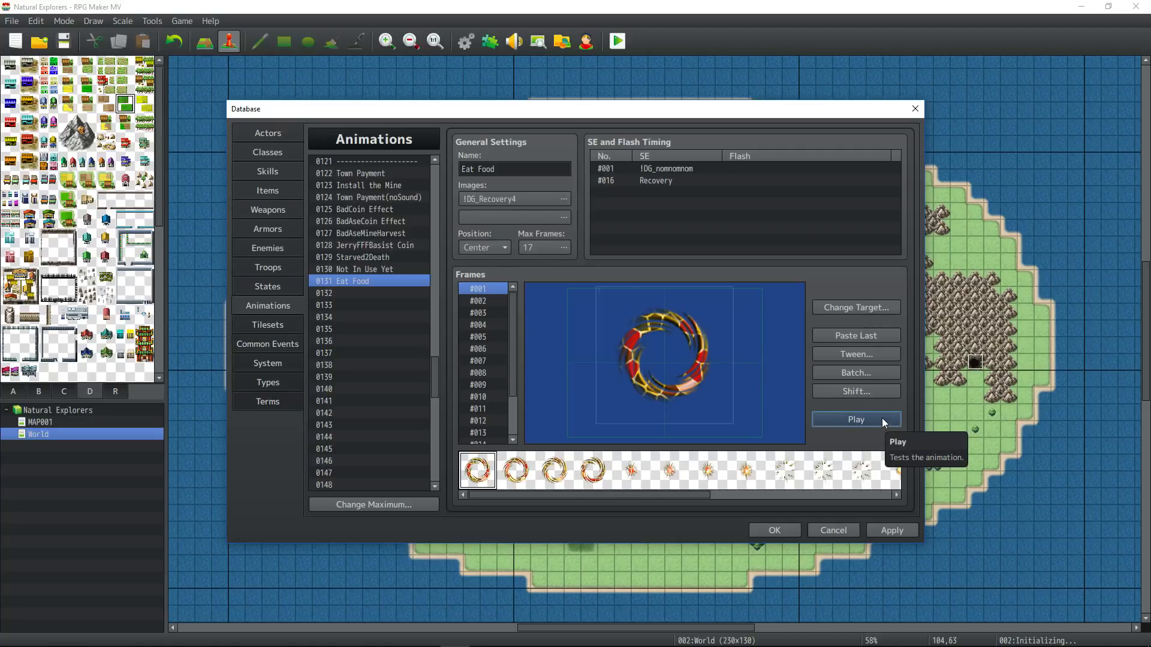
left_click(855, 419)
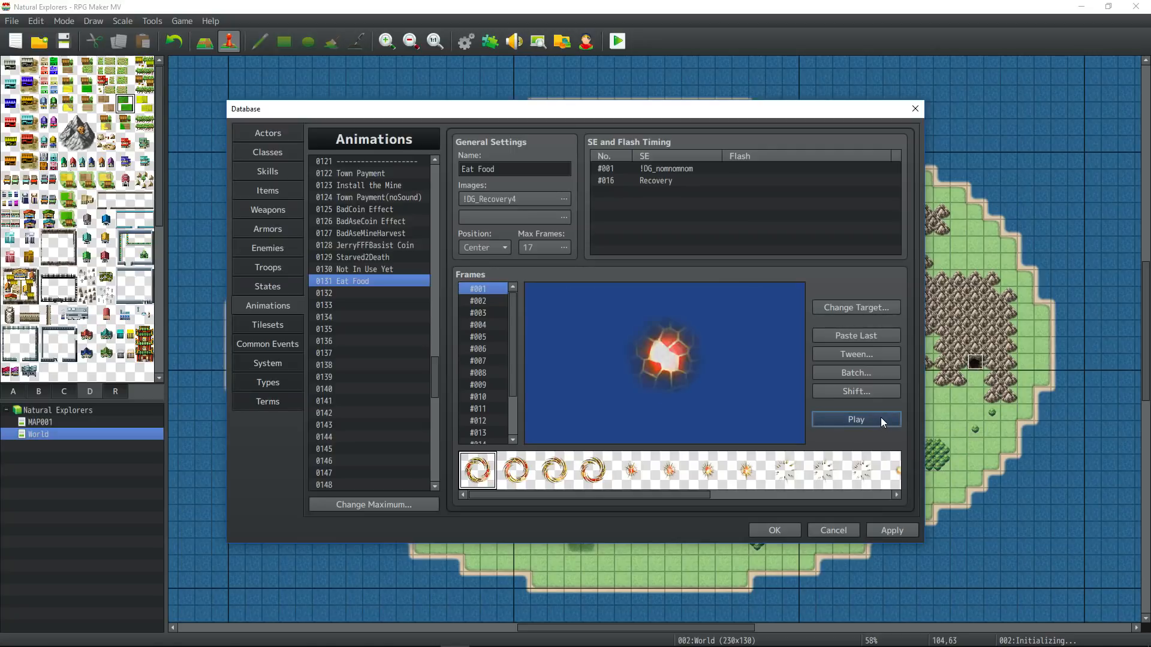
left_click(854, 419)
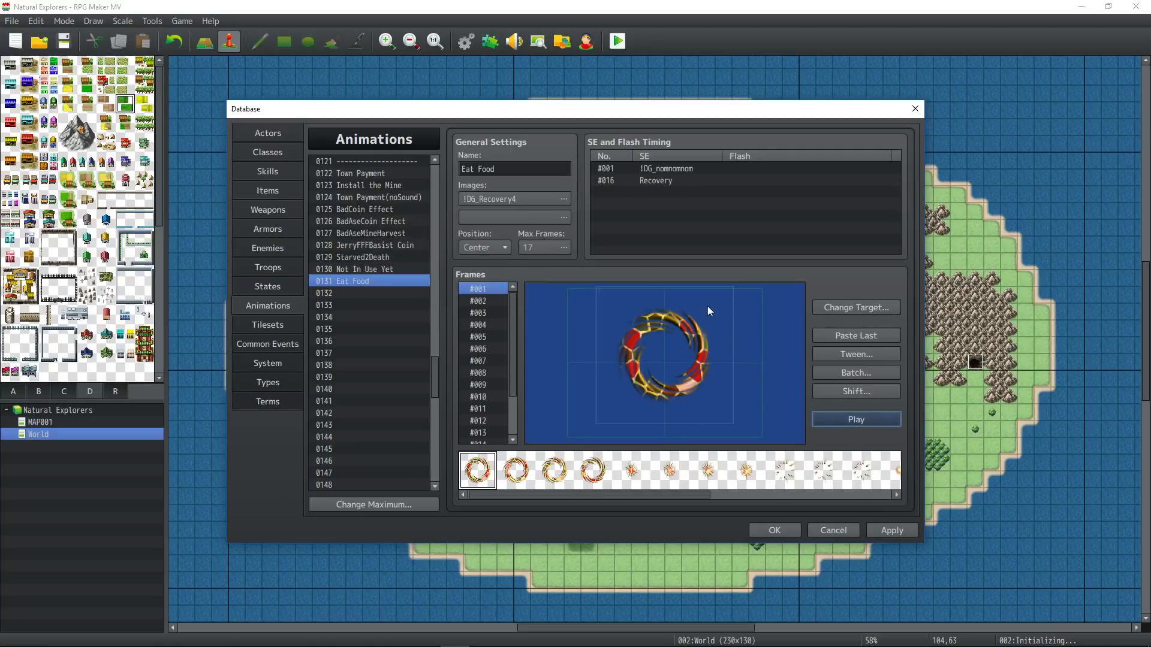
left_click(267, 344)
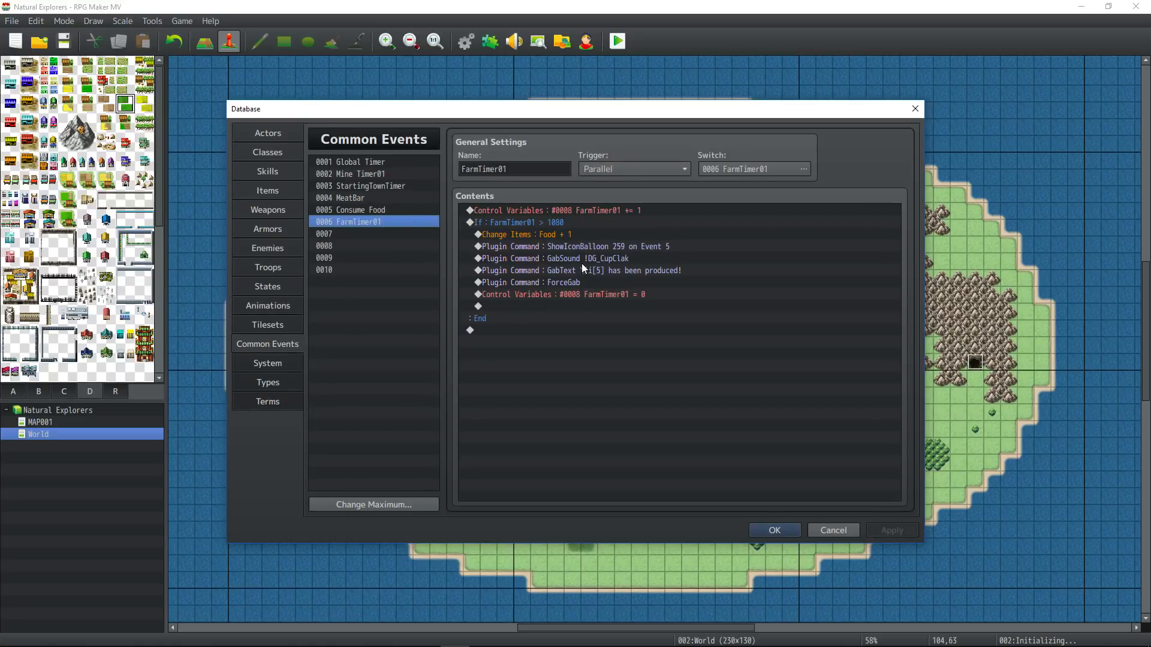
left_click(359, 174)
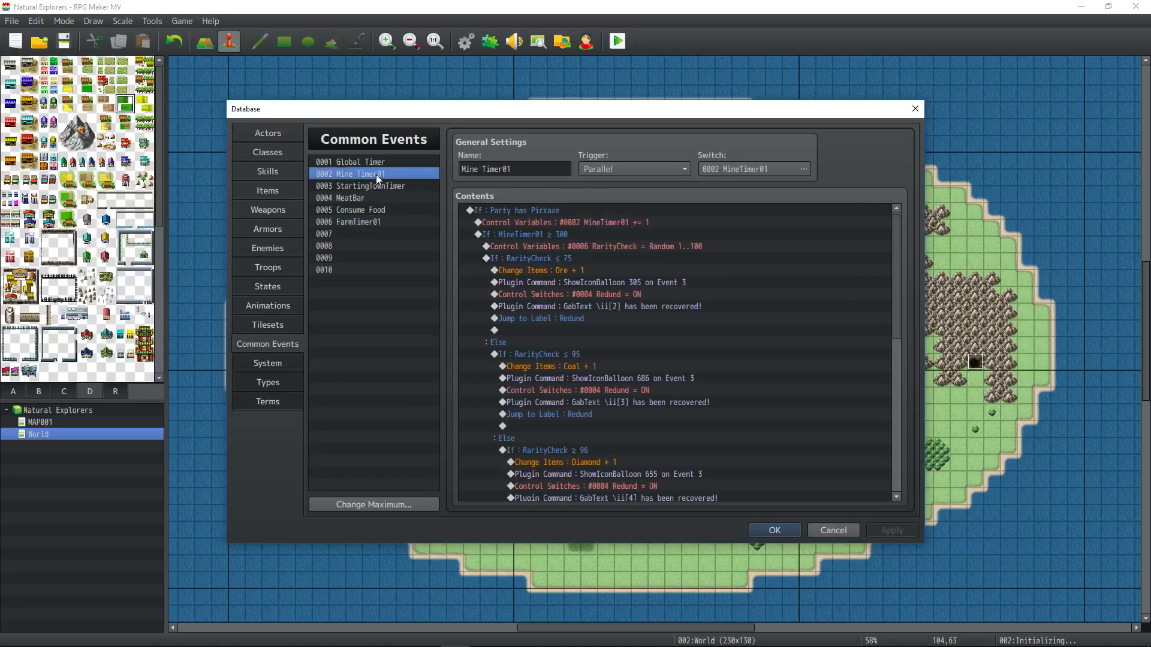
left_click(347, 222)
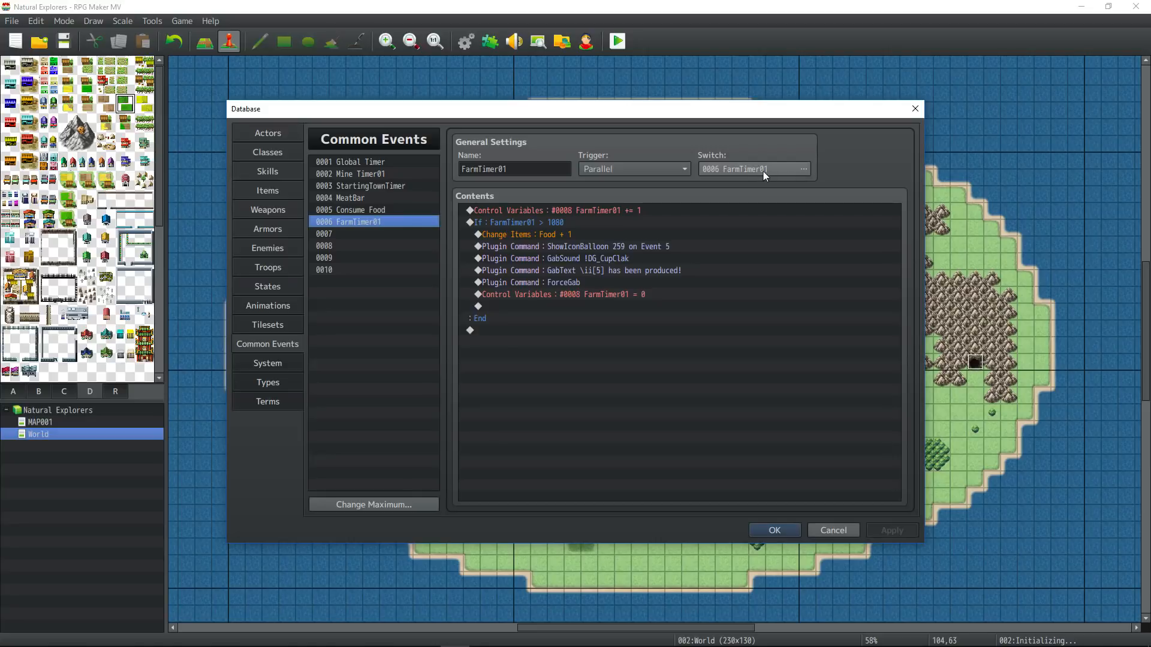
mouse_move(763, 173)
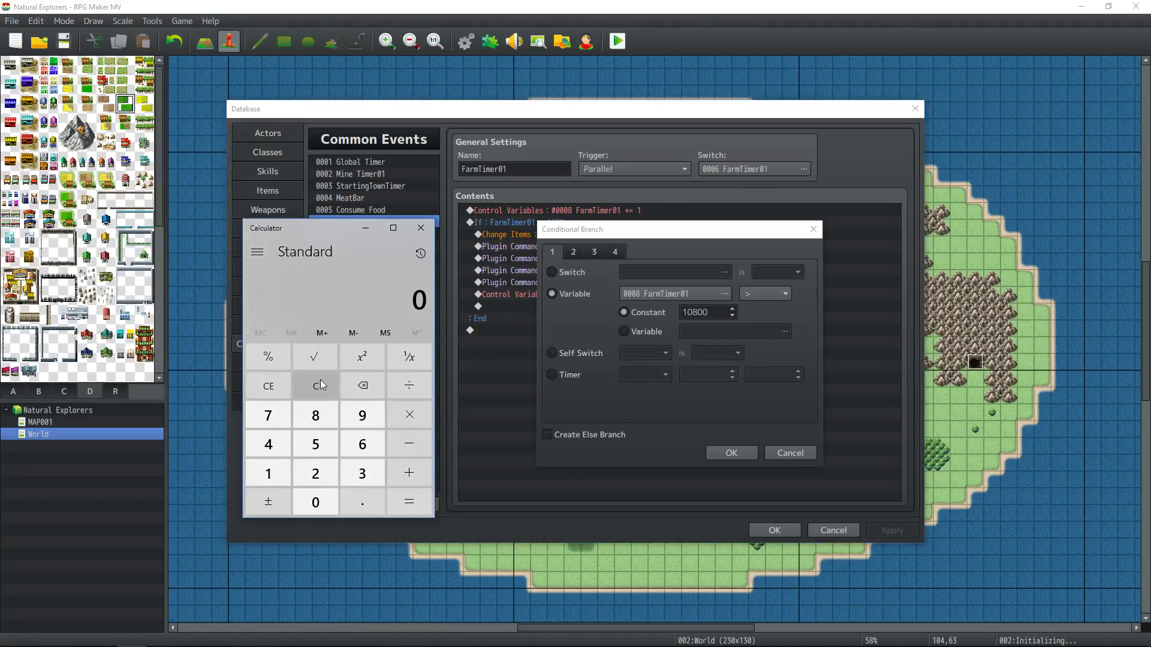
mouse_move(321, 379)
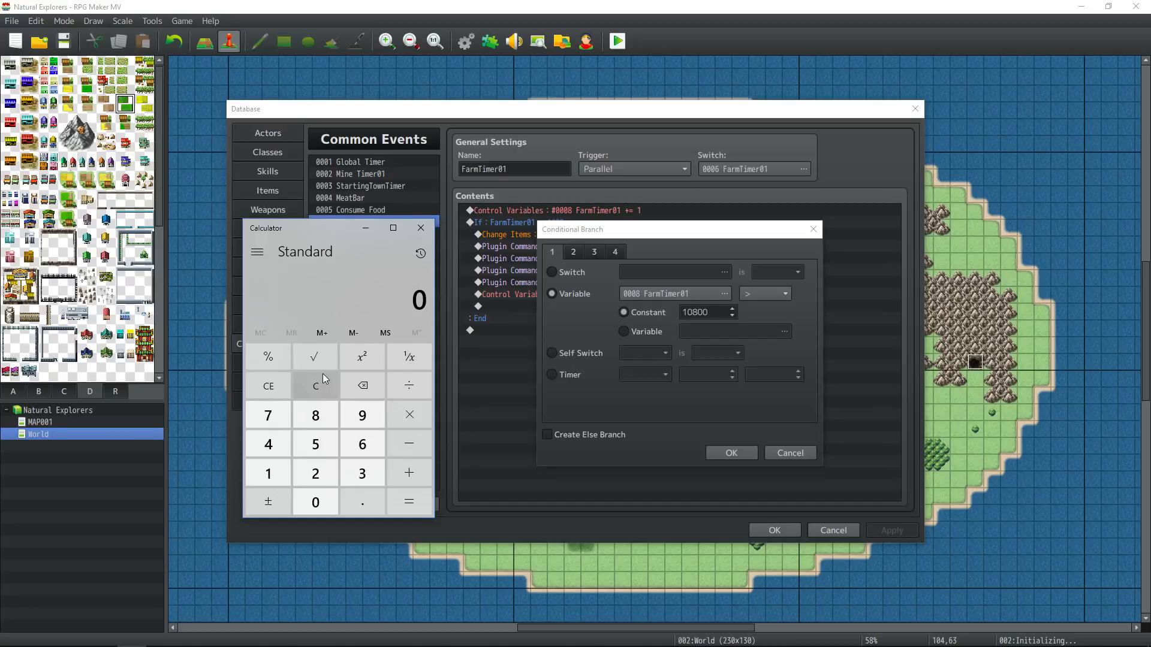
mouse_move(361, 473)
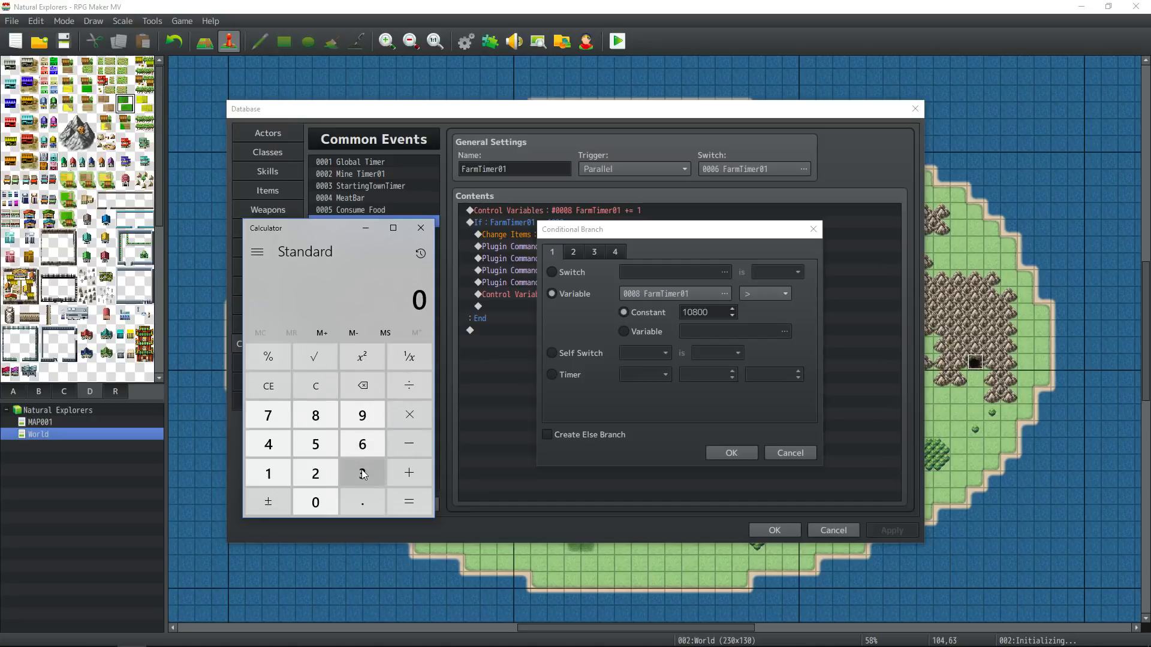
Step: Change the FarmTimer01 branch constant from 10800 to 1080 and confirm it
left_click(409, 415)
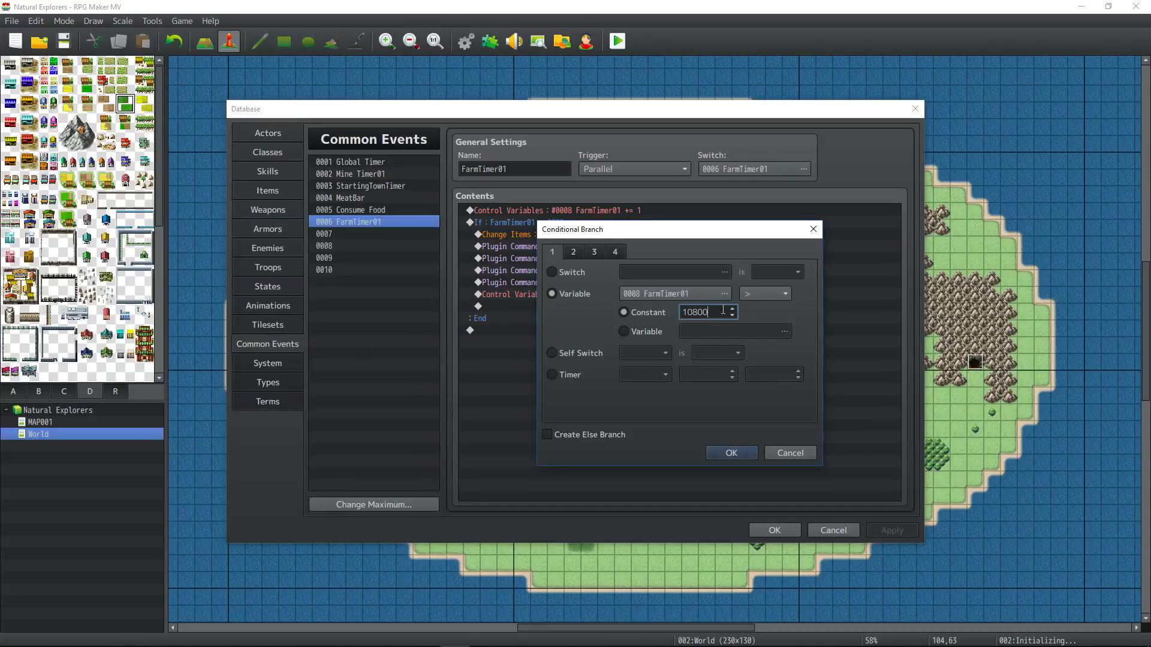
key("Backspace")
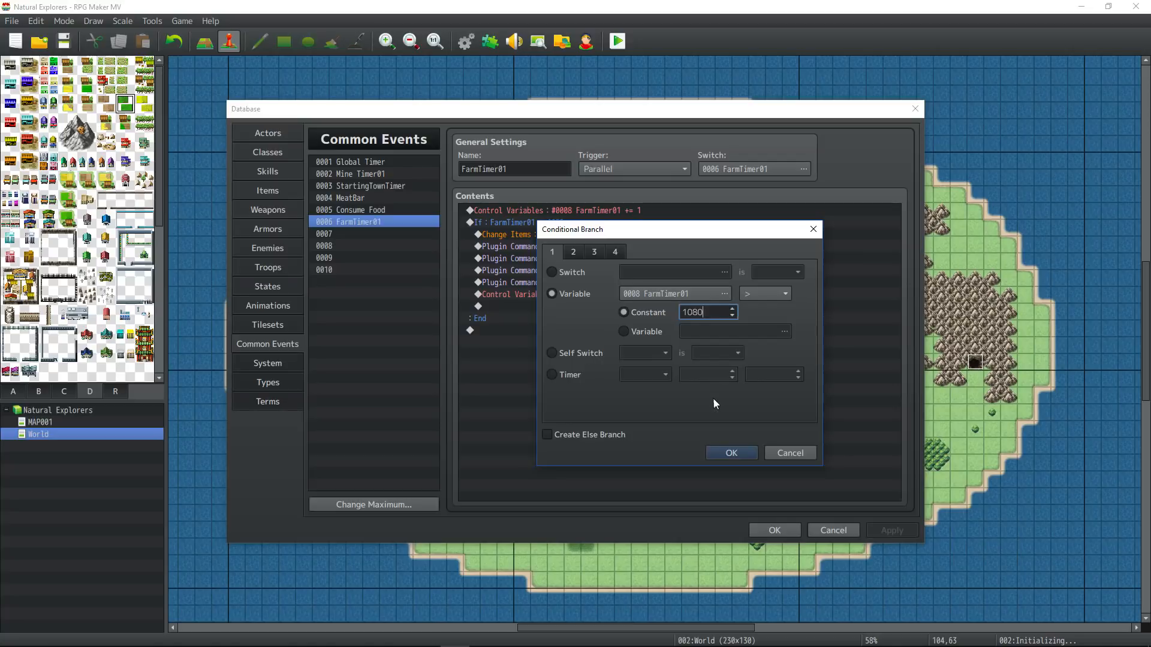
mouse_move(723, 387)
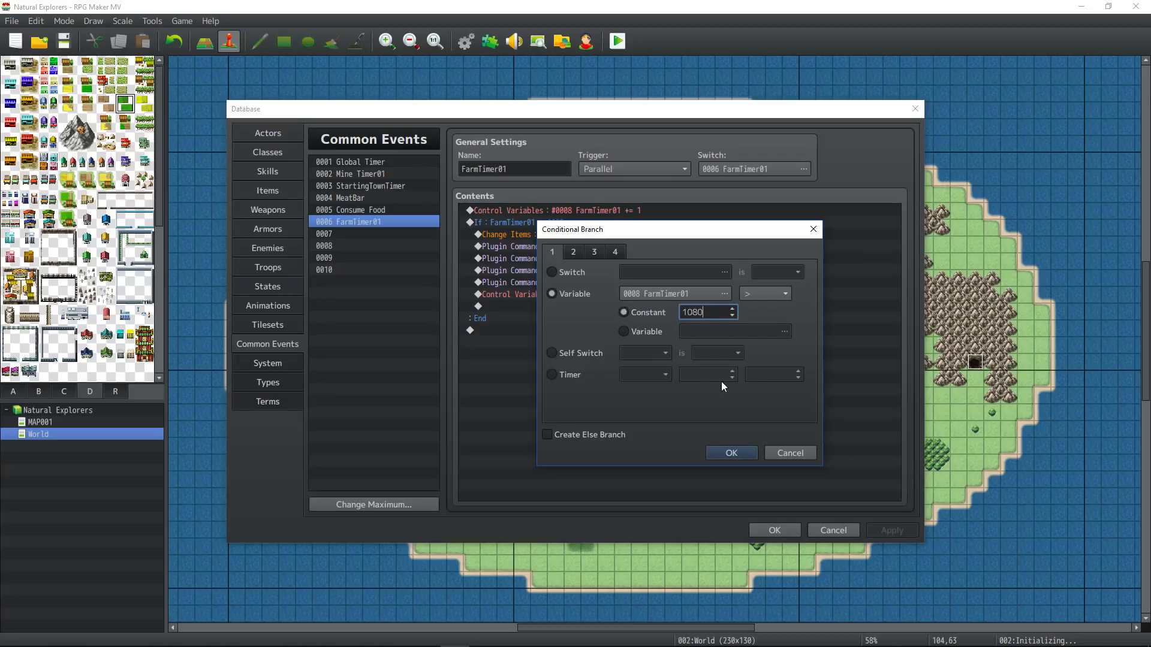
triple_click(703, 312)
type("0")
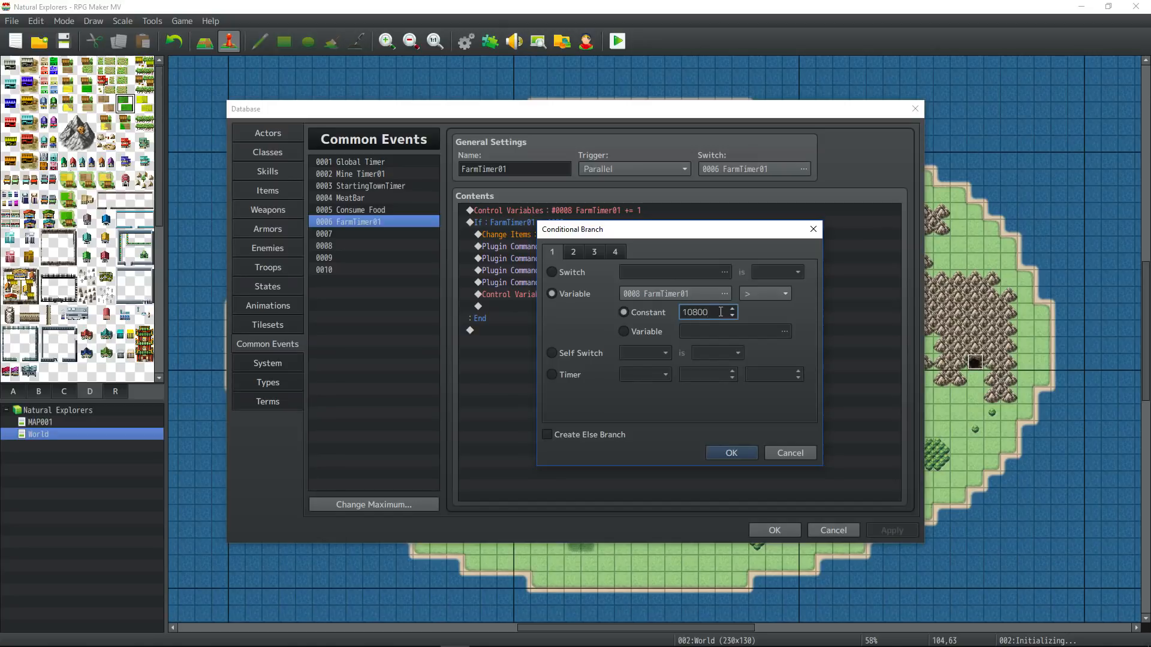
key("Backspace")
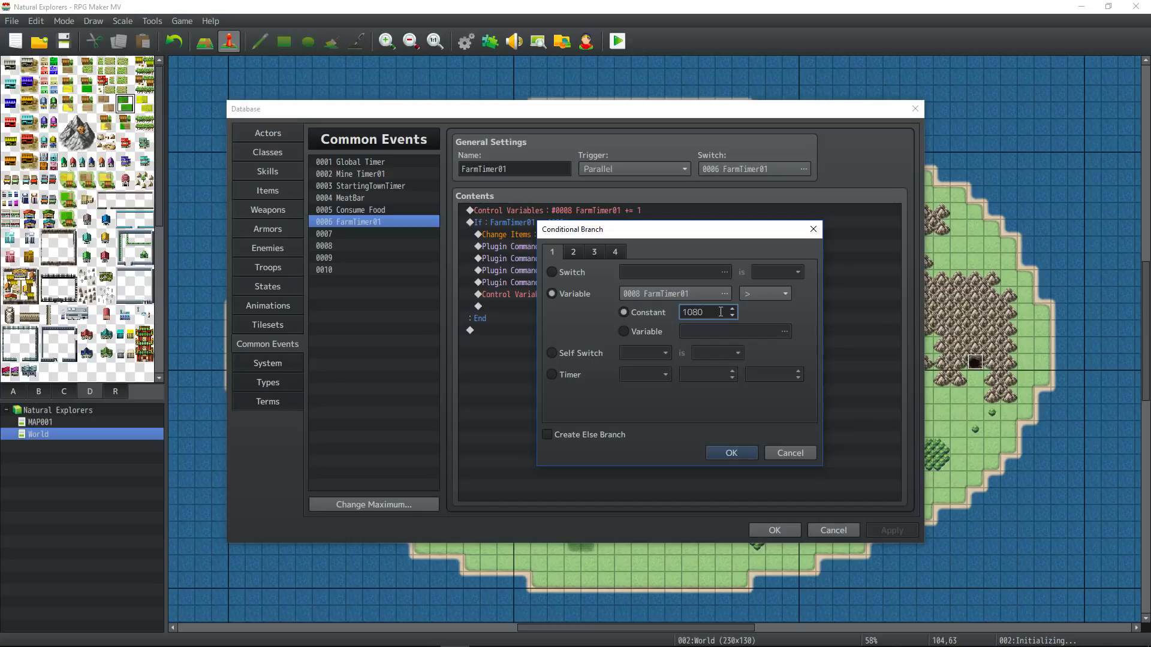
left_click(729, 452)
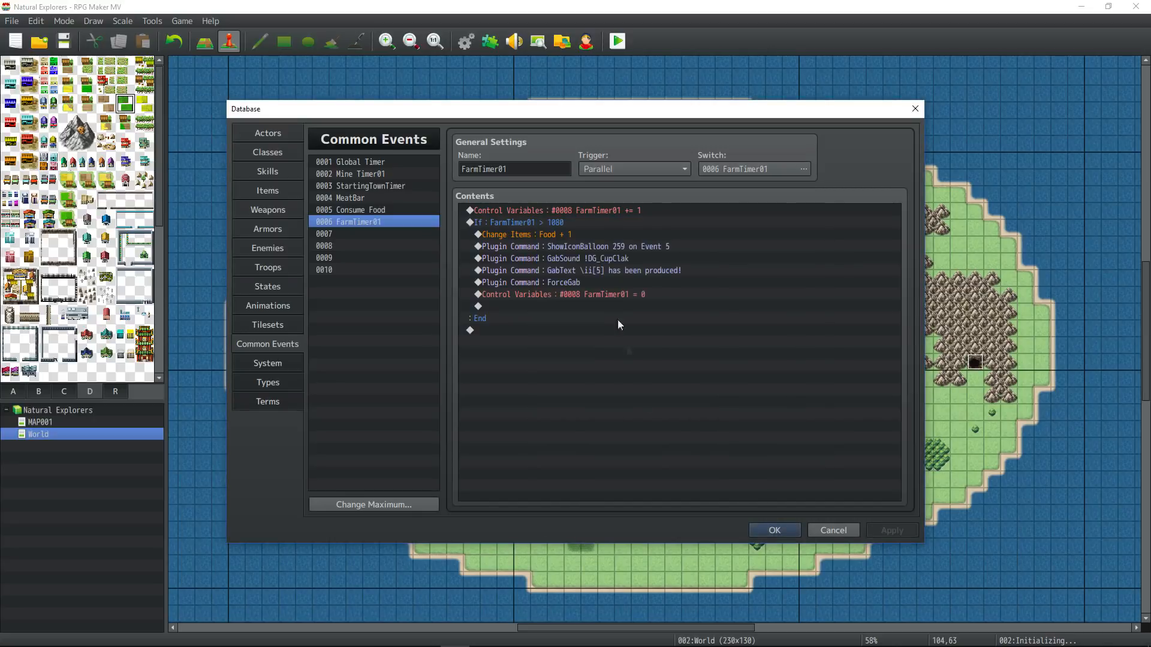
Step: Review FarmTimer01's icon balloon, sound and produced-message plugin commands without changes
left_click(577, 246)
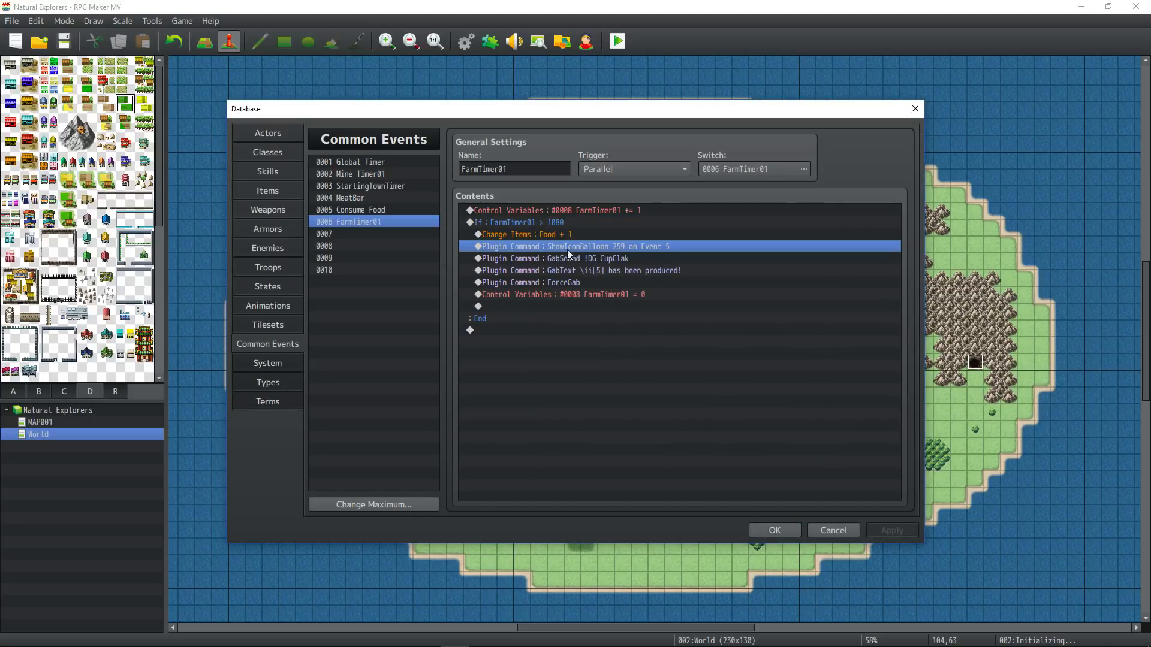
mouse_move(529, 336)
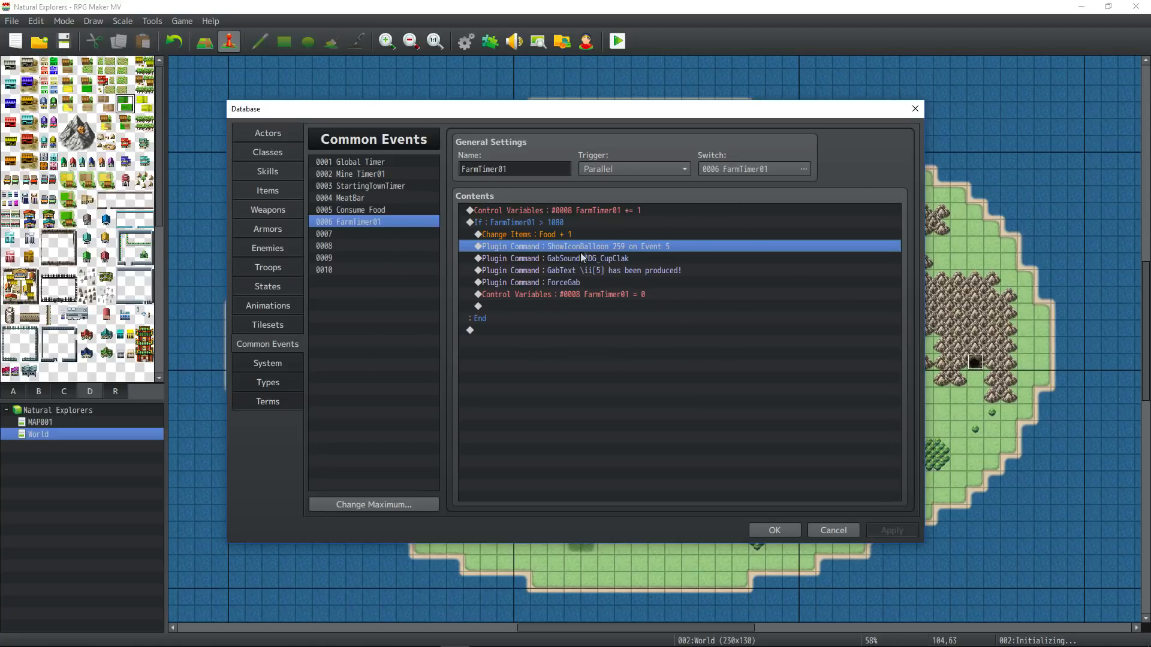
mouse_move(658, 340)
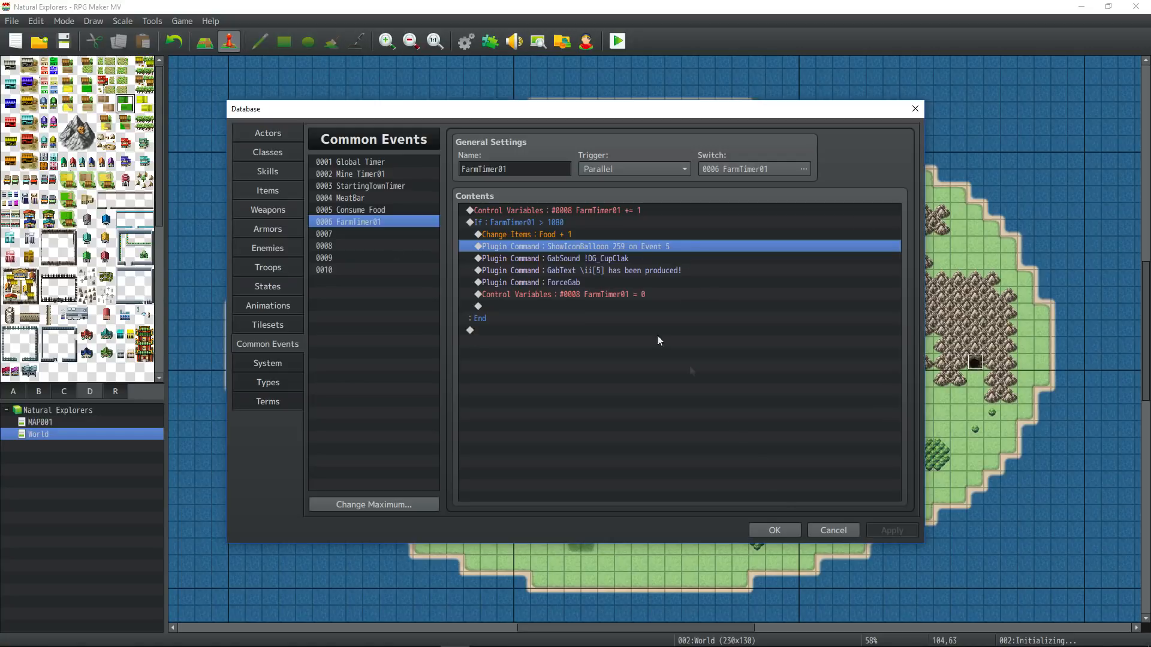
left_click(558, 259)
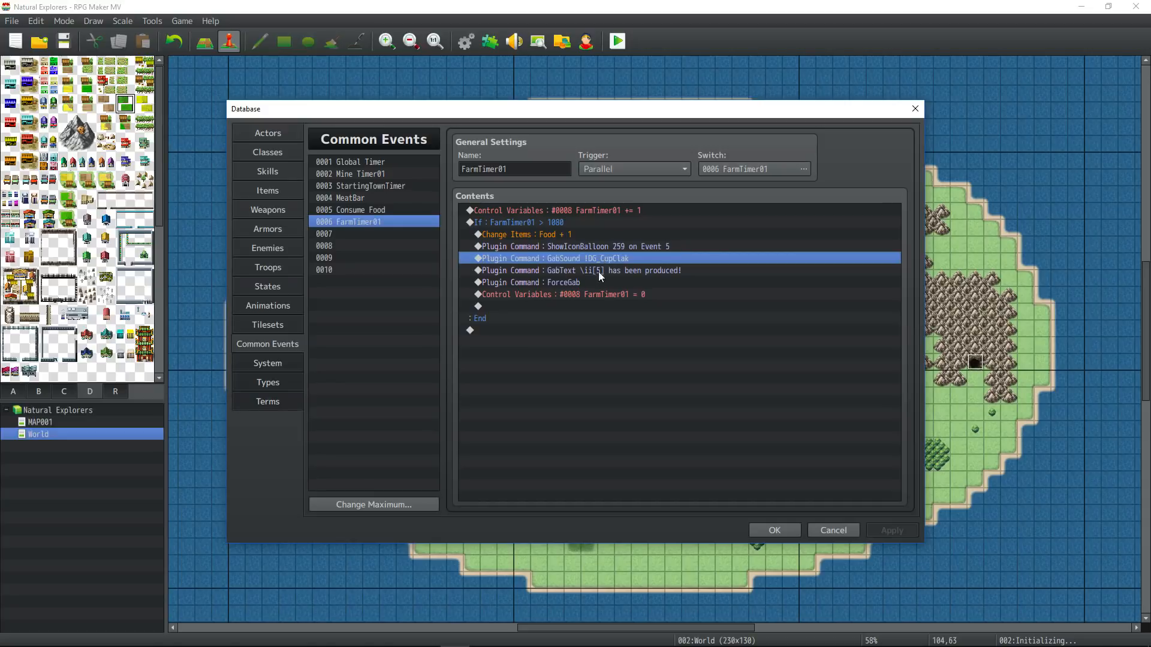
left_click(580, 271)
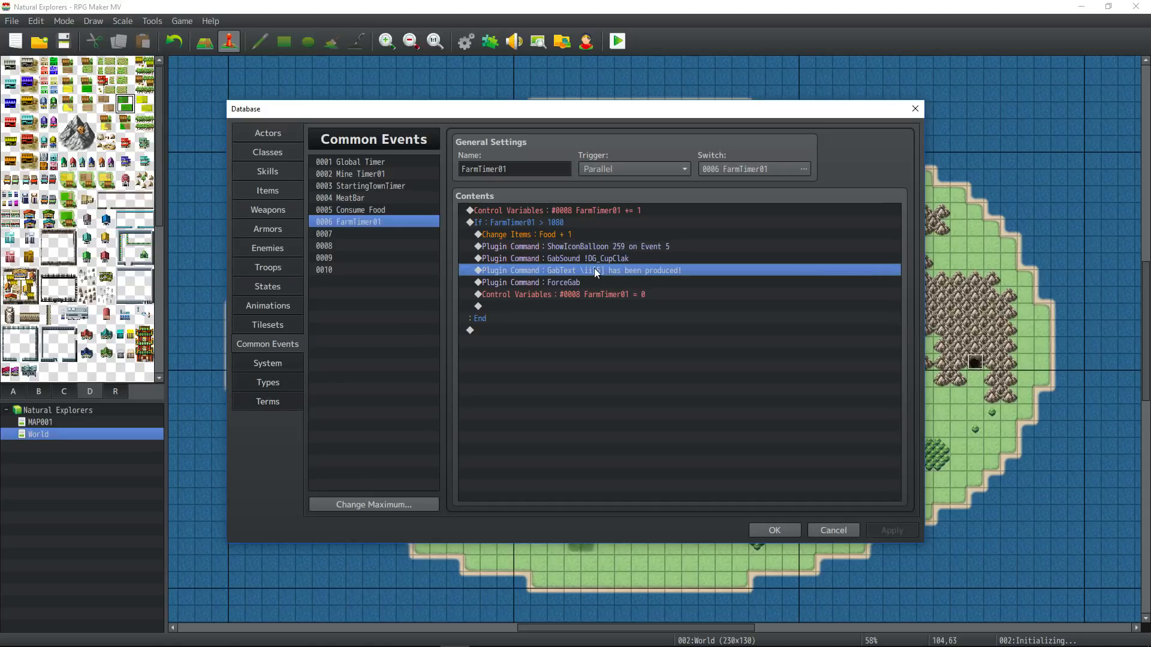
mouse_move(636, 278)
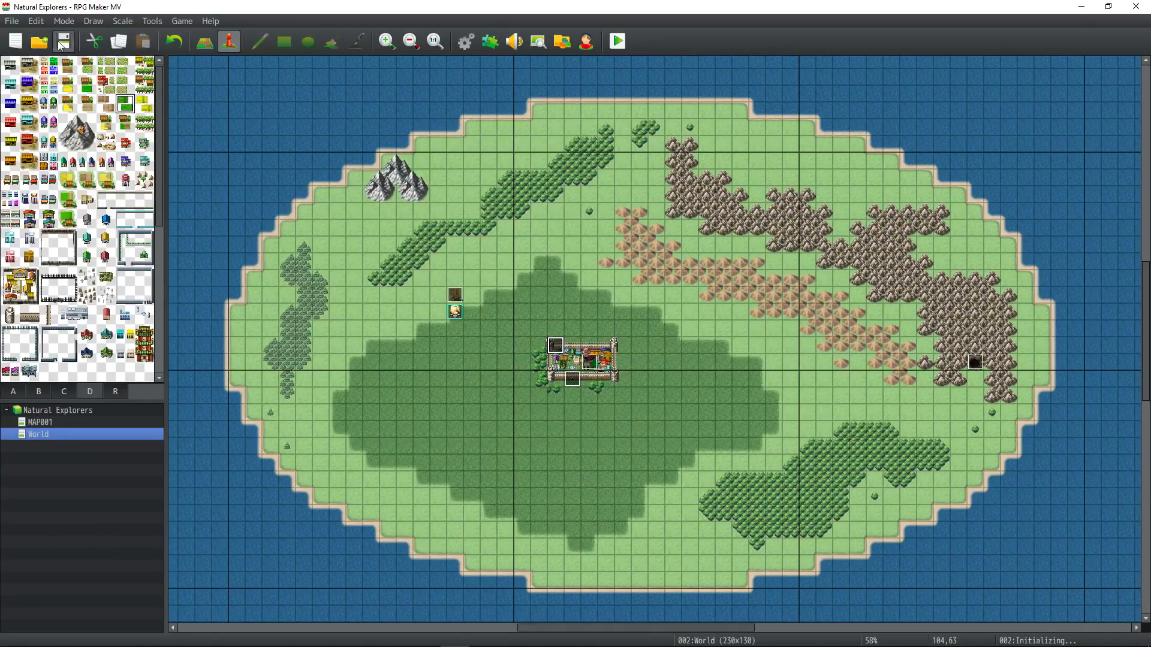
left_click(615, 40)
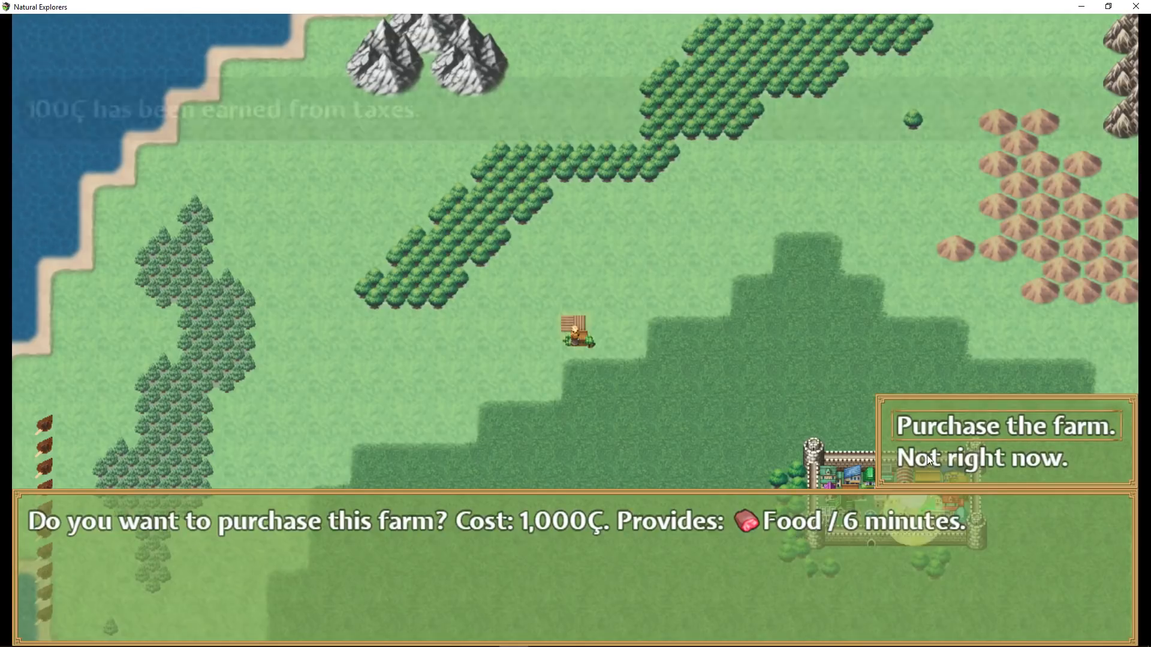
left_click(1002, 425)
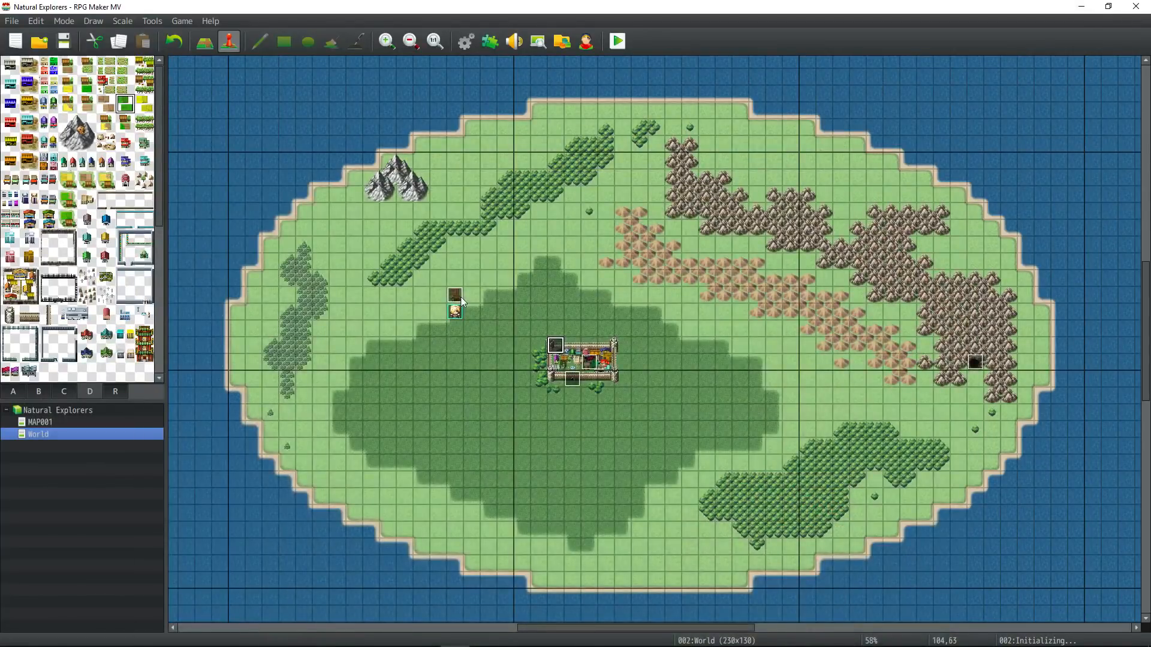
double_click(455, 301)
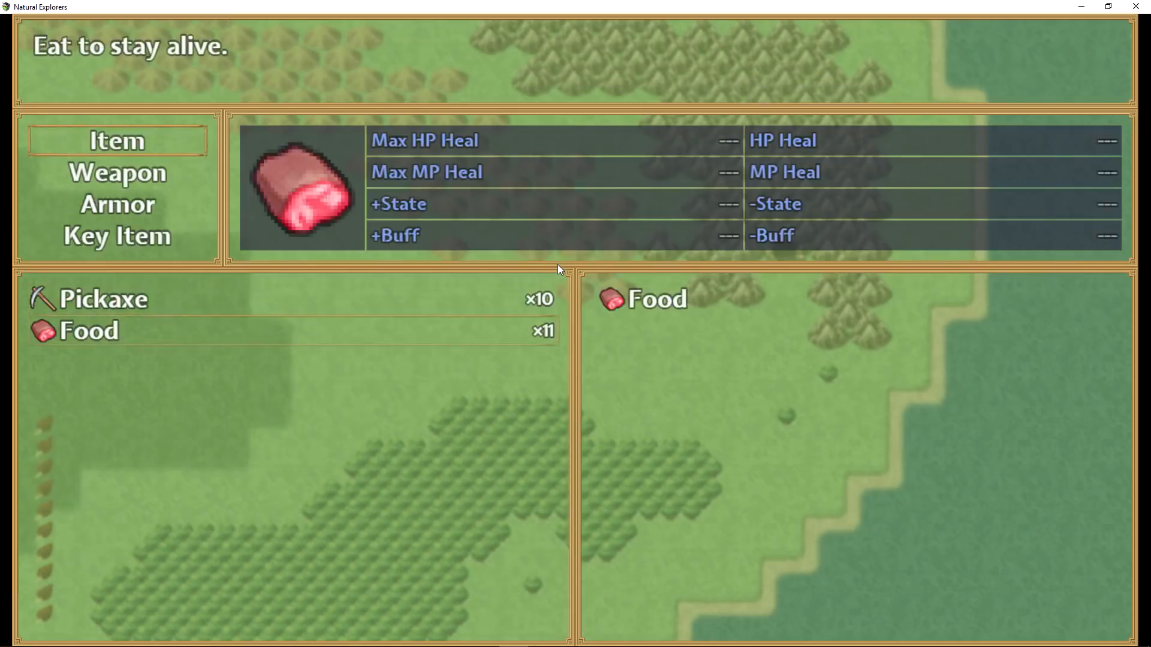
key("escape")
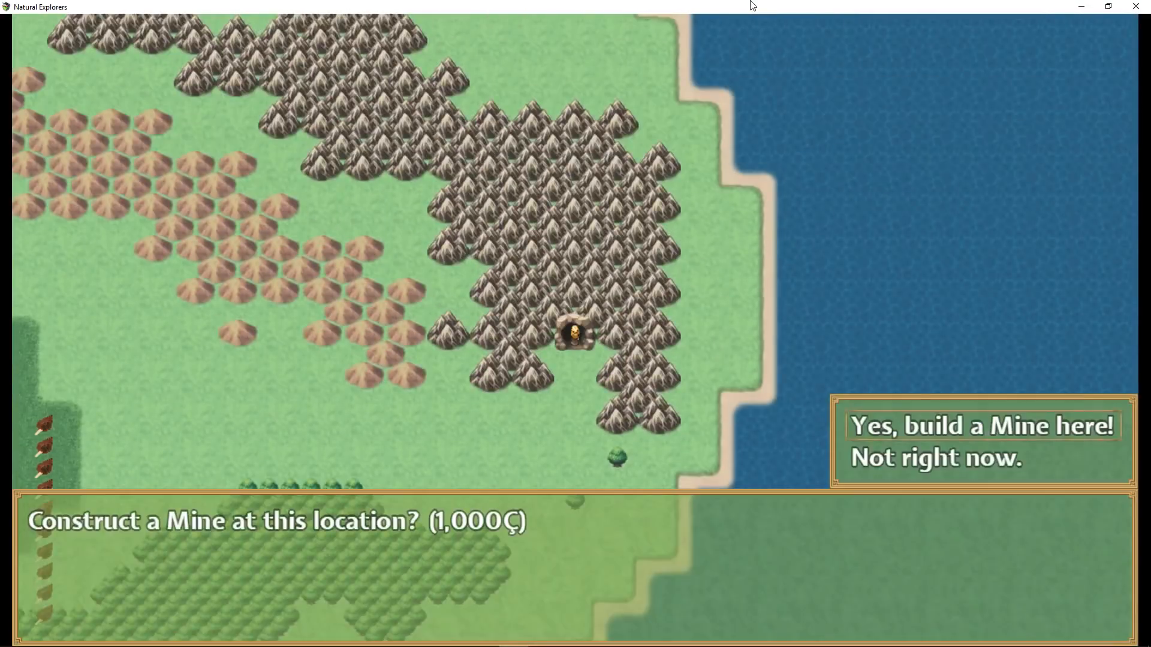
left_click(936, 458)
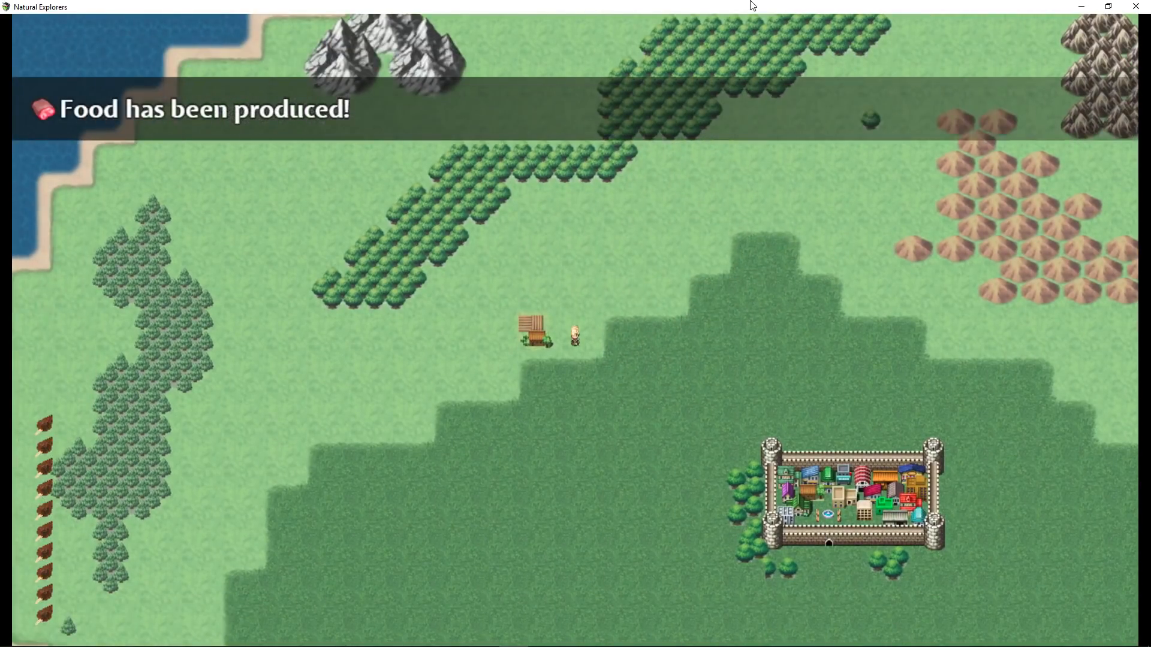
key("escape")
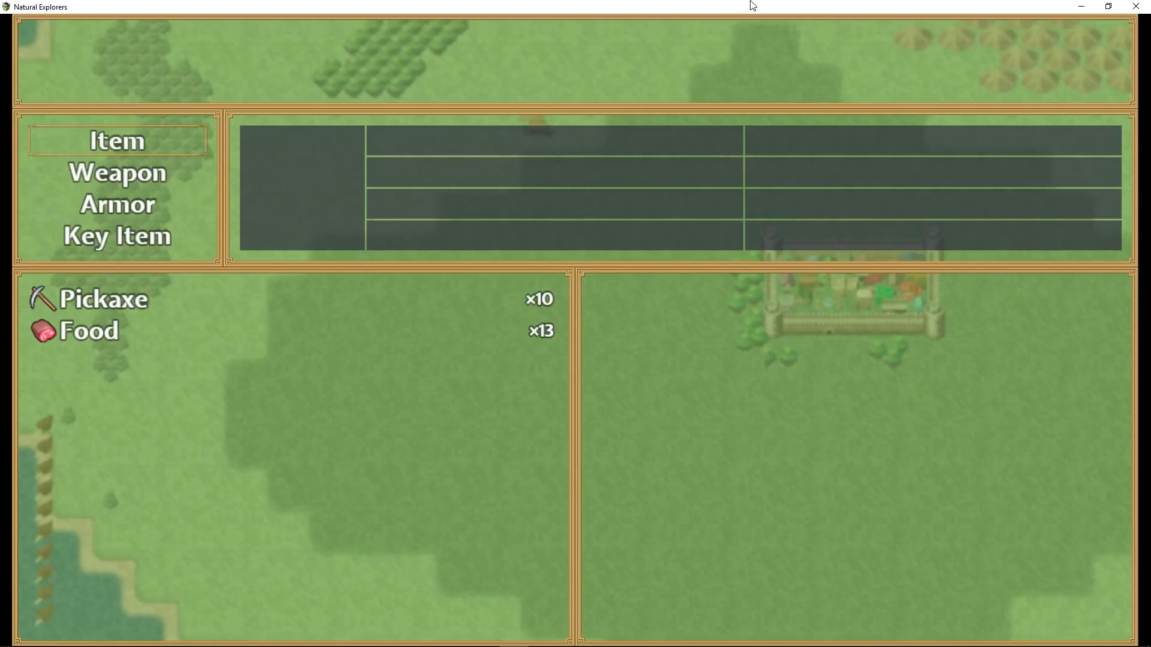
key("escape")
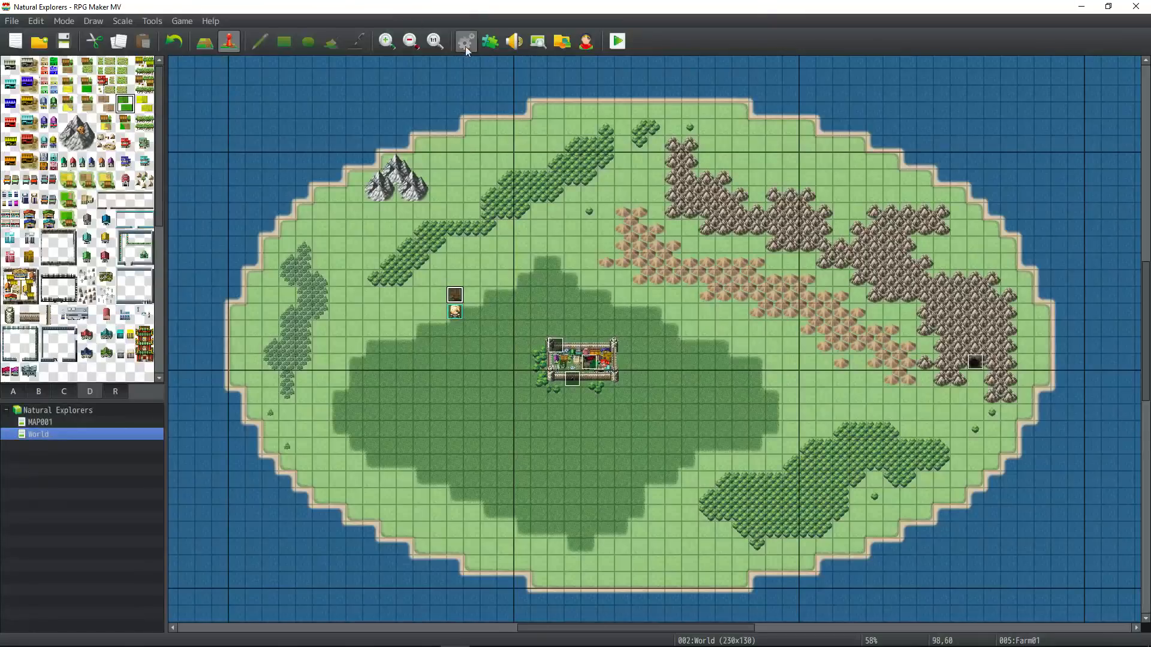
Step: Review the MeatBar common event's hunger timer commands in the Database
left_click(465, 42)
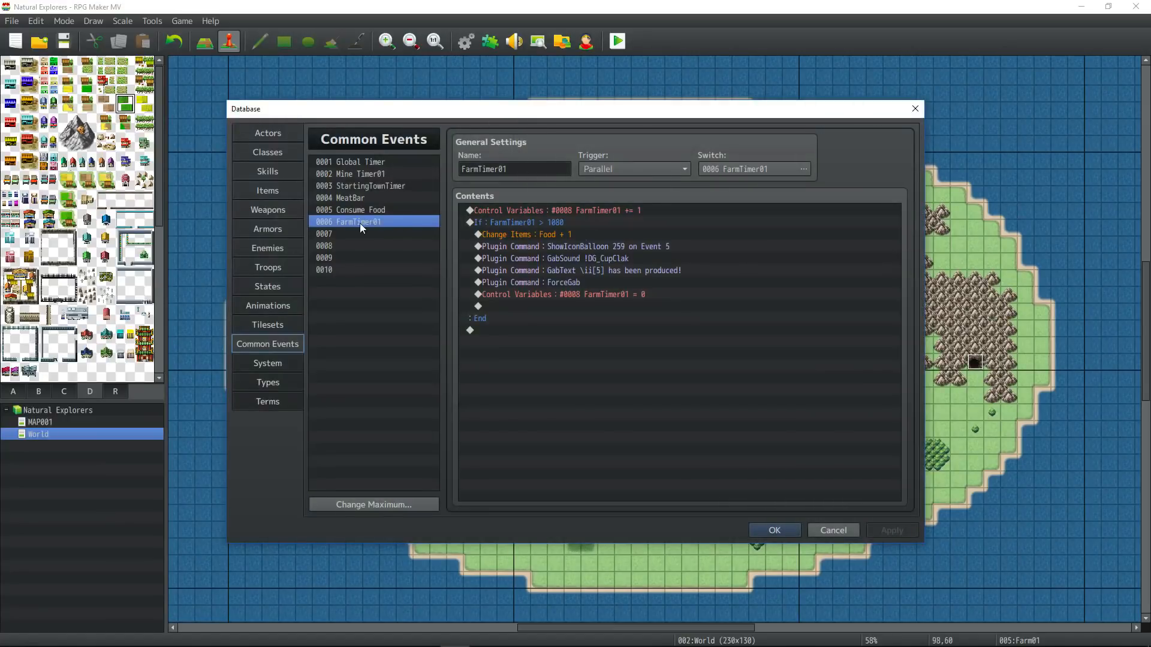
left_click(341, 197)
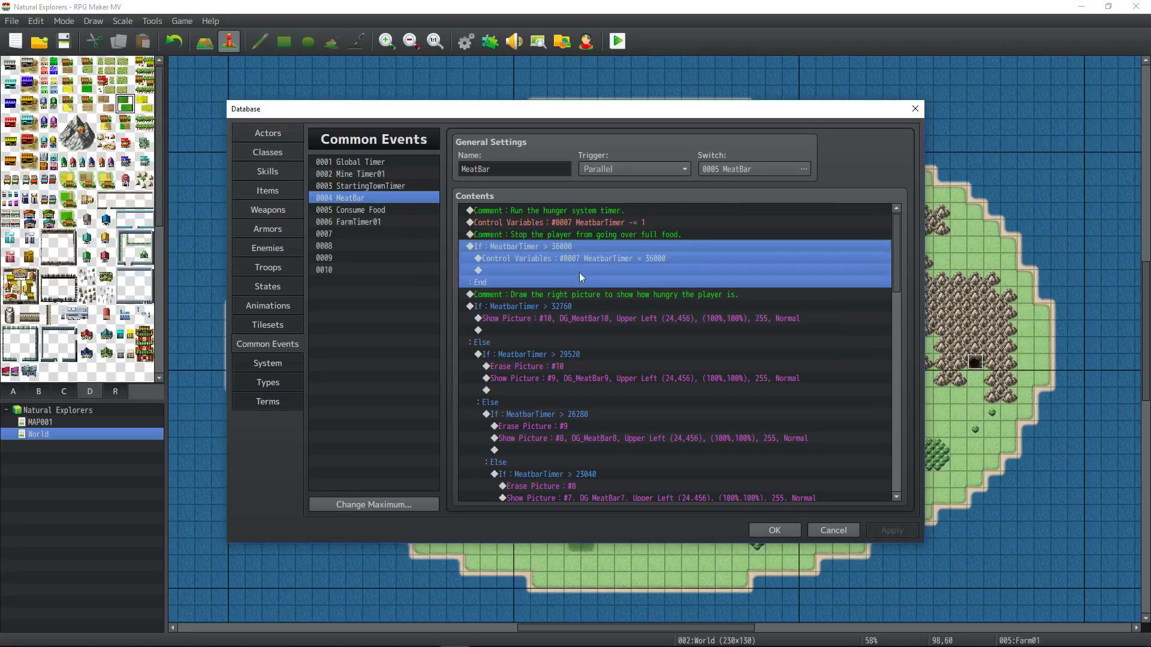
mouse_move(547, 284)
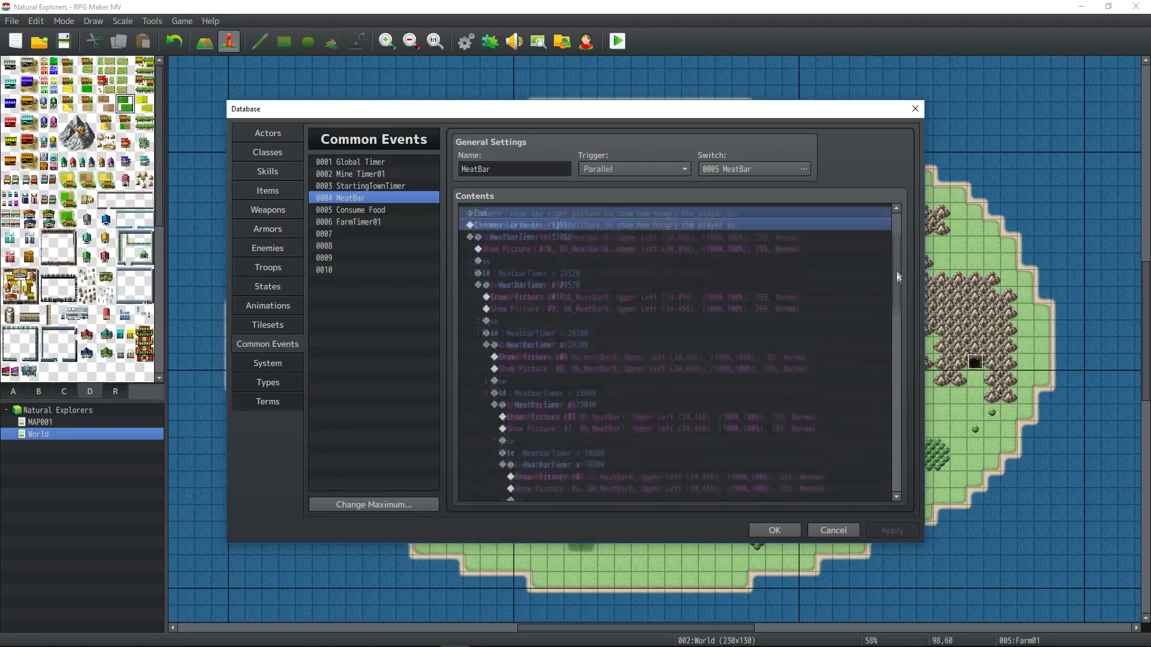
scroll("down", 3)
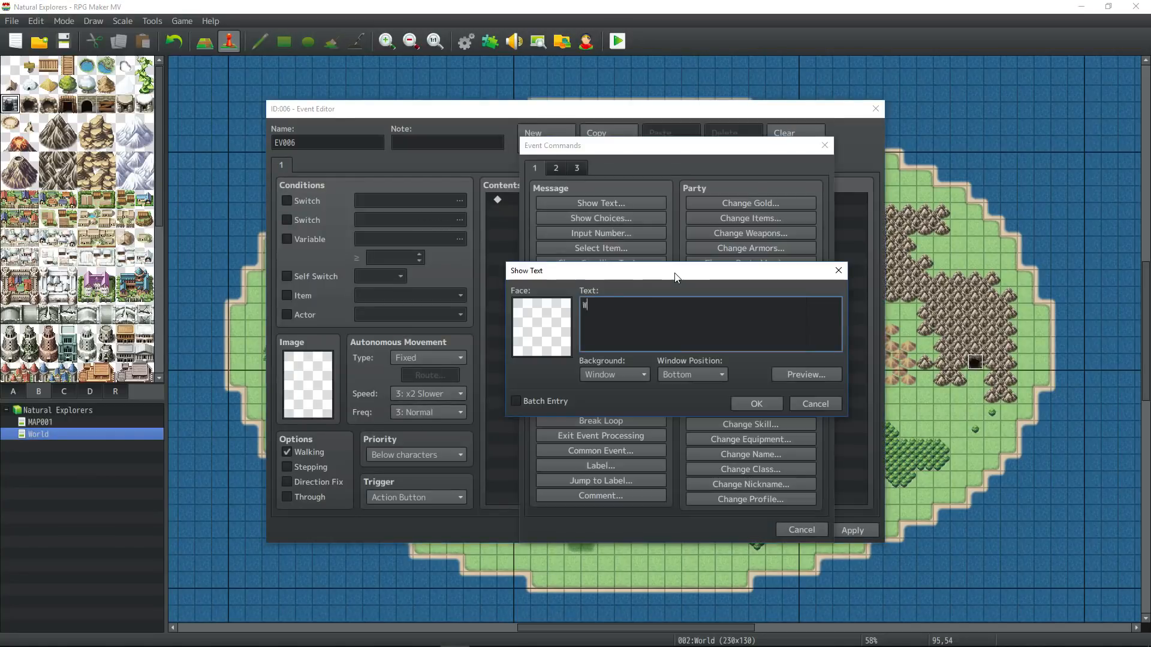
Step: Write the quarry offer: build a stone quarry for 1,000 gold producing items 6 and 7 every 30 seconds
type("Would you like to build a stone")
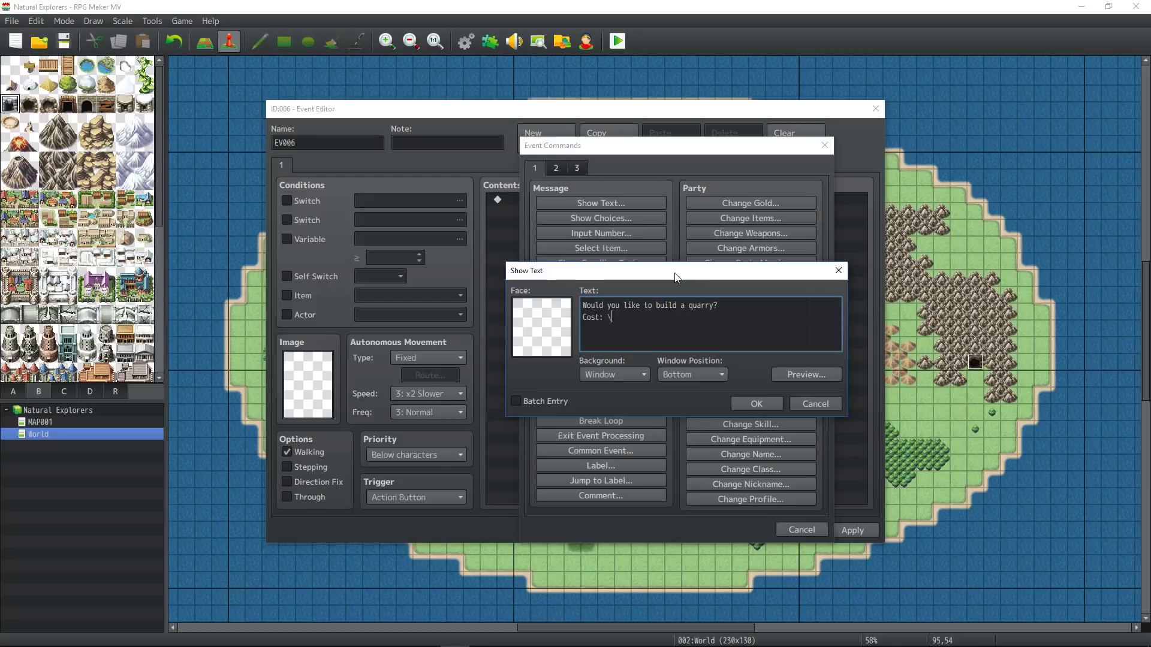
type("1,000\\g")
type("Produces: \\")
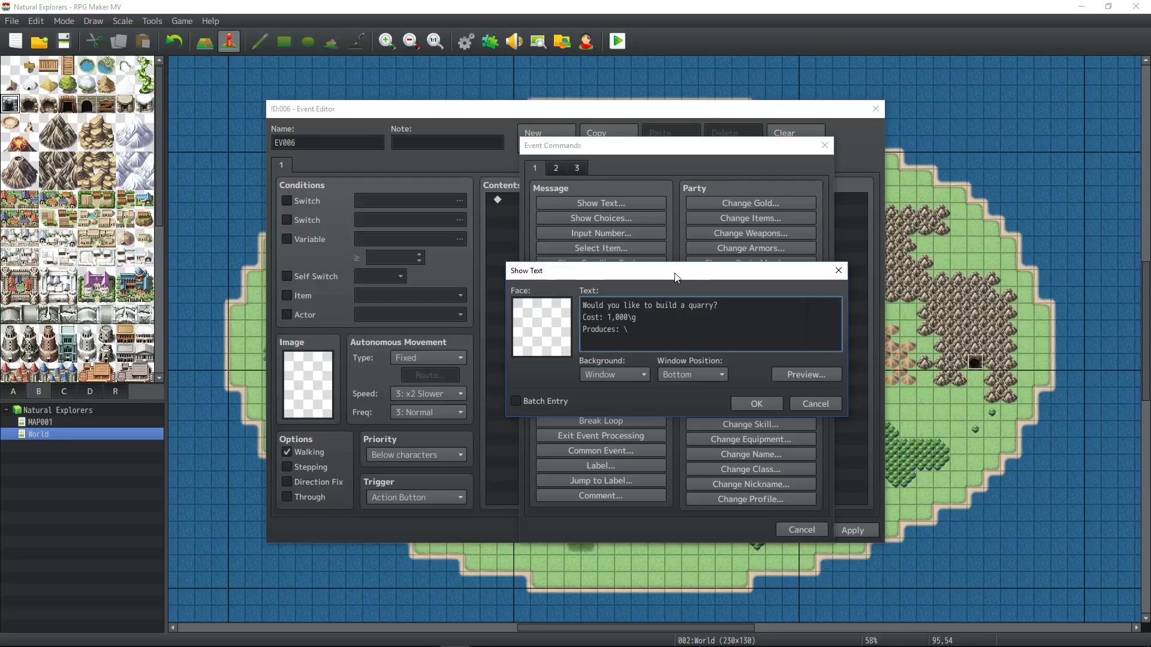
type("iii")
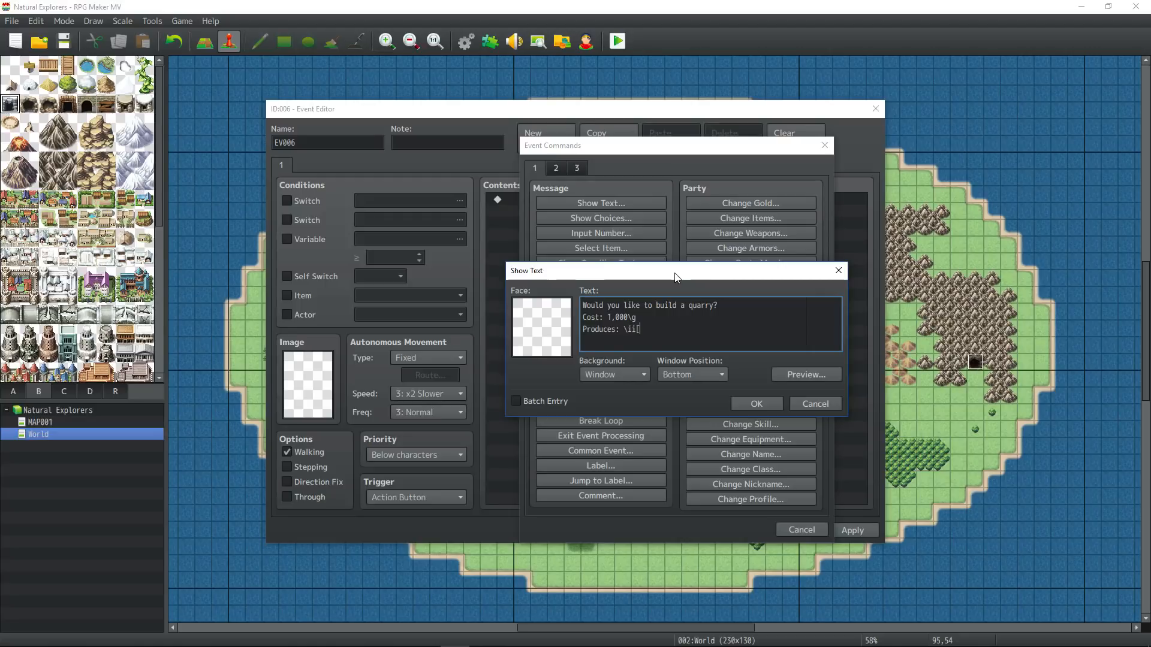
type("[6]")
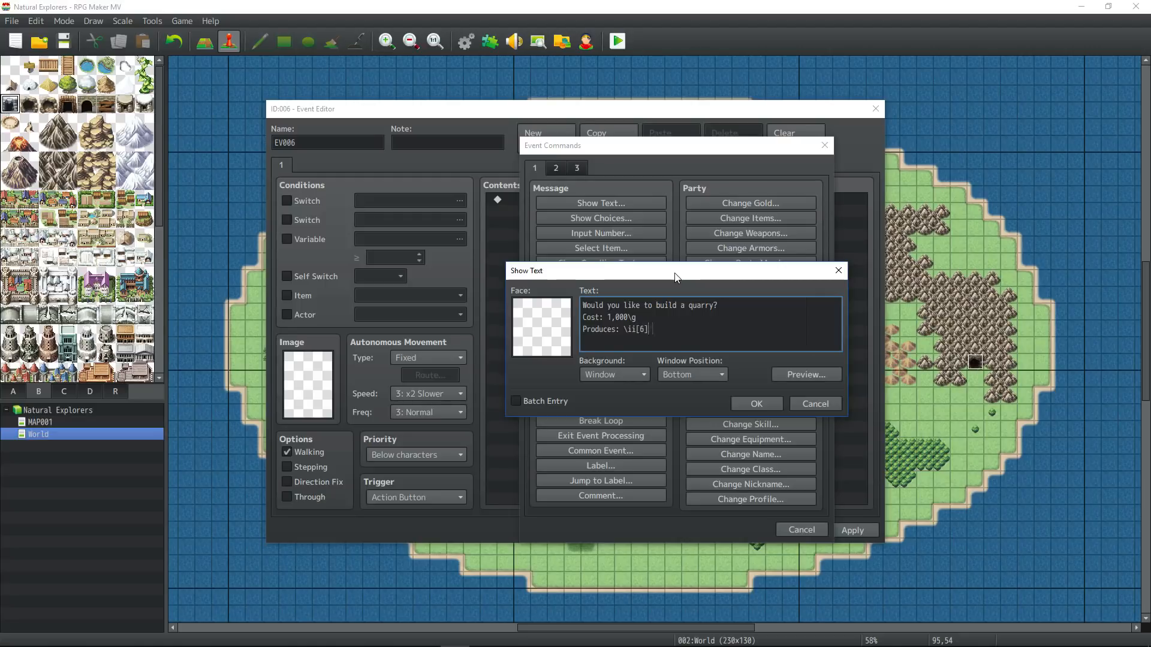
type("\\ii[7]")
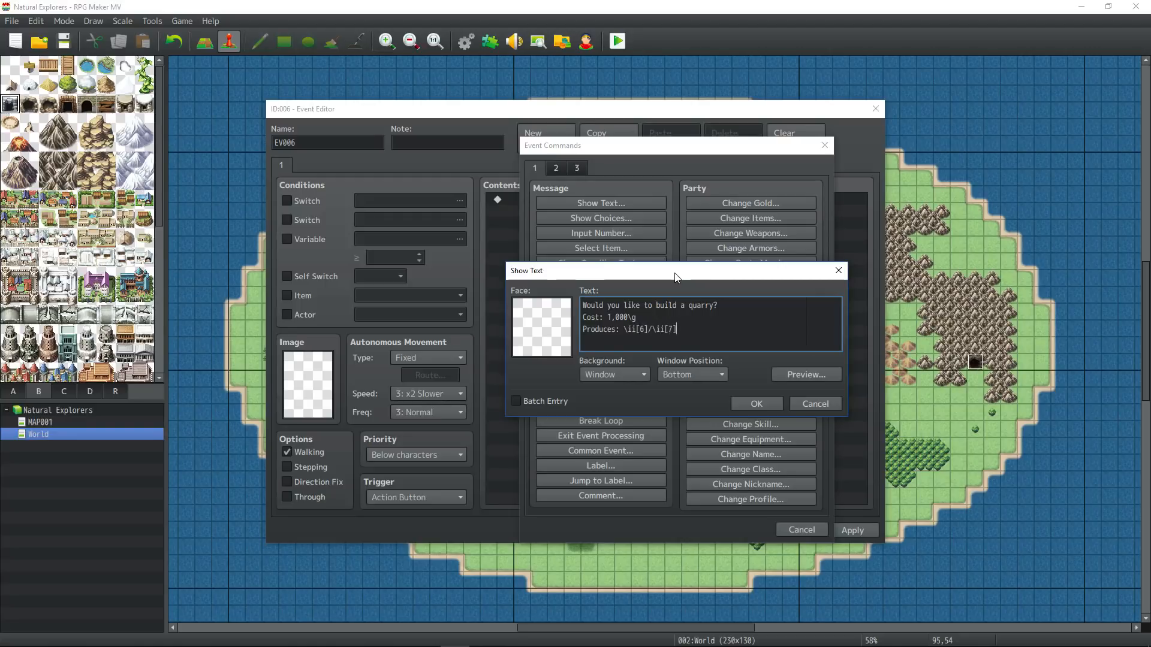
type("ev")
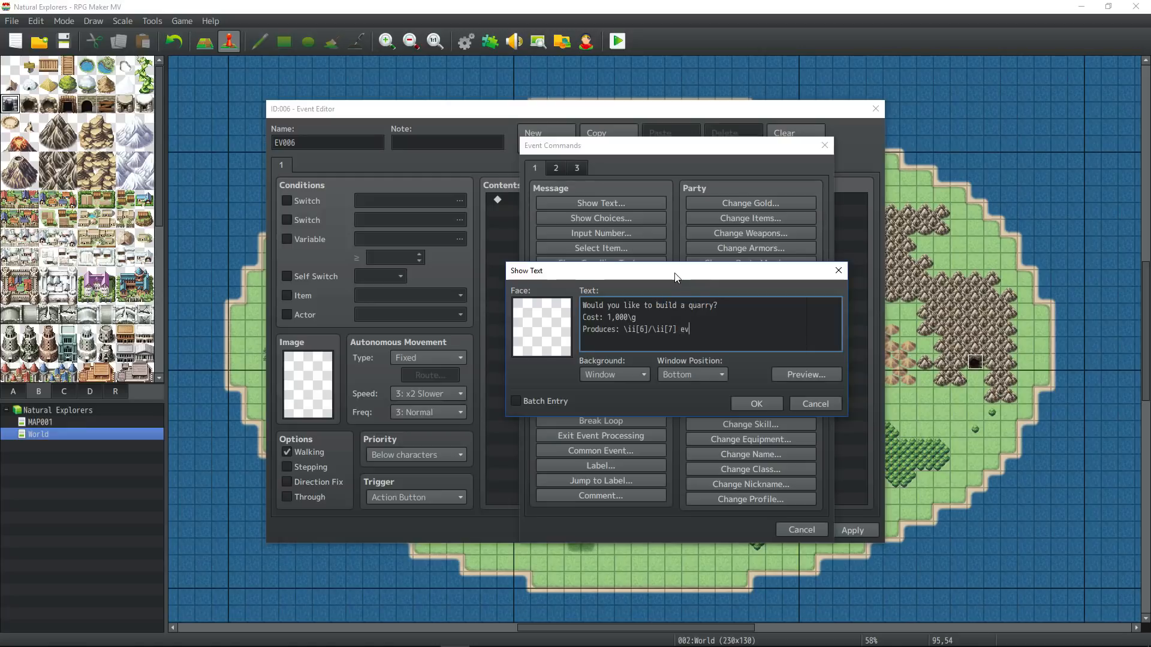
key("Backspace")
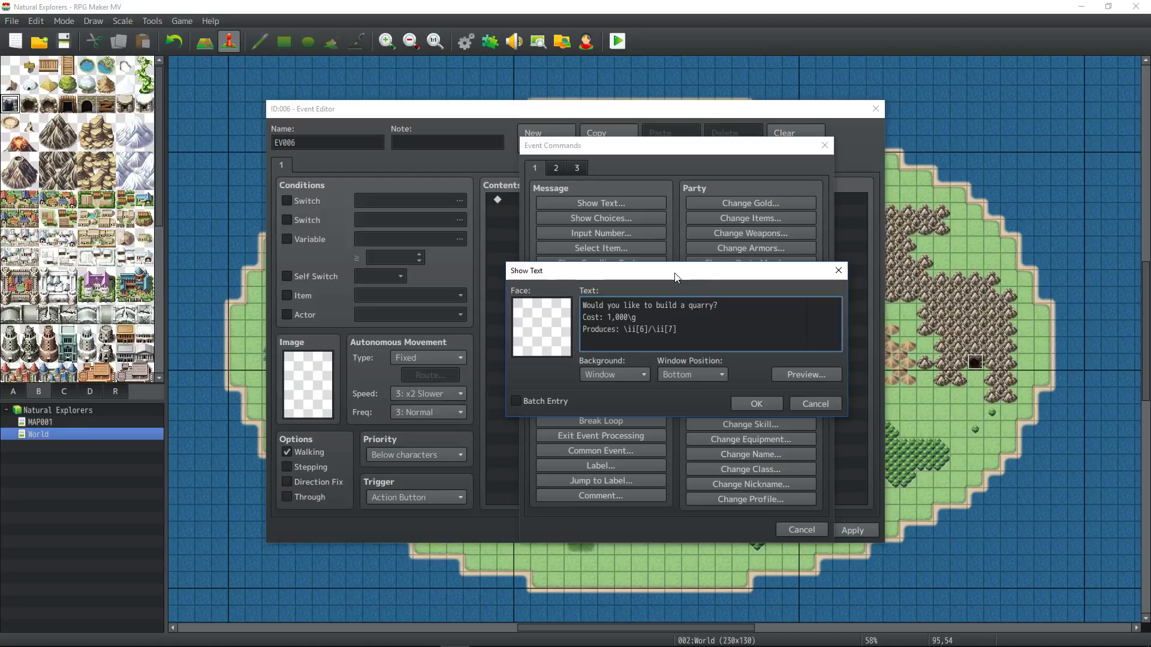
type("every")
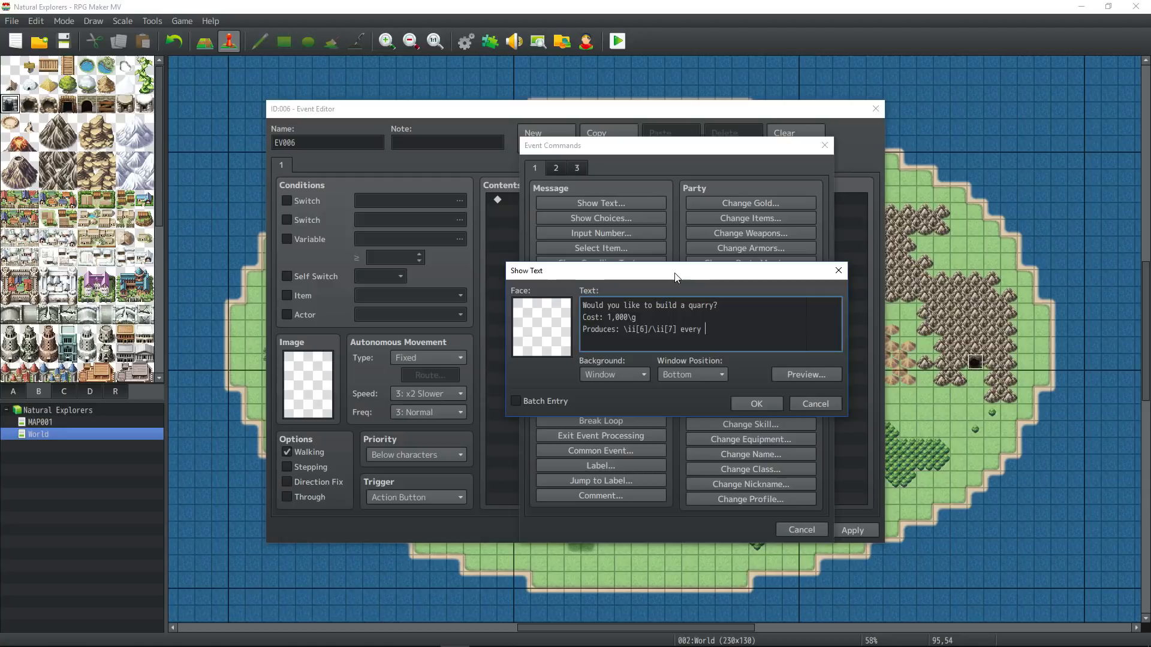
type("30")
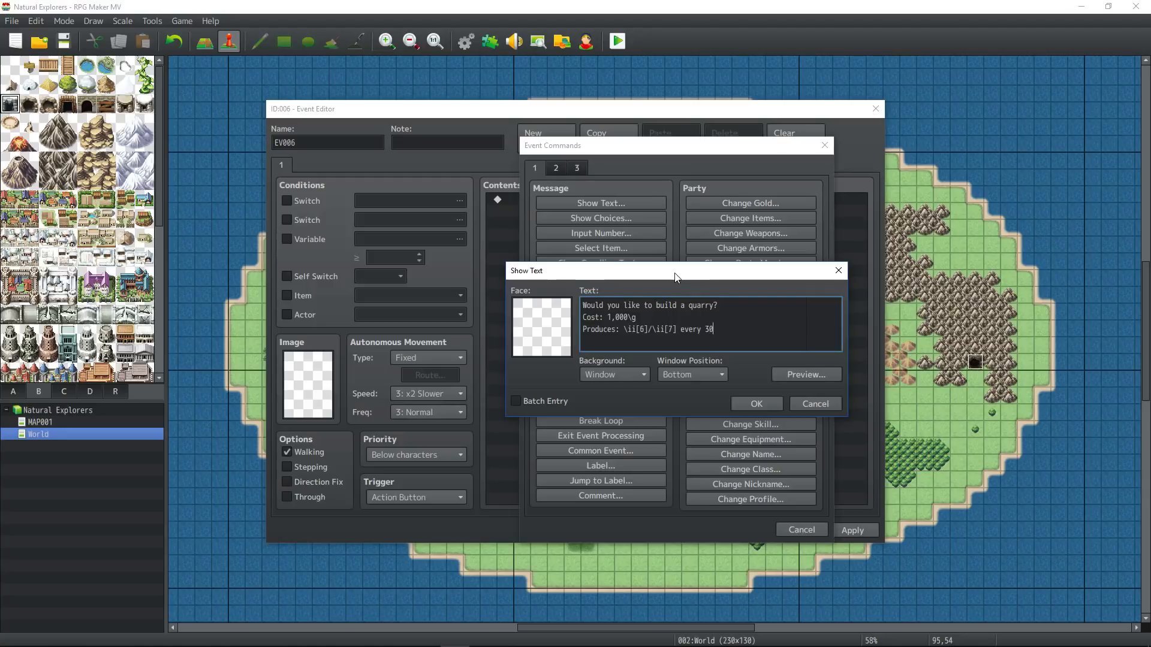
left_click(756, 403)
type("Build the qu")
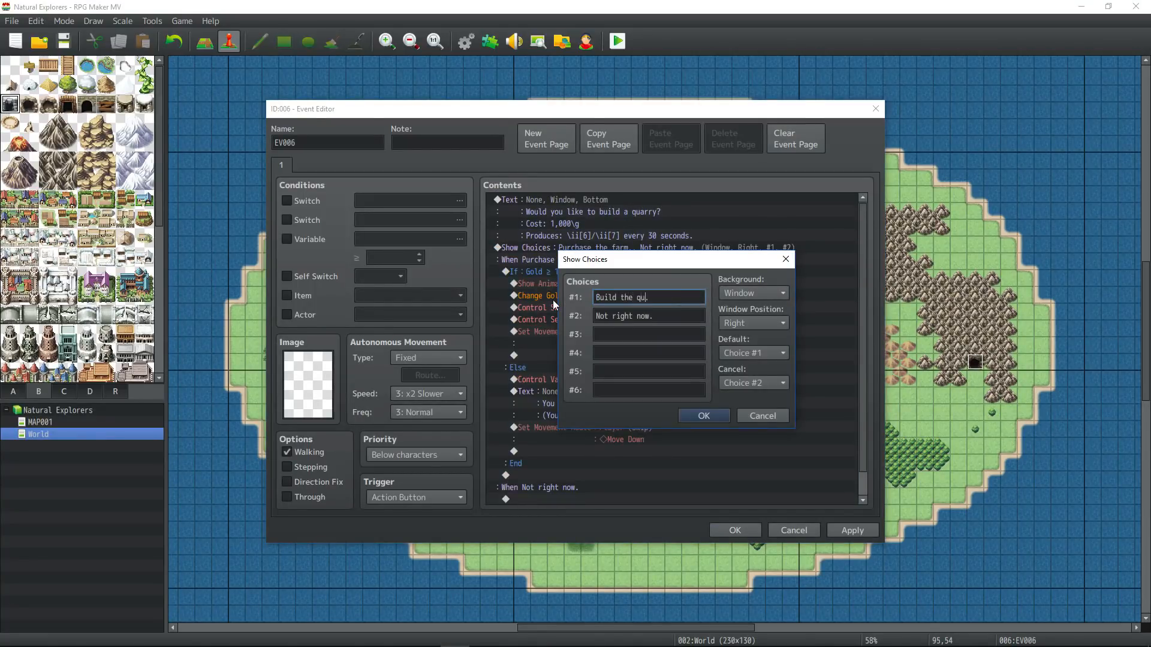
Step: Confirm the build choice and make it turn on new switch 0007 QuarryTimer01
left_click(703, 415)
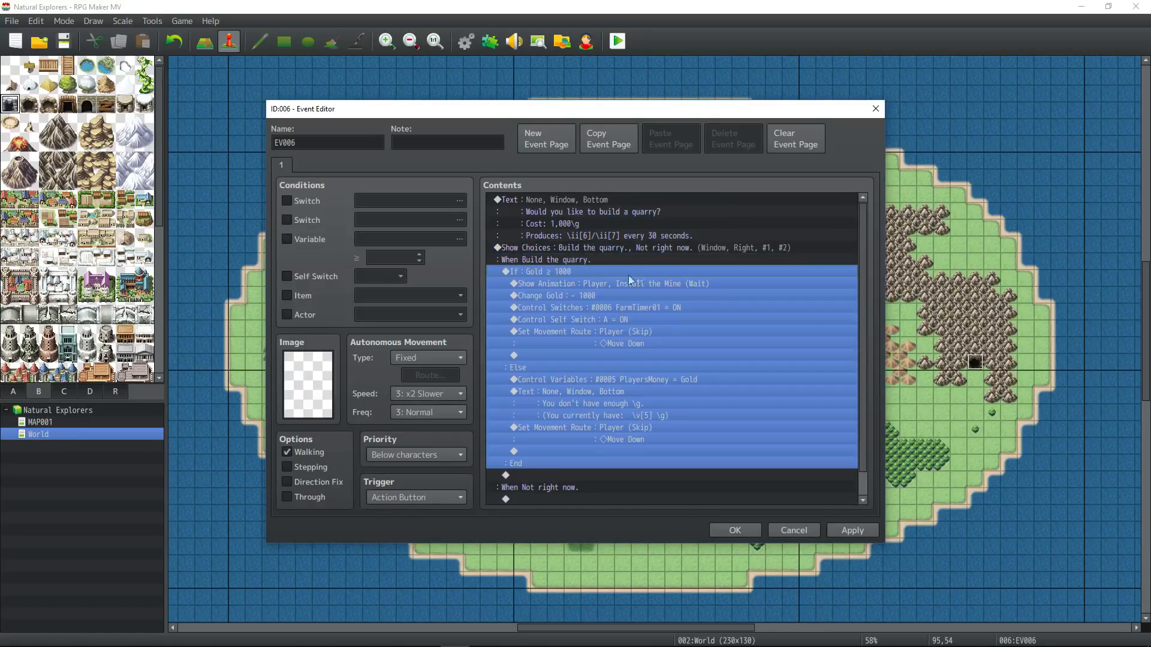
left_click(611, 284)
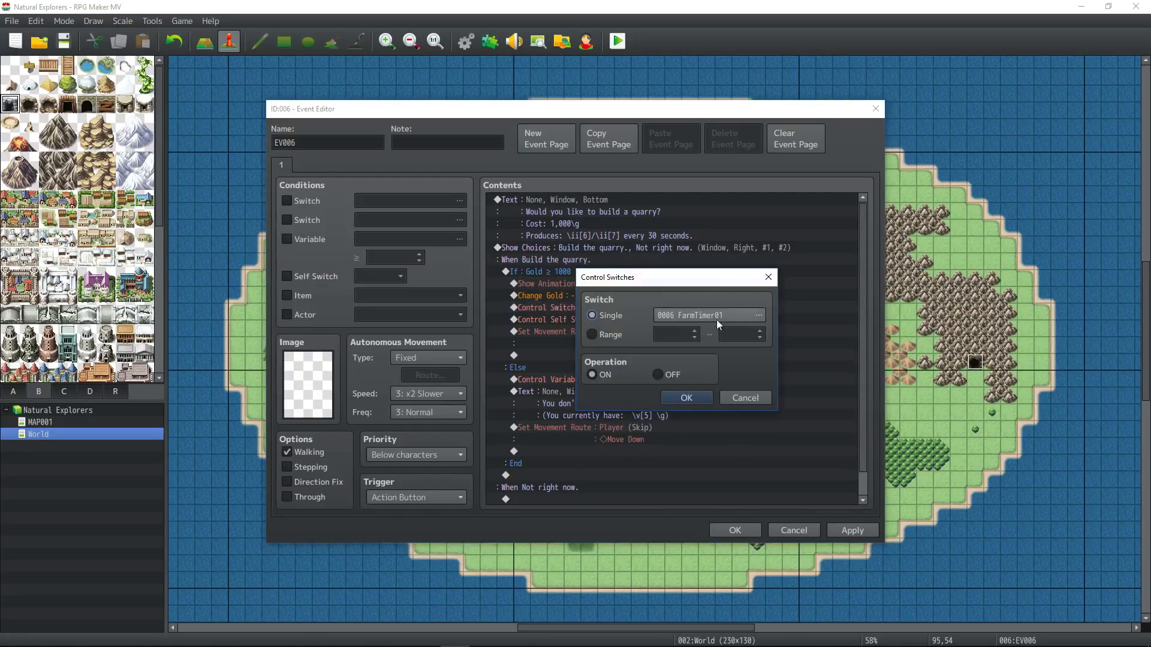
left_click(758, 314)
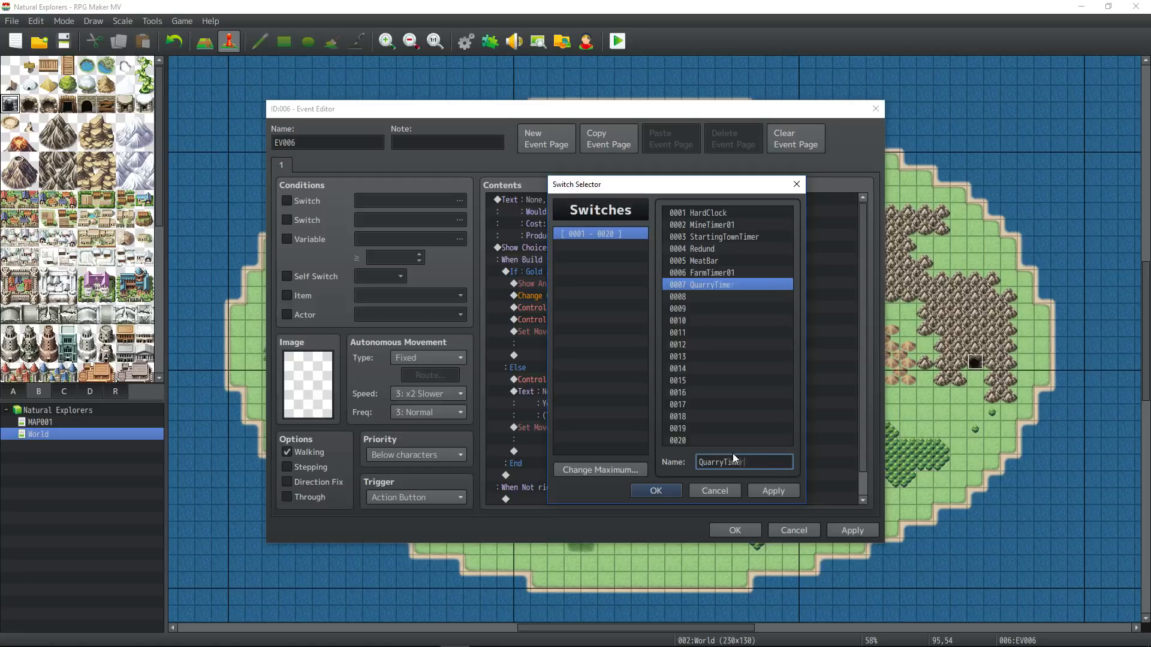
left_click(654, 491)
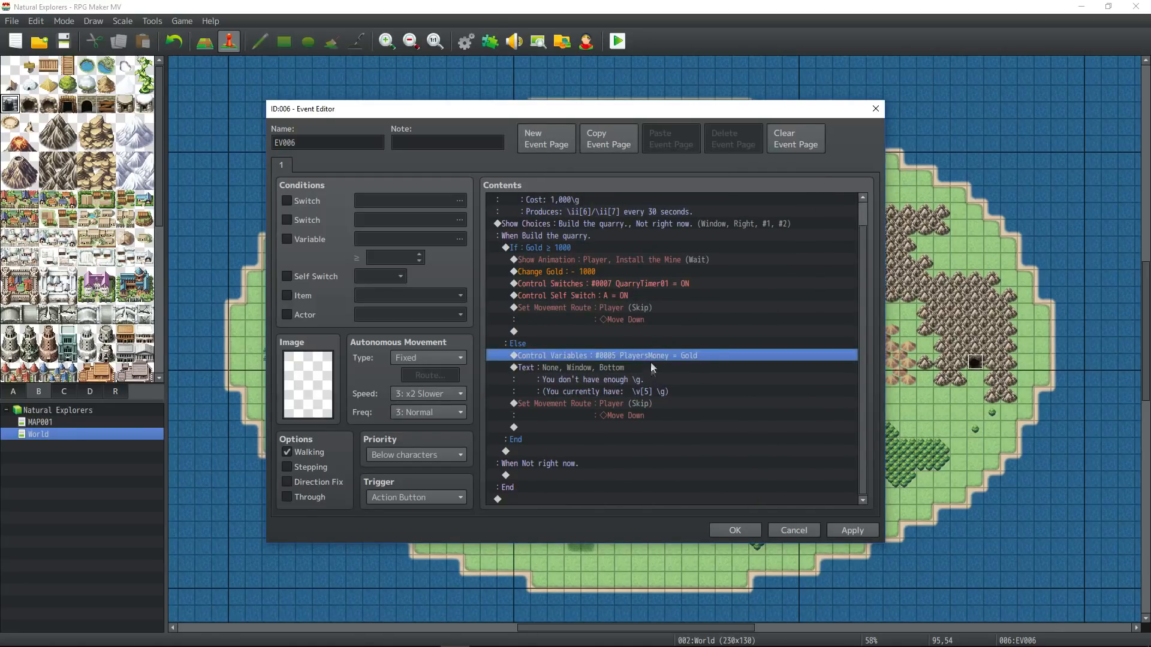
Step: Add '(You currently have: \v[5] \g)' to the quarry prompt and cut the PlayersMoney variable command
left_click(583, 402)
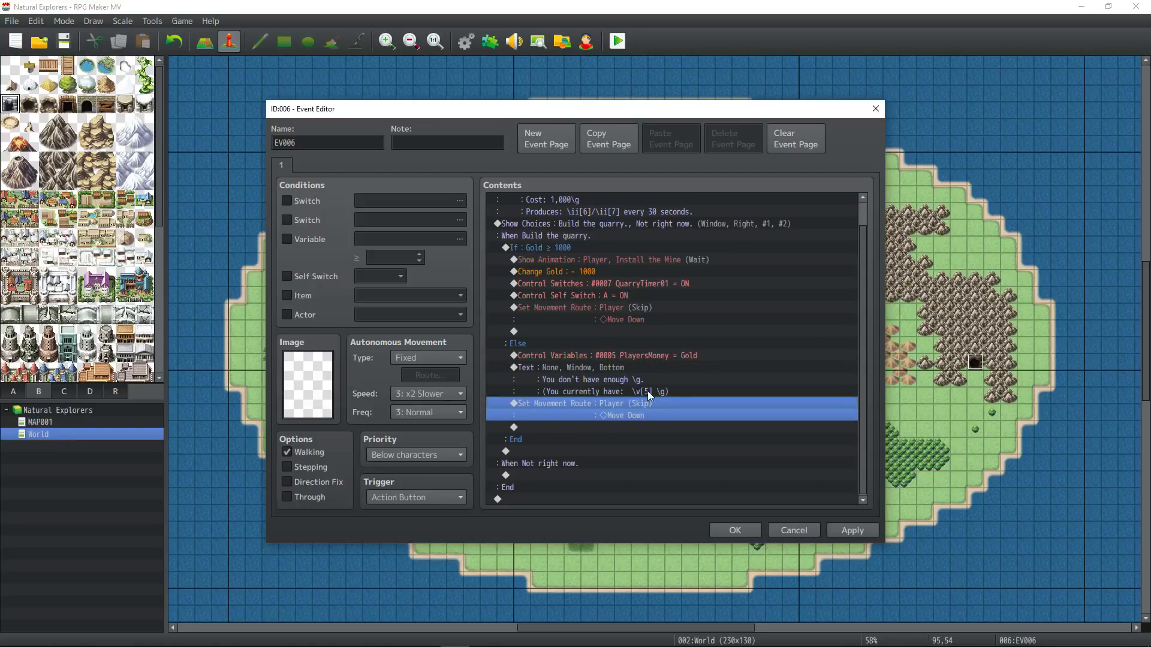
double_click(579, 380)
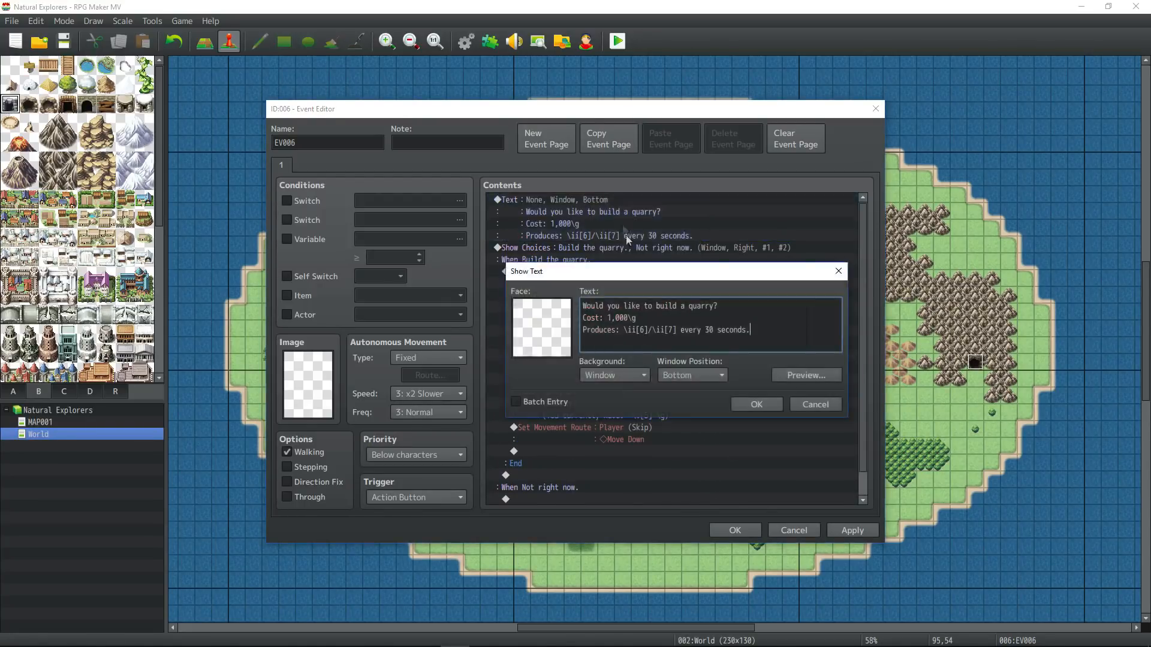
type("(You currently have:  \\v[5] \\g)")
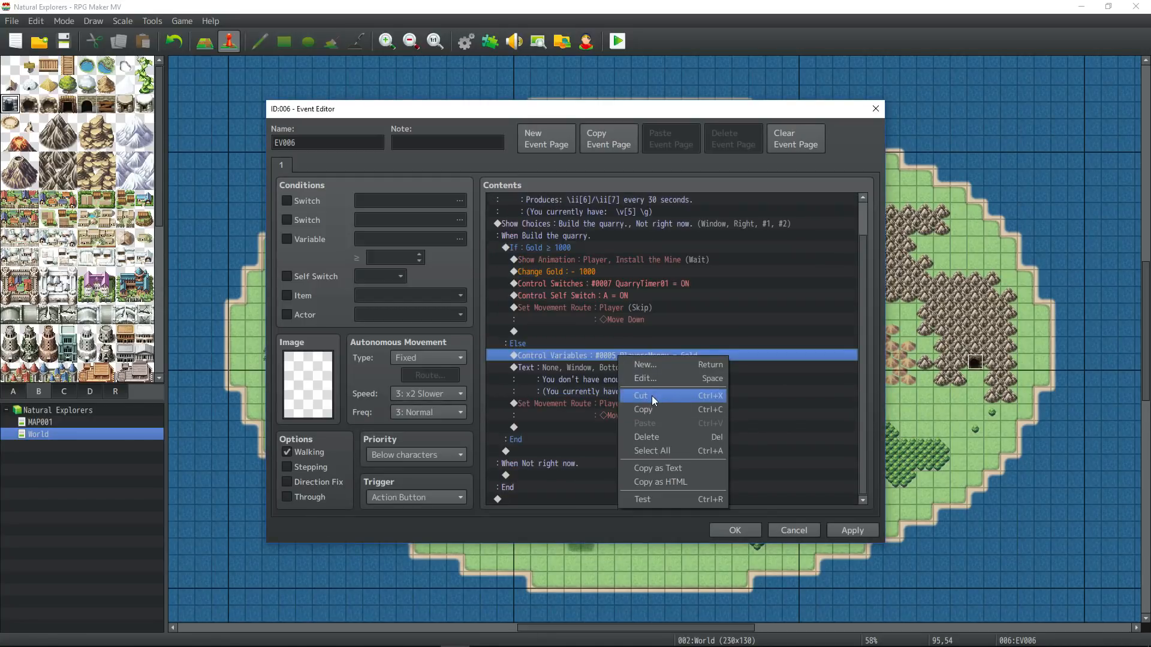
left_click(641, 395)
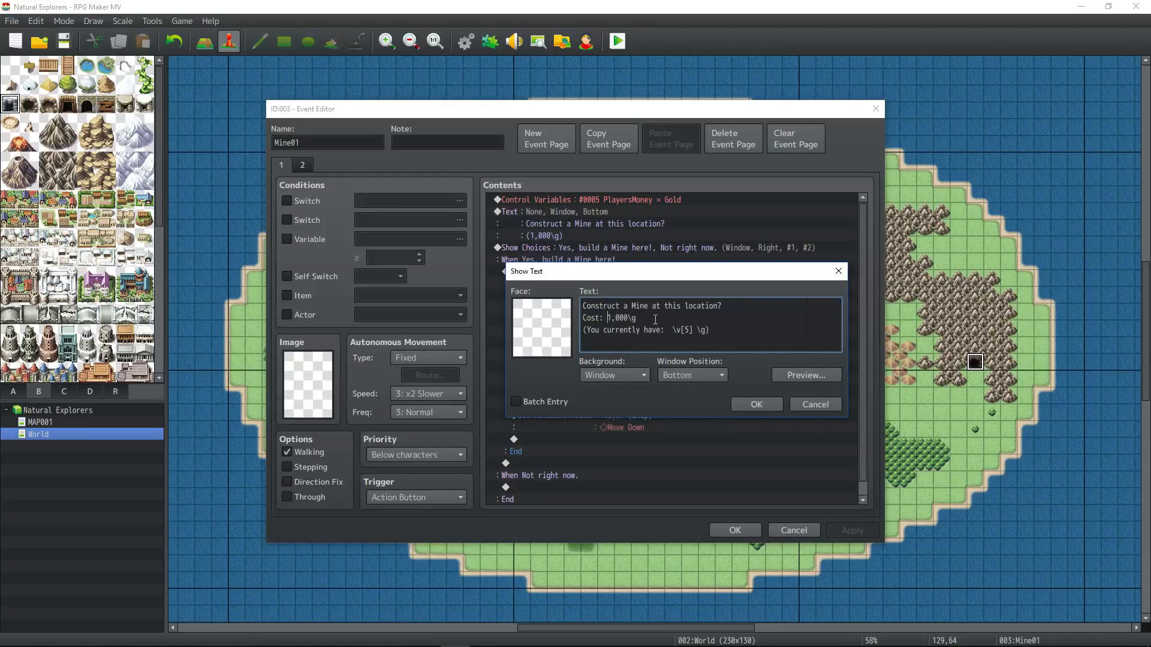
Step: Add a 'Produces: \ii[' line to the Mine01 event message
type("Produces: \\ii[")
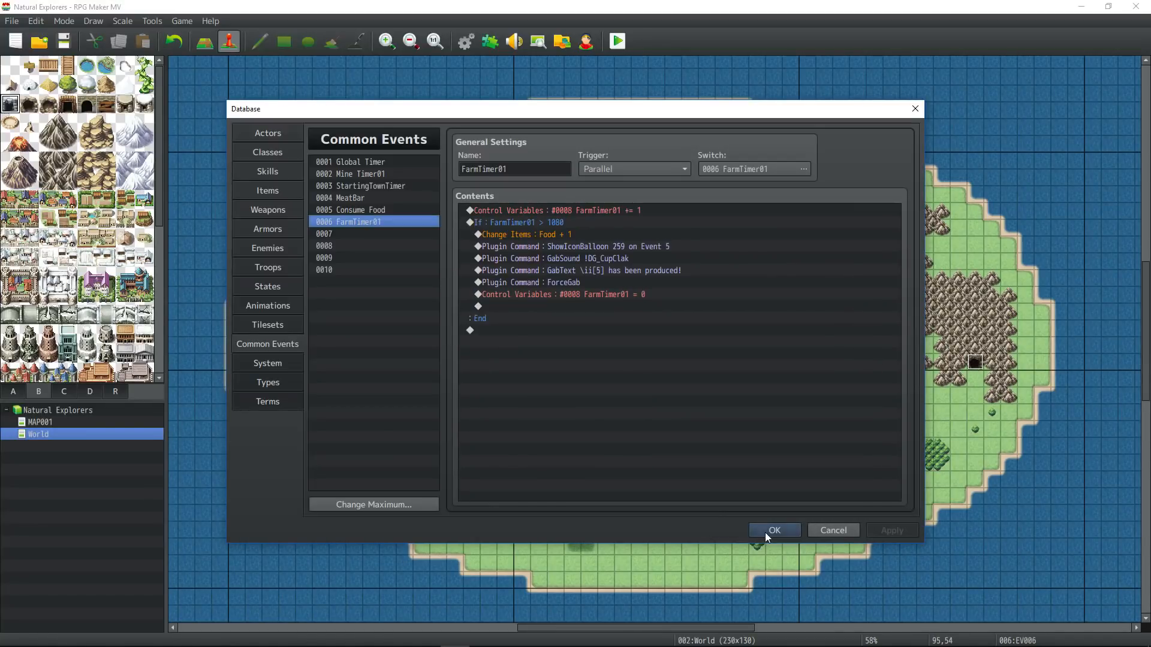
Step: Close the Database, playtest to confirm 31 Food in the inventory, then exit the game
left_click(772, 530)
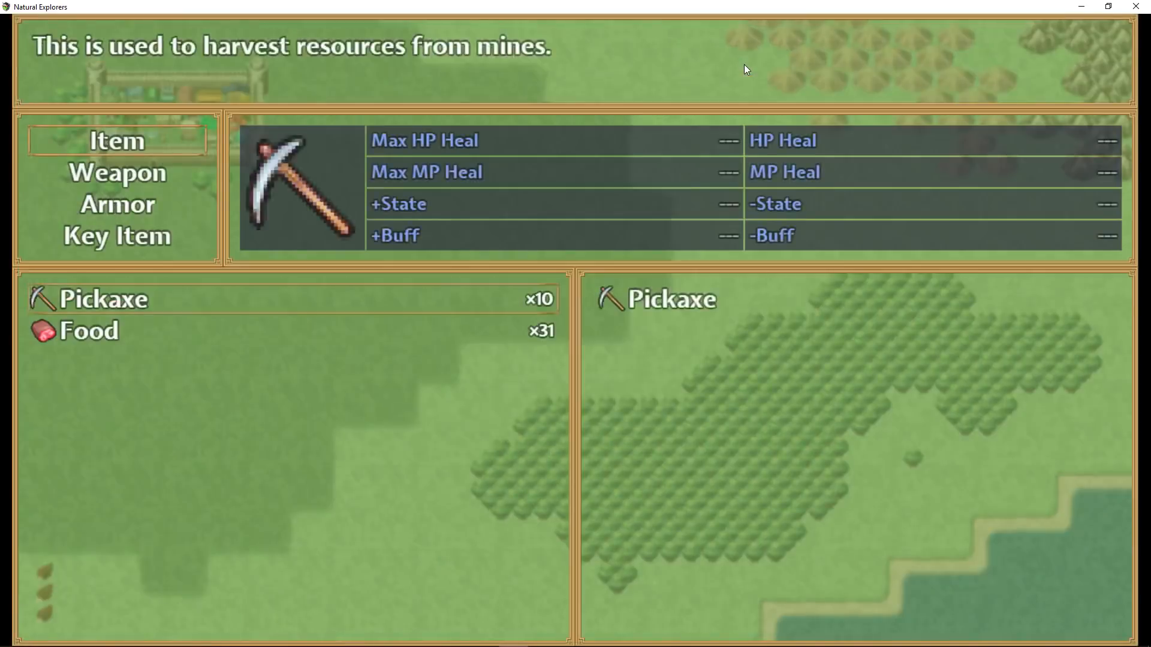
key("escape")
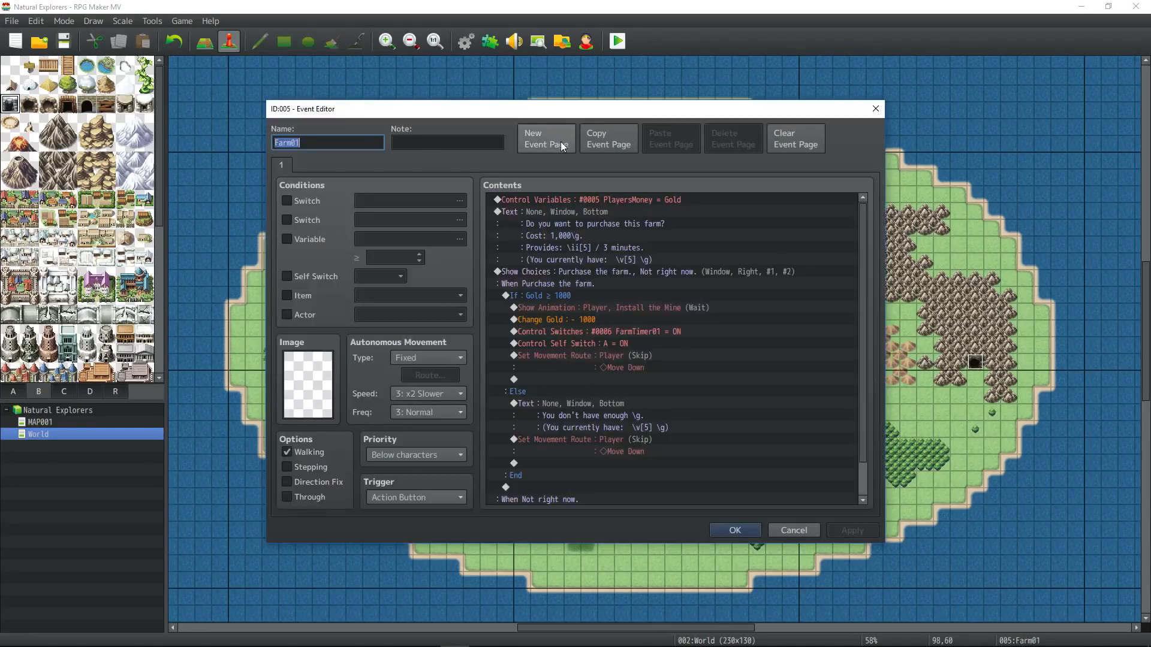
Step: Add a second page saying 'This is your quarry.' with 30-second output and gold lines, and save the event
left_click(546, 138)
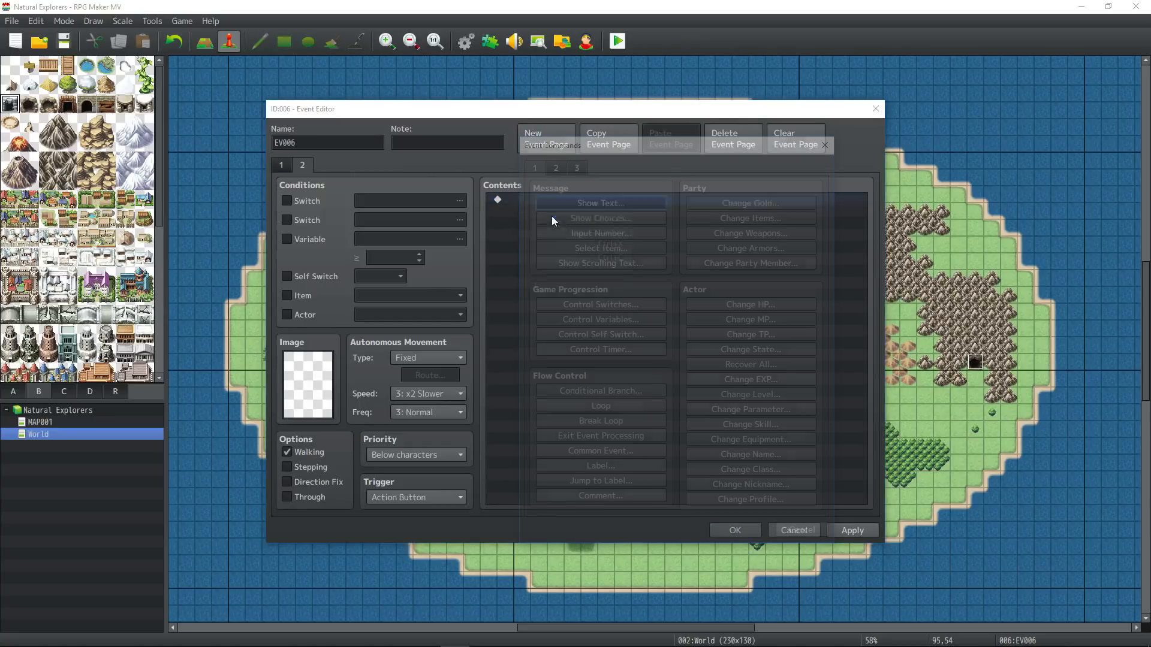
left_click(600, 202)
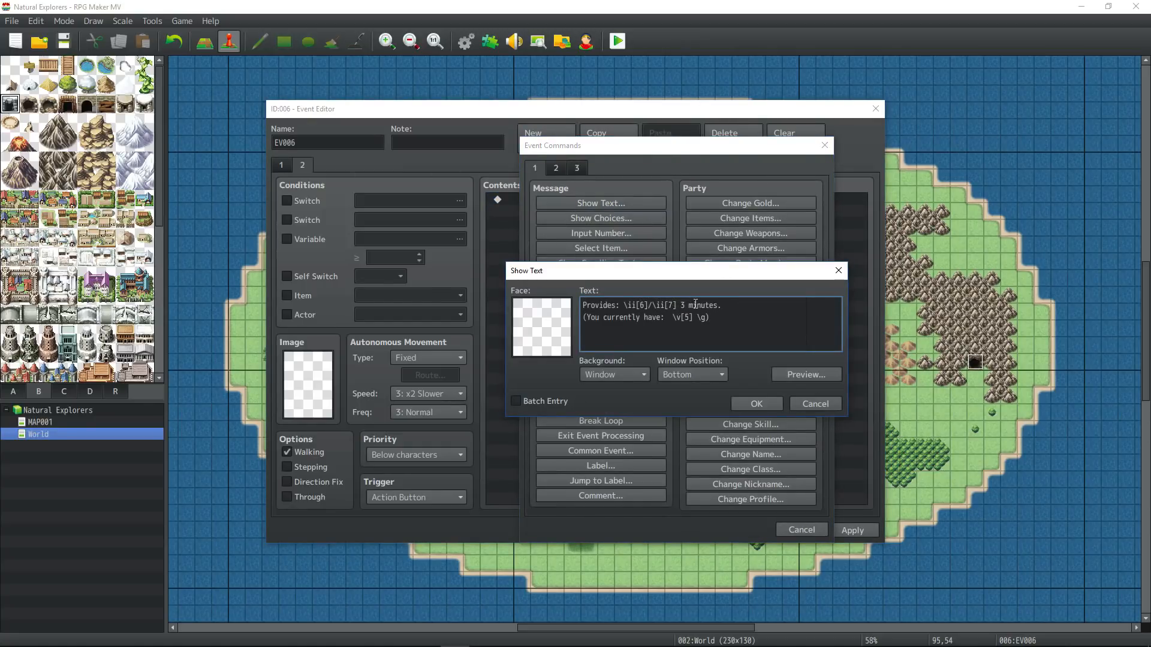
type("every 30 seconds.")
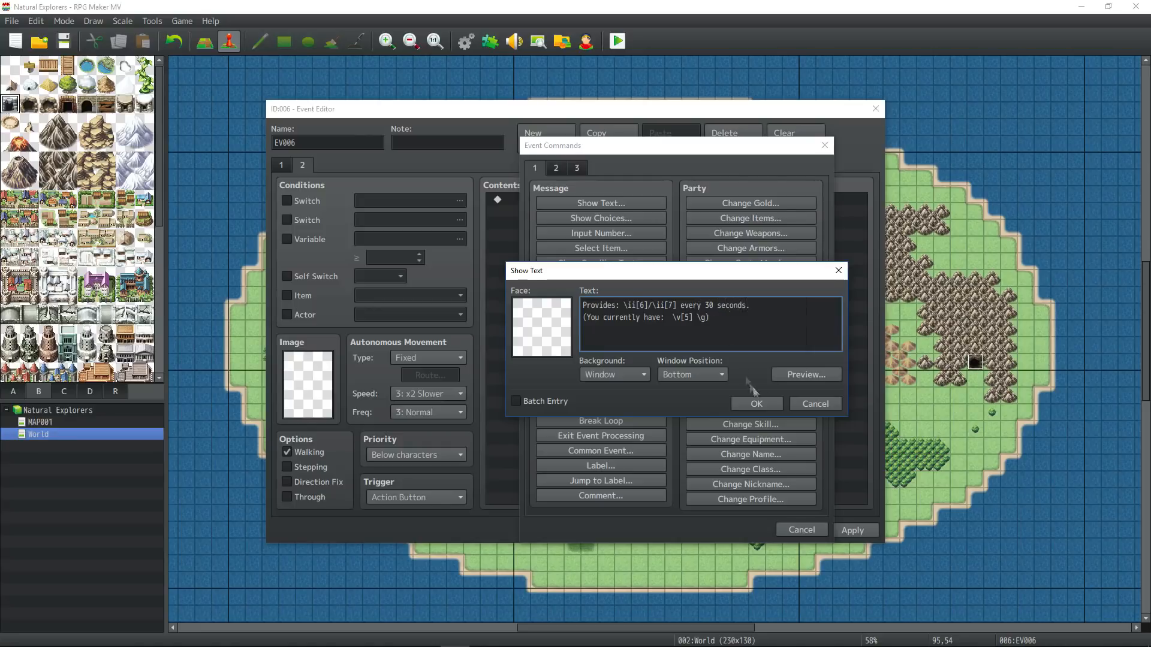
type("This is your")
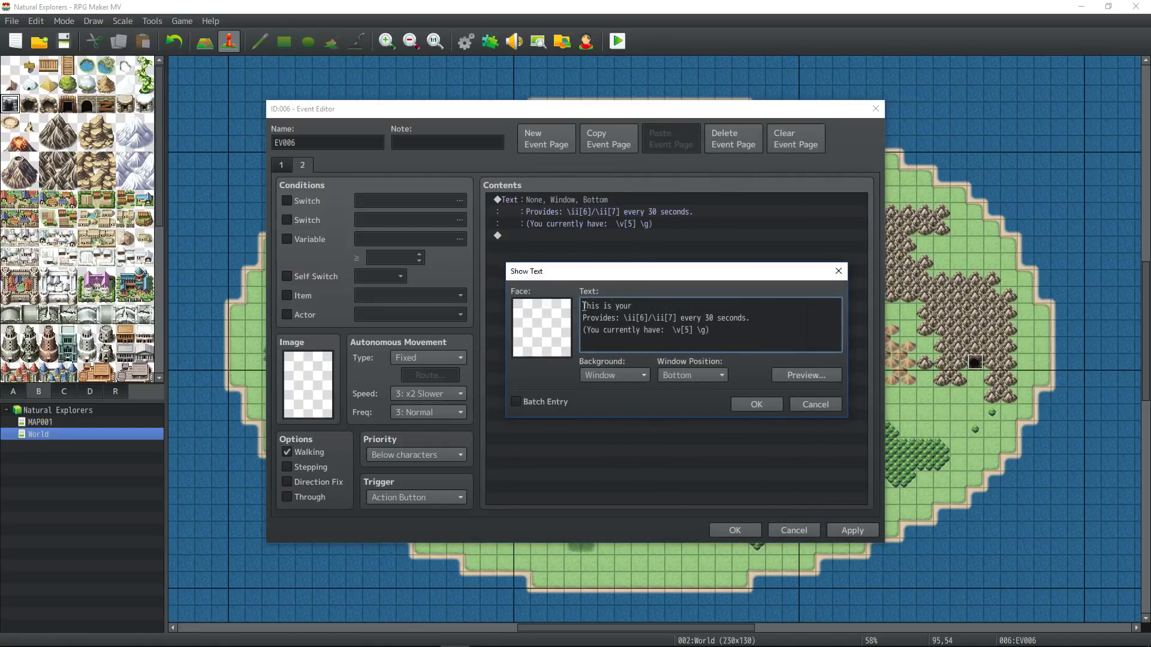
left_click(756, 404)
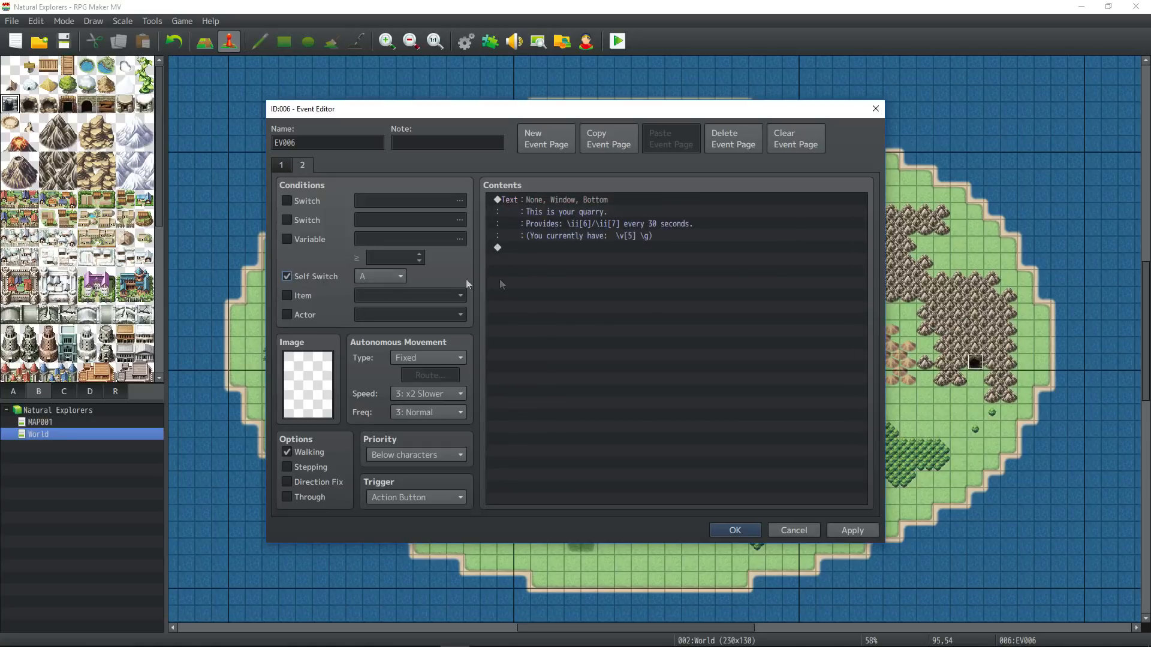
left_click(281, 165)
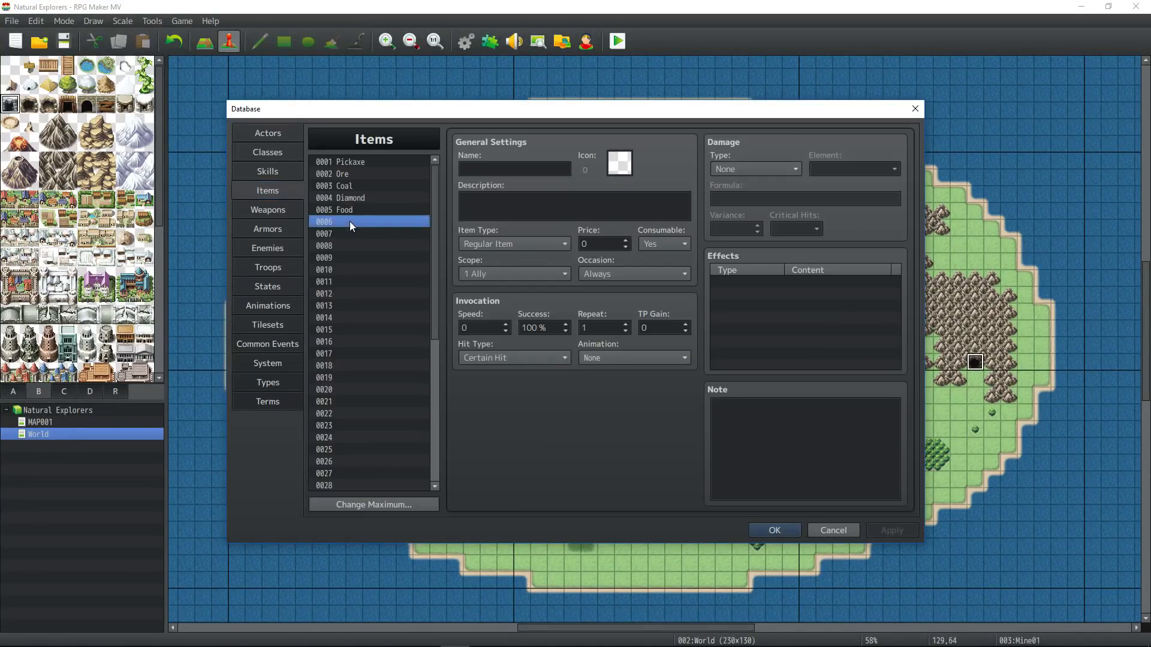
Step: Create the Salt item with an icon and a 'quarry, used in cooking' description
left_click(323, 233)
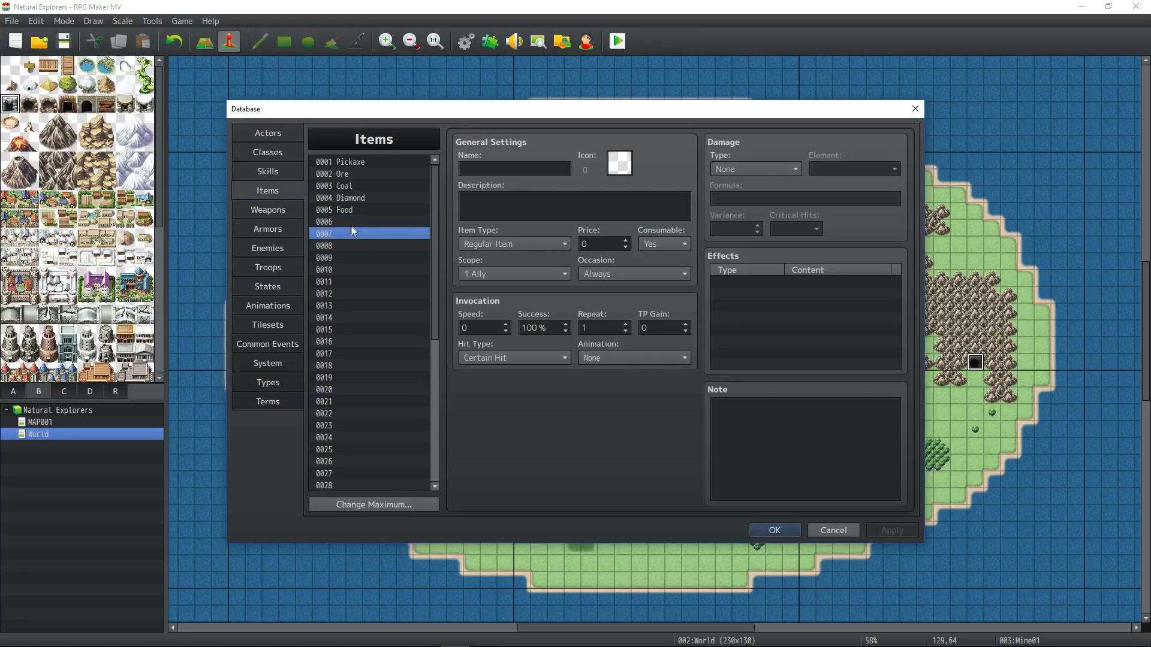
left_click(346, 222)
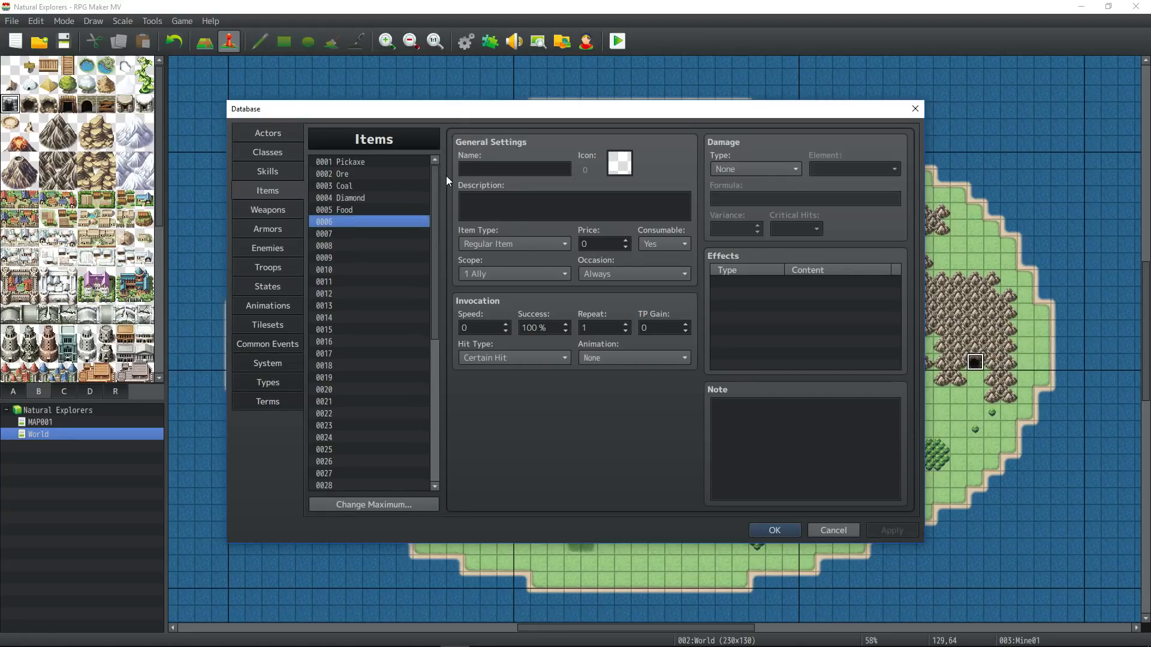
type("Salt")
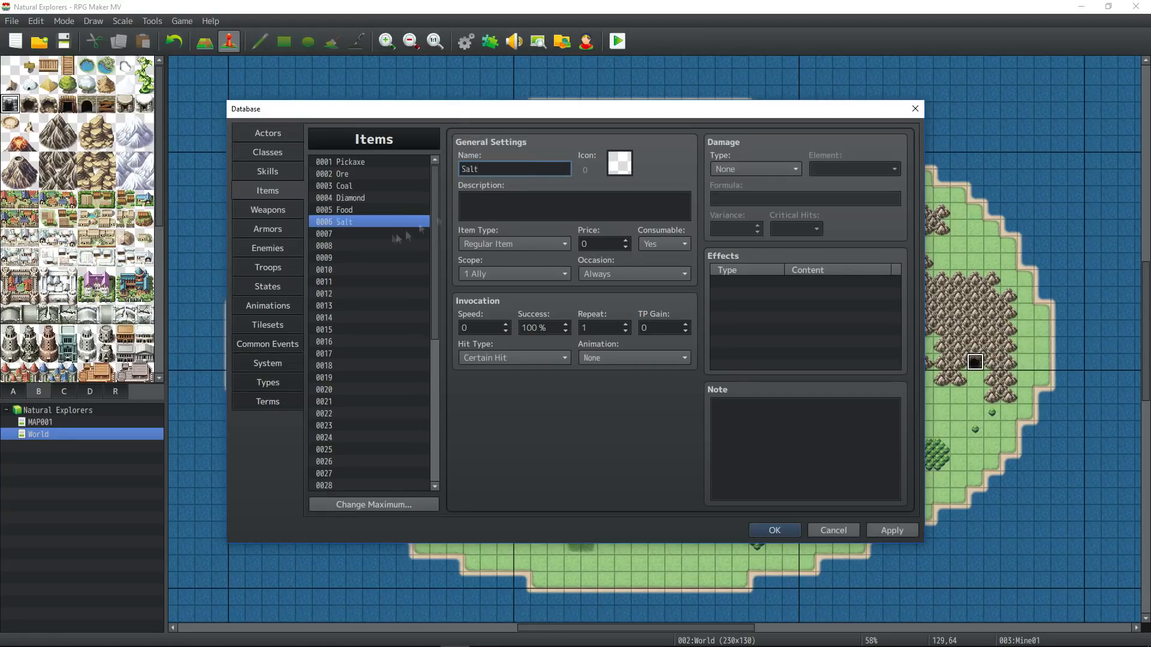
left_click(619, 162)
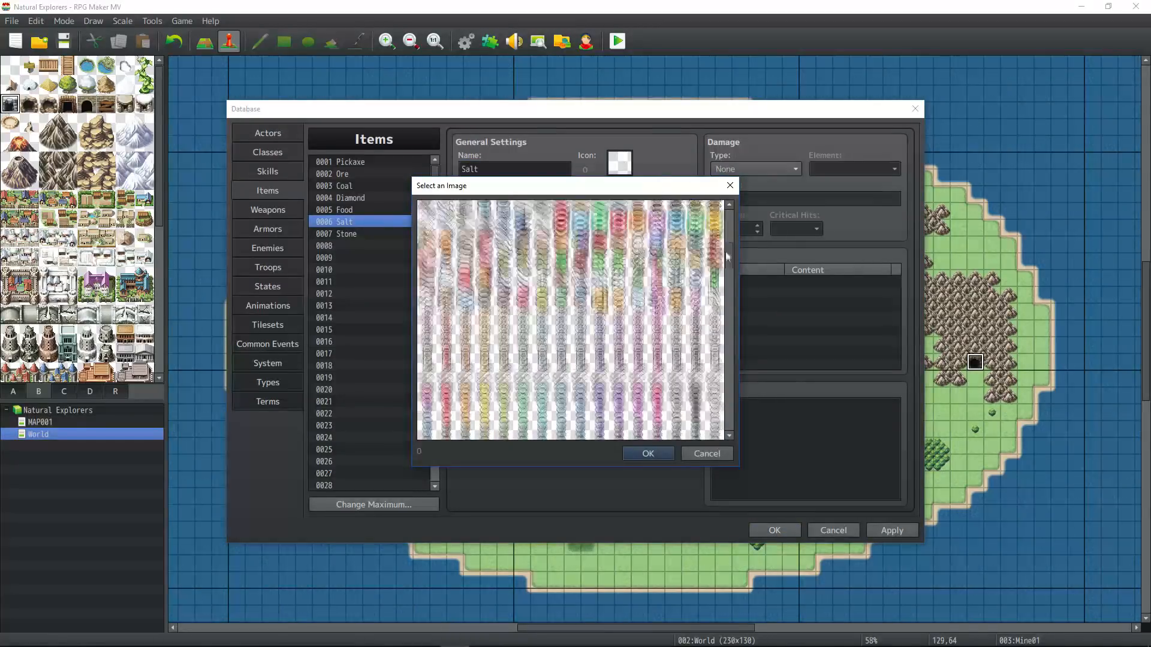
left_click(647, 453)
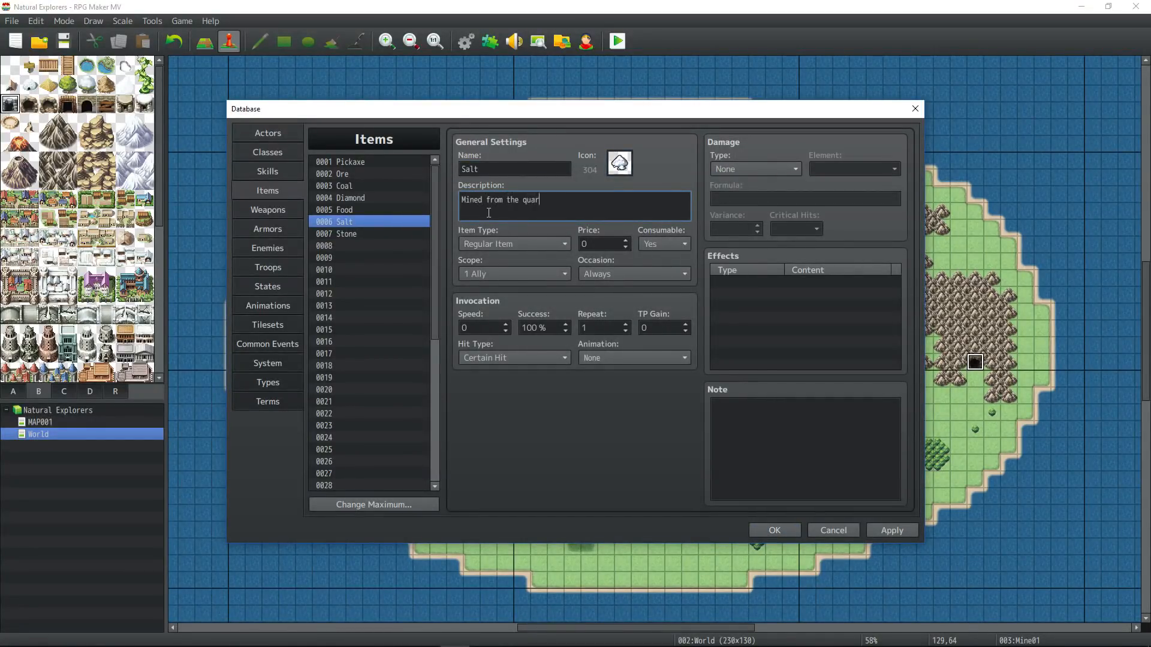
type("ry, used in cooking.")
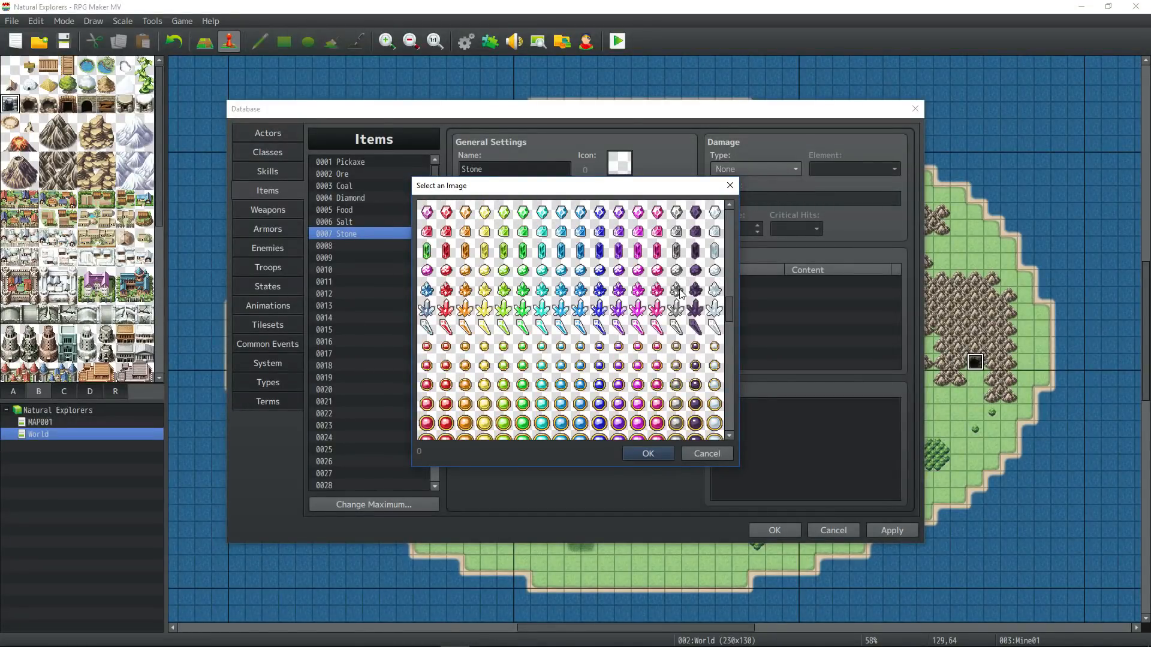
Step: Give Stone the grey stone icon, check both items, and select empty common event 0007
left_click(647, 453)
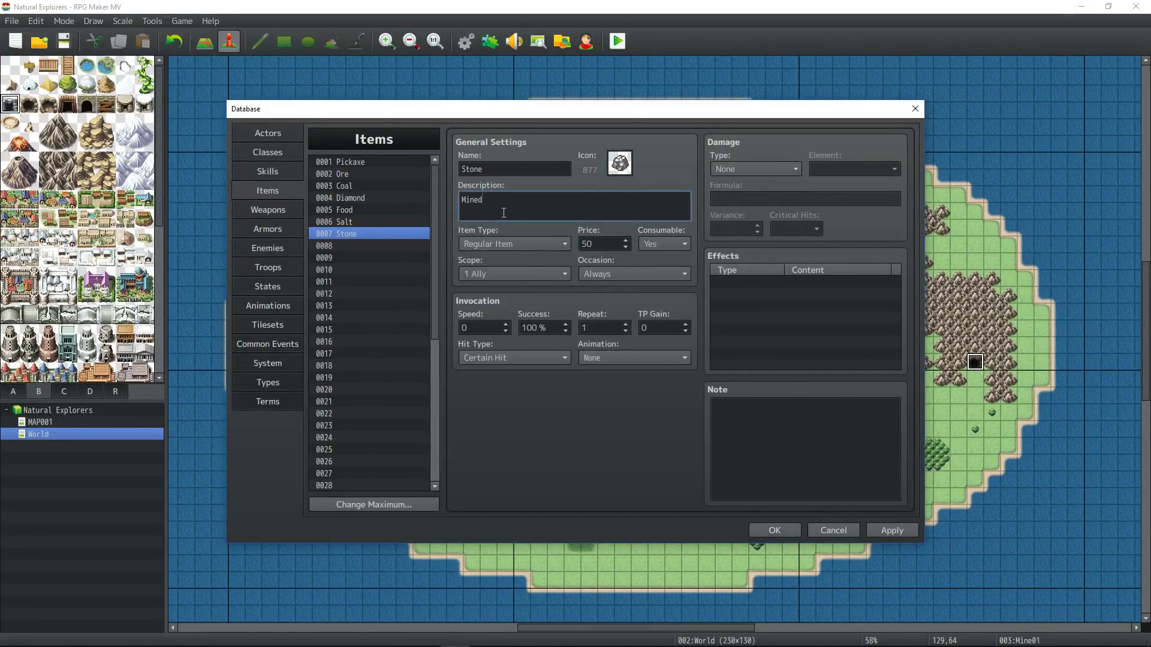
left_click(345, 221)
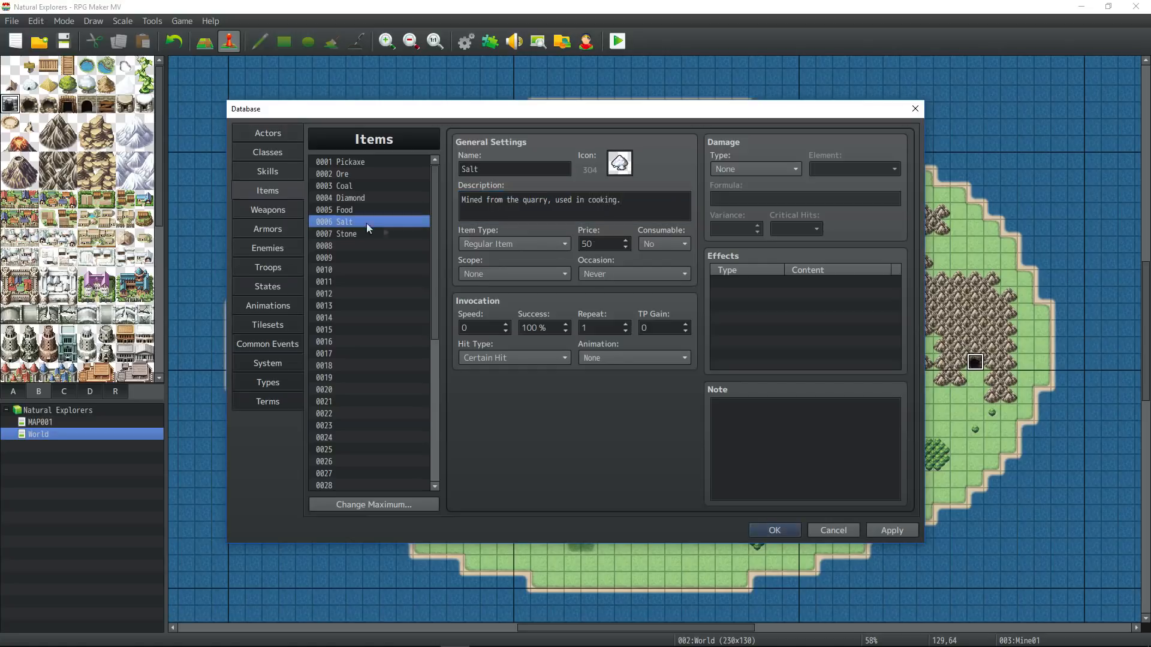
left_click(346, 233)
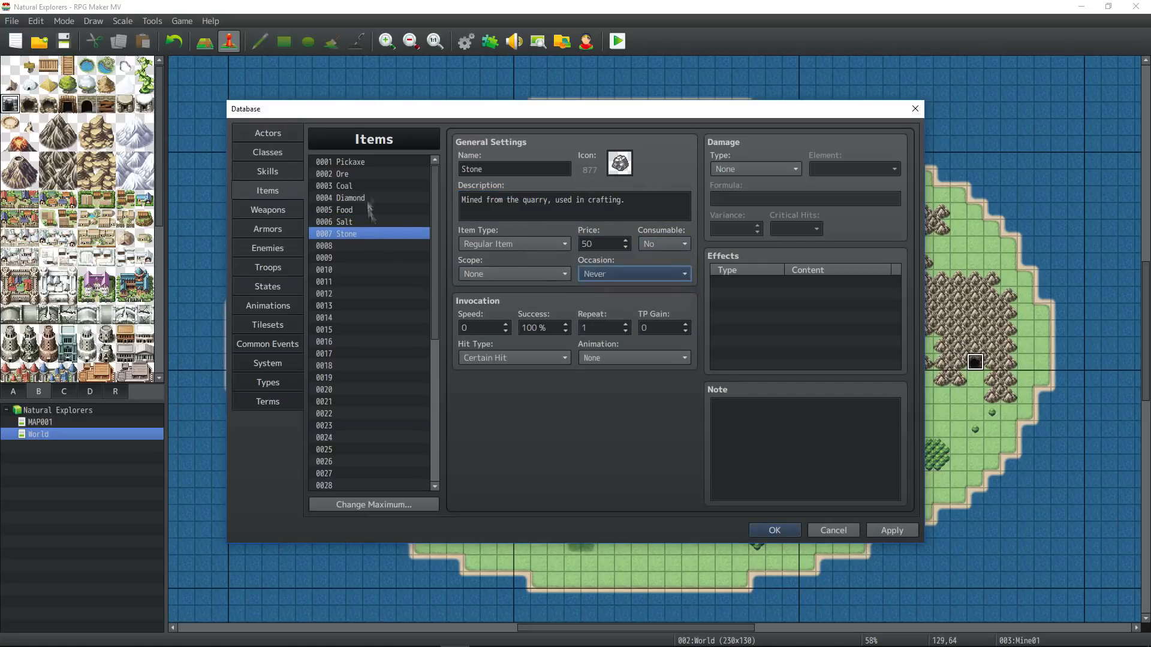
left_click(266, 343)
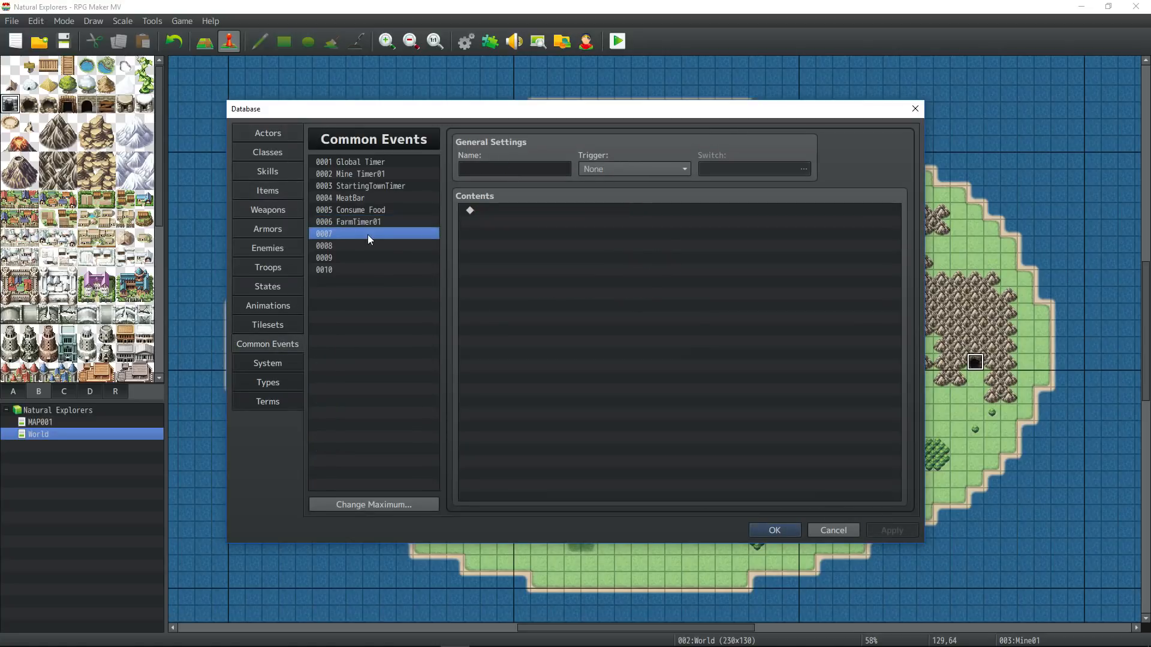
Step: Name the common event QuarryTimer01, trigger Parallel on switch QuarryTimer01, and count its timer variable up by 1
type("QuarryTimer01")
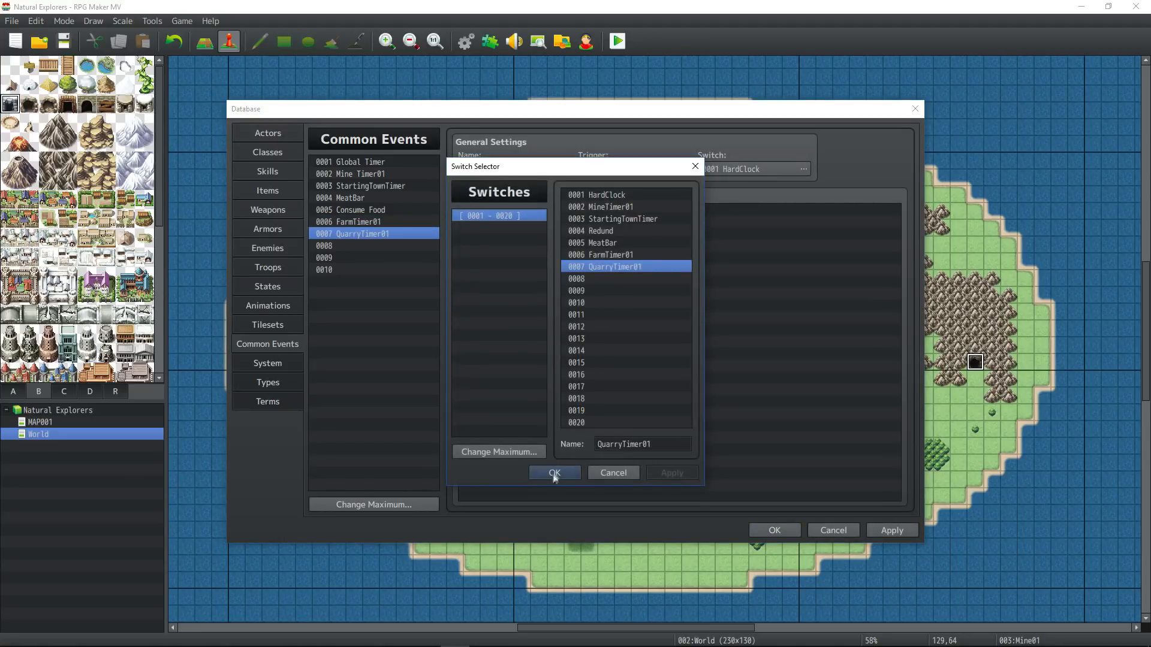
left_click(553, 473)
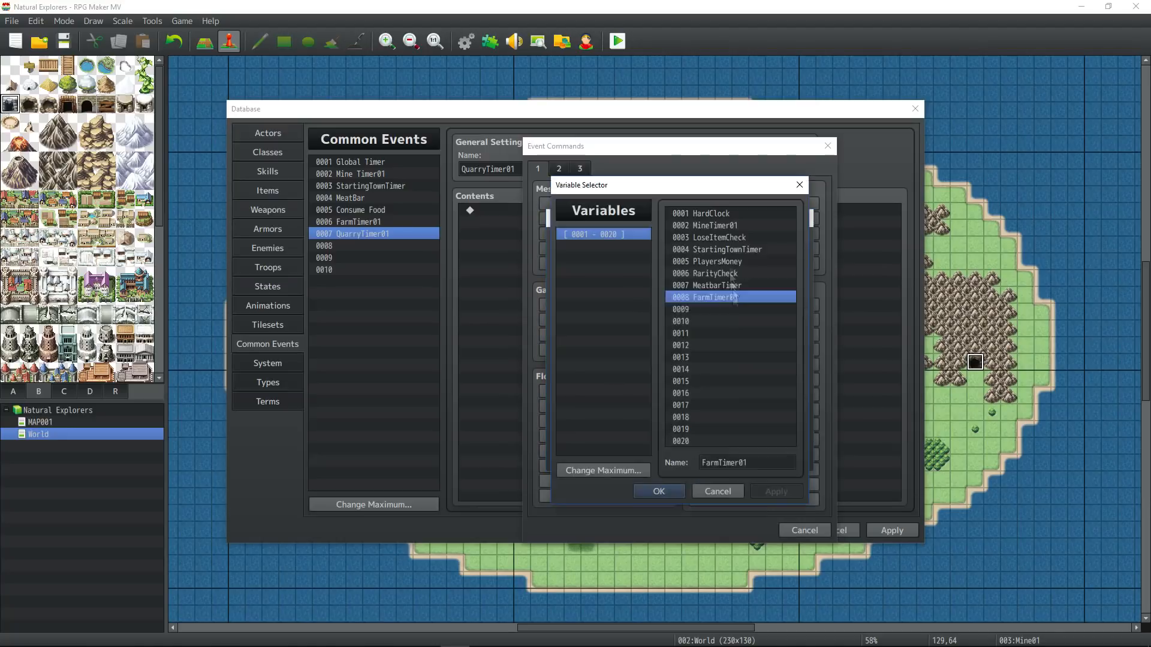
left_click(658, 491)
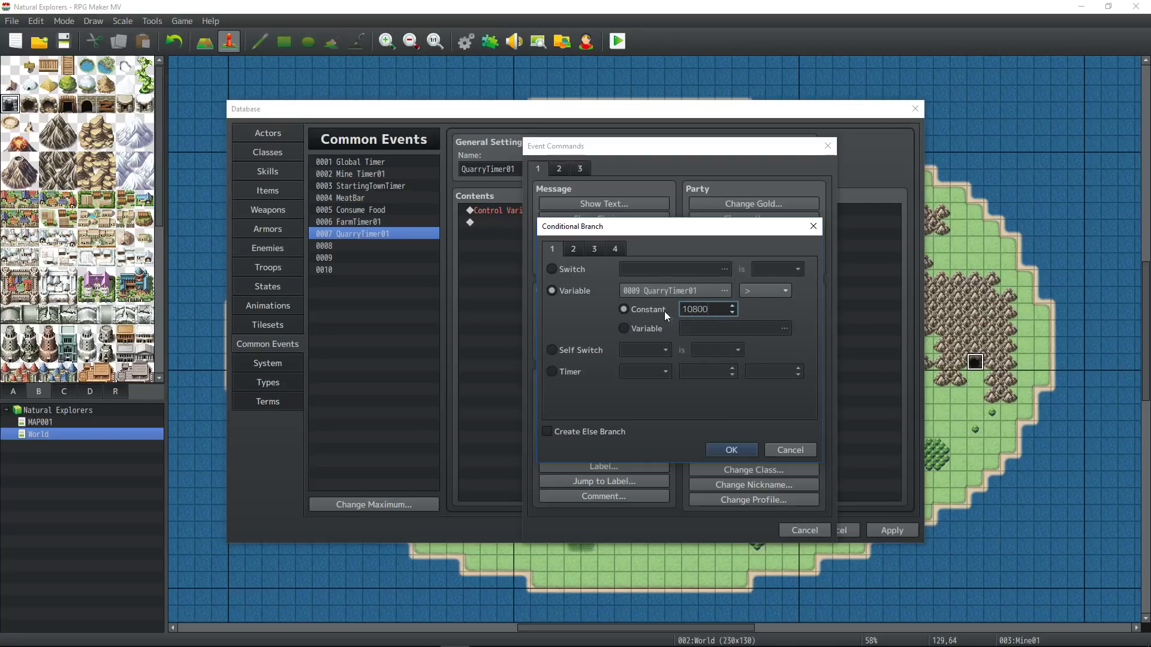
Step: Add a QuarryTimer01 > 1800 branch and paste the farm production commands inside it for editing
type("1800")
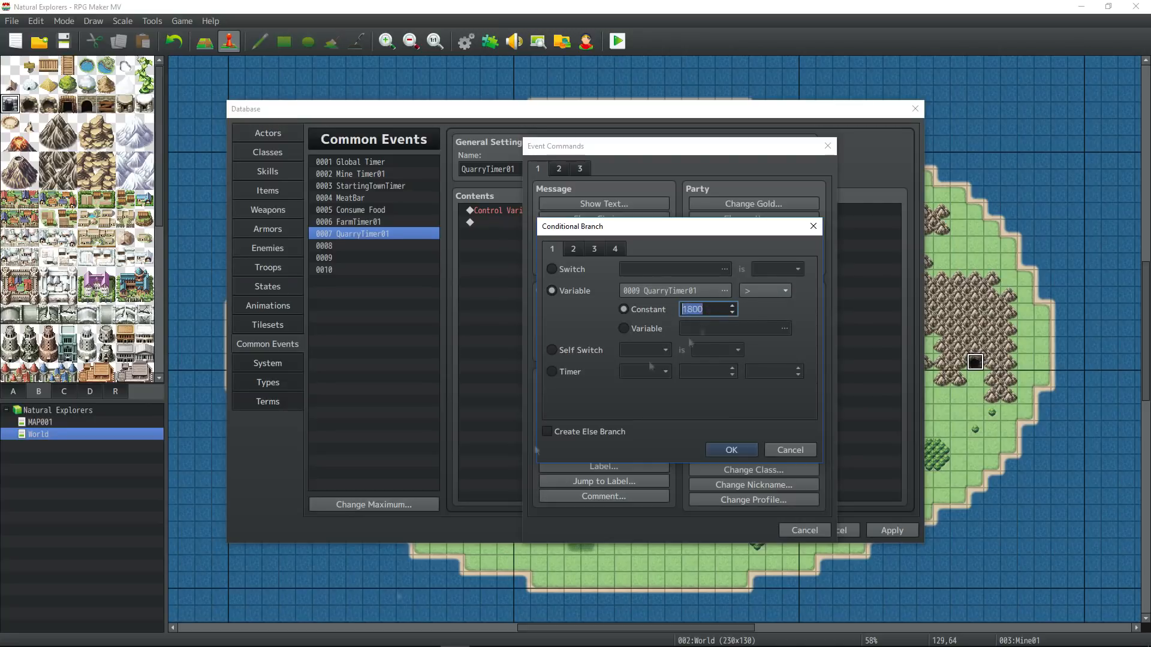
left_click(730, 449)
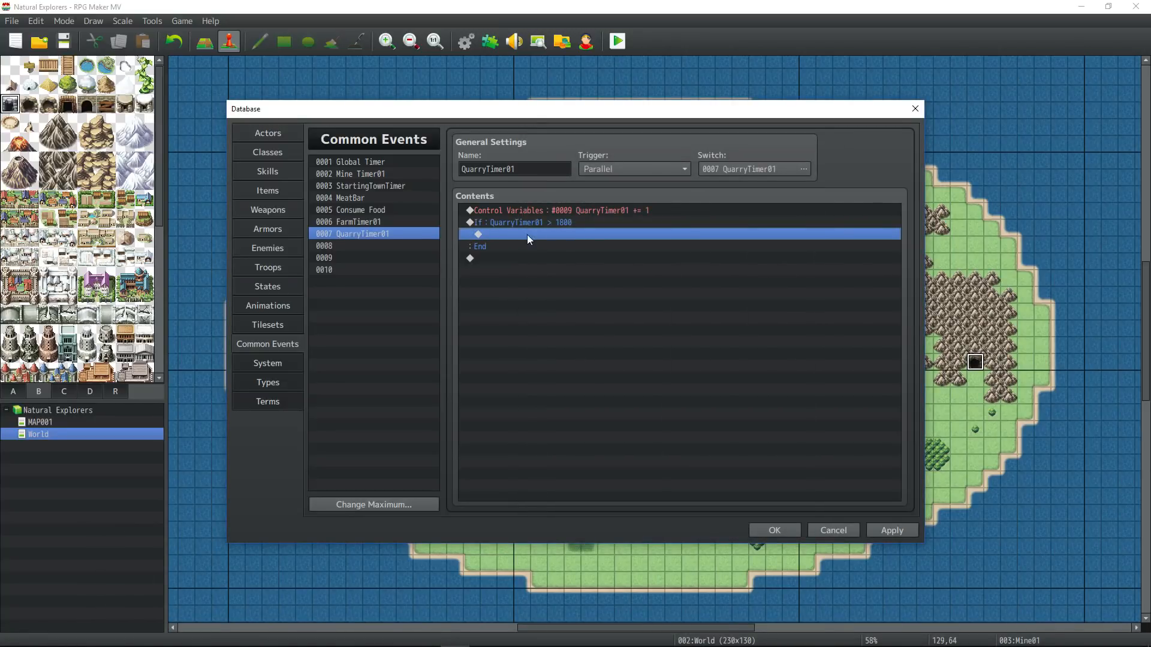
left_click(349, 221)
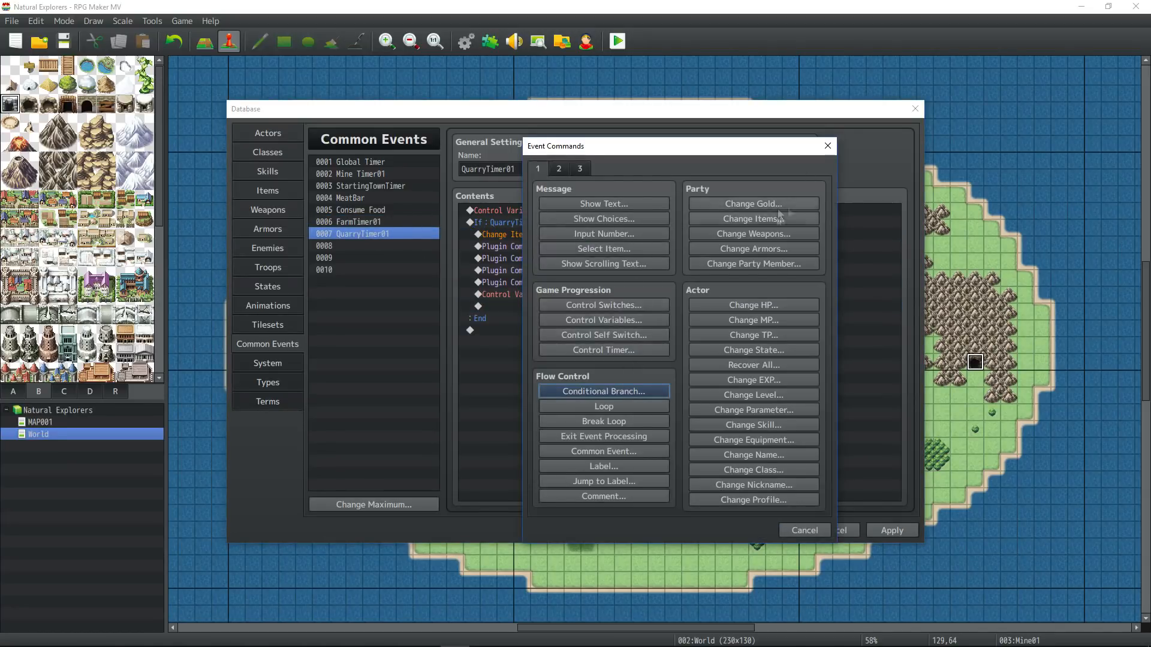
left_click(604, 319)
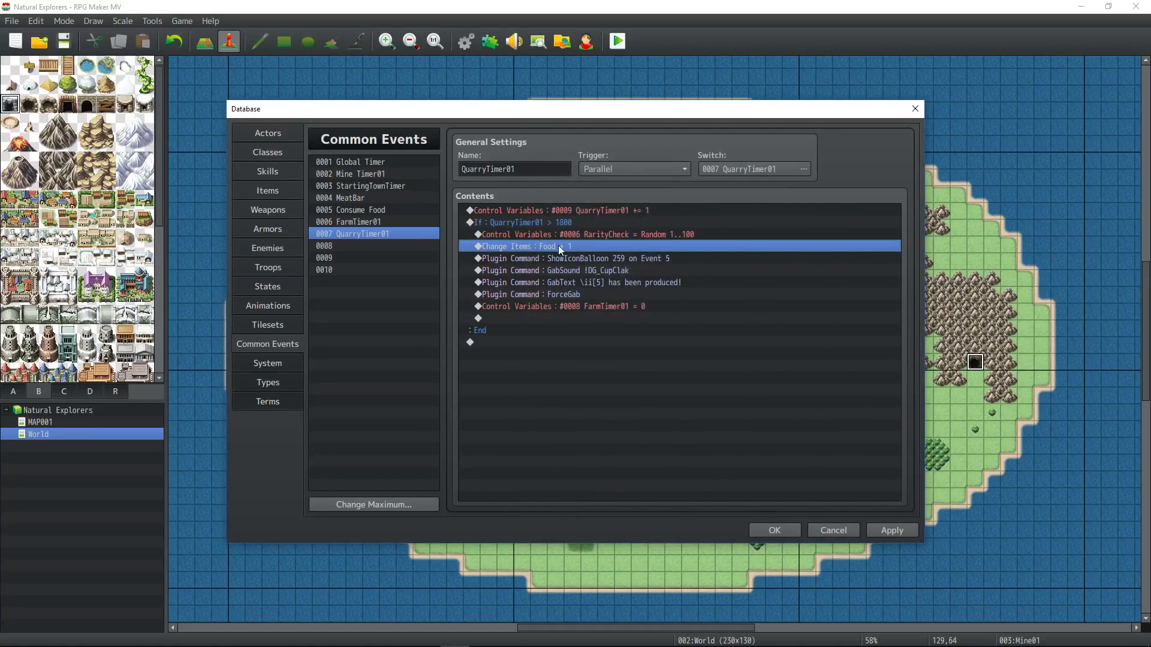
double_click(519, 246)
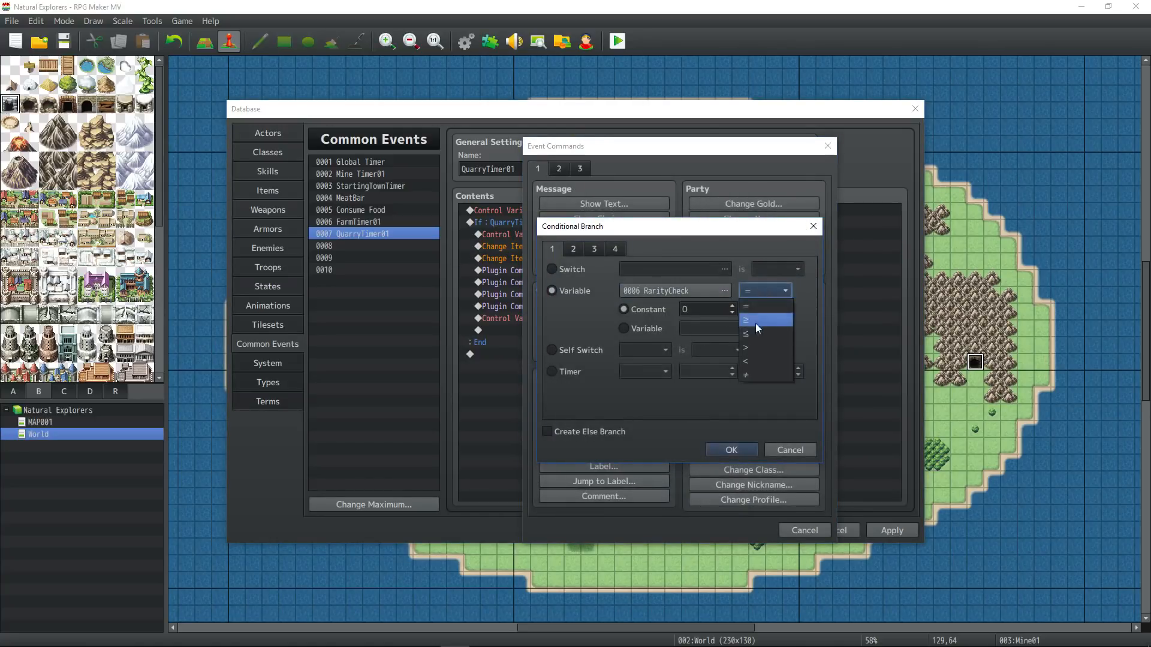
Step: Branch on RarityCheck > 80 to give Salt, else Stone, each with its produced message, then reset QuarryTimer01 to 0
left_click(746, 346)
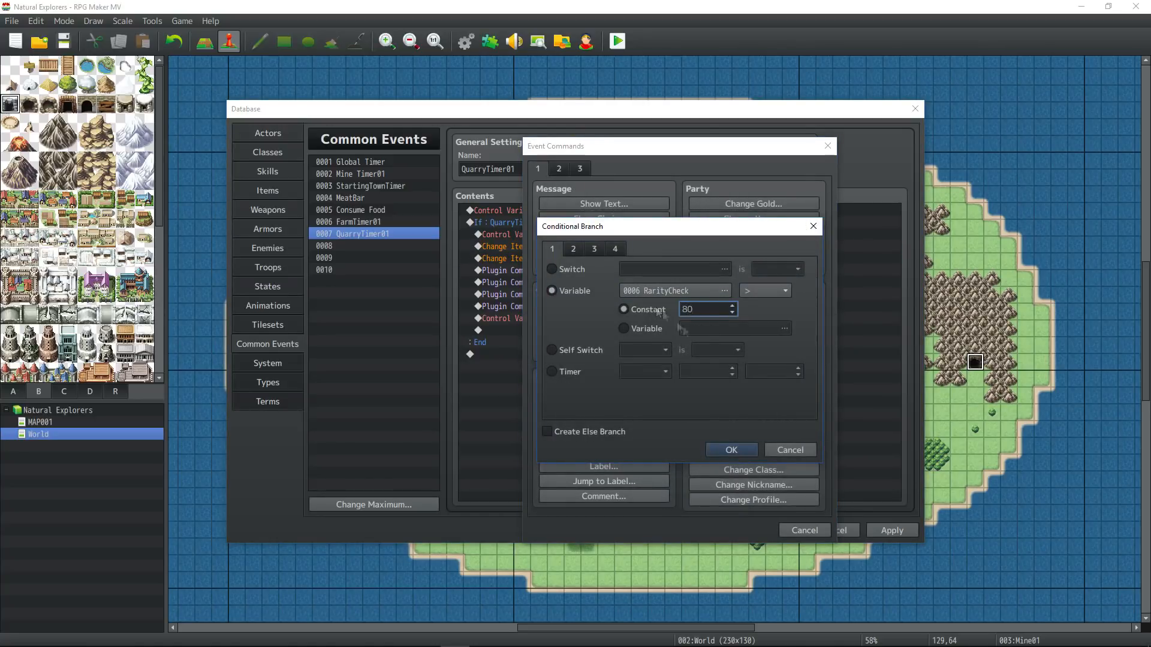
left_click(729, 449)
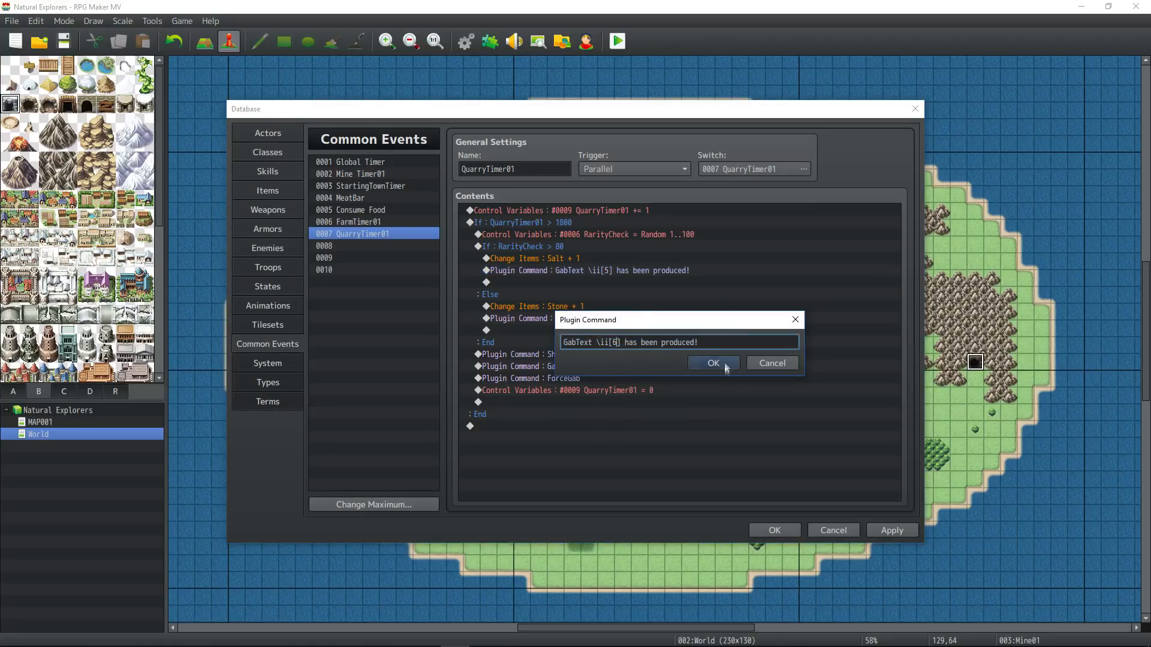
left_click(711, 363)
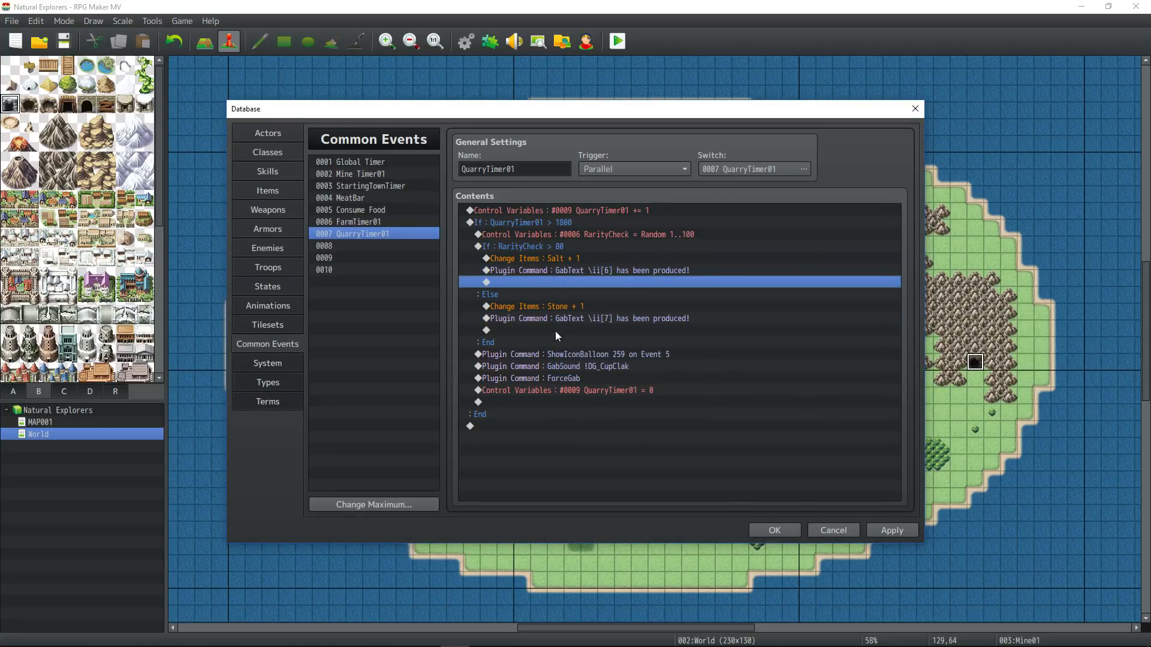
right_click(572, 354)
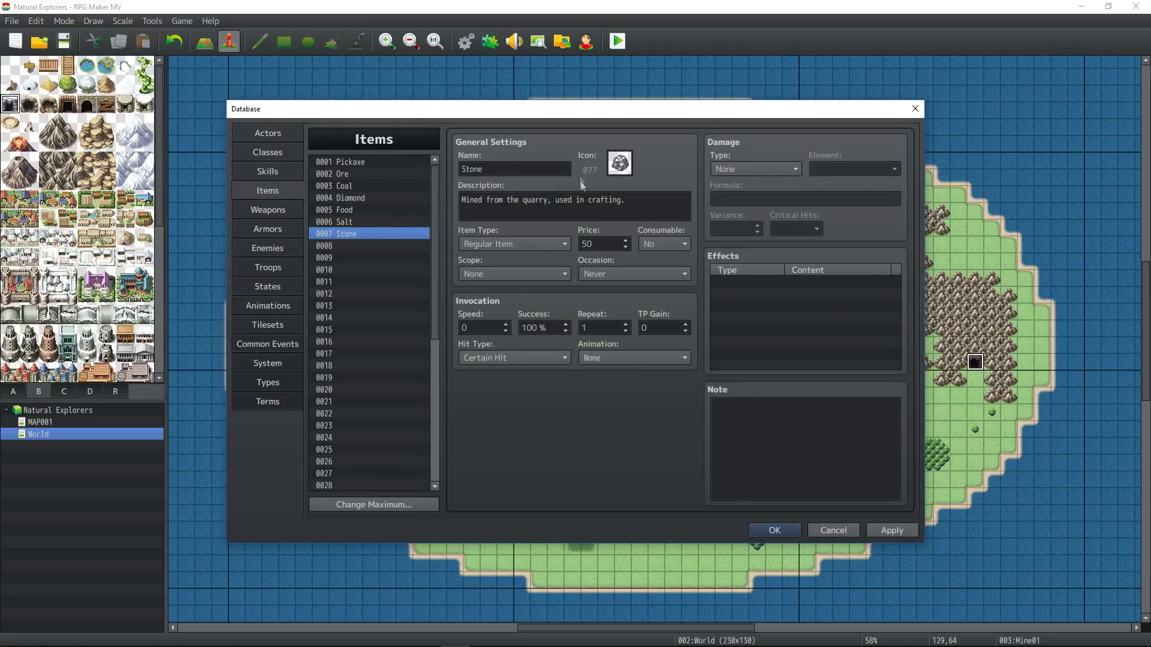
Step: Give the Salt and Stone branches icon balloons using icons 304 and 877
left_click(267, 343)
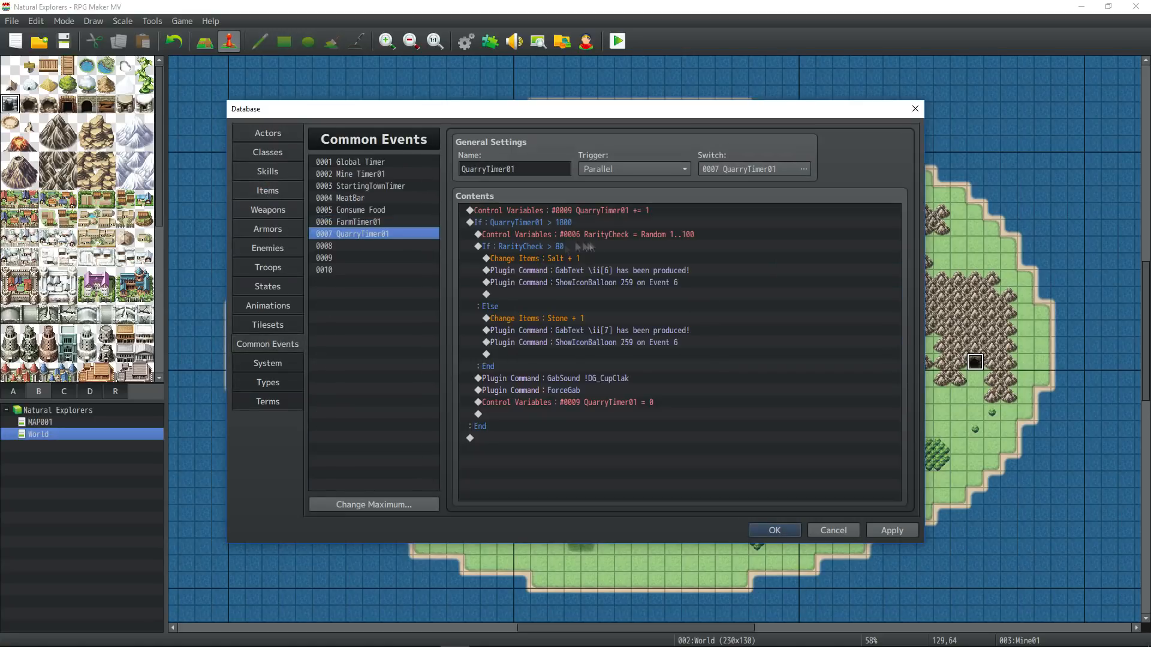
double_click(580, 282)
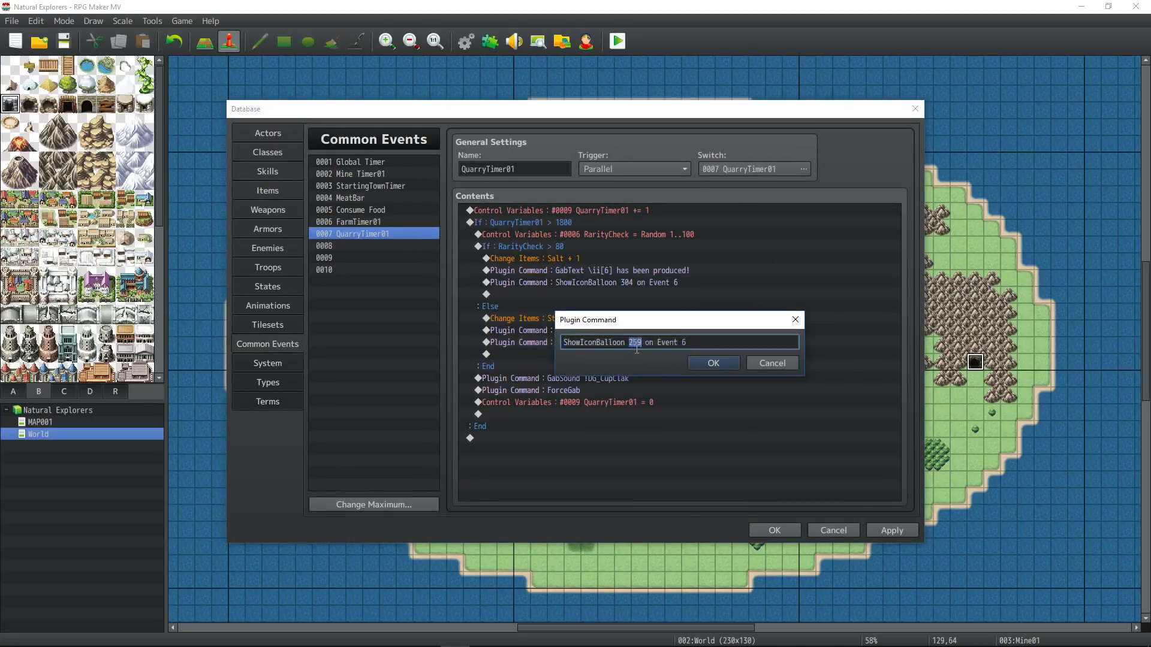
left_click(712, 363)
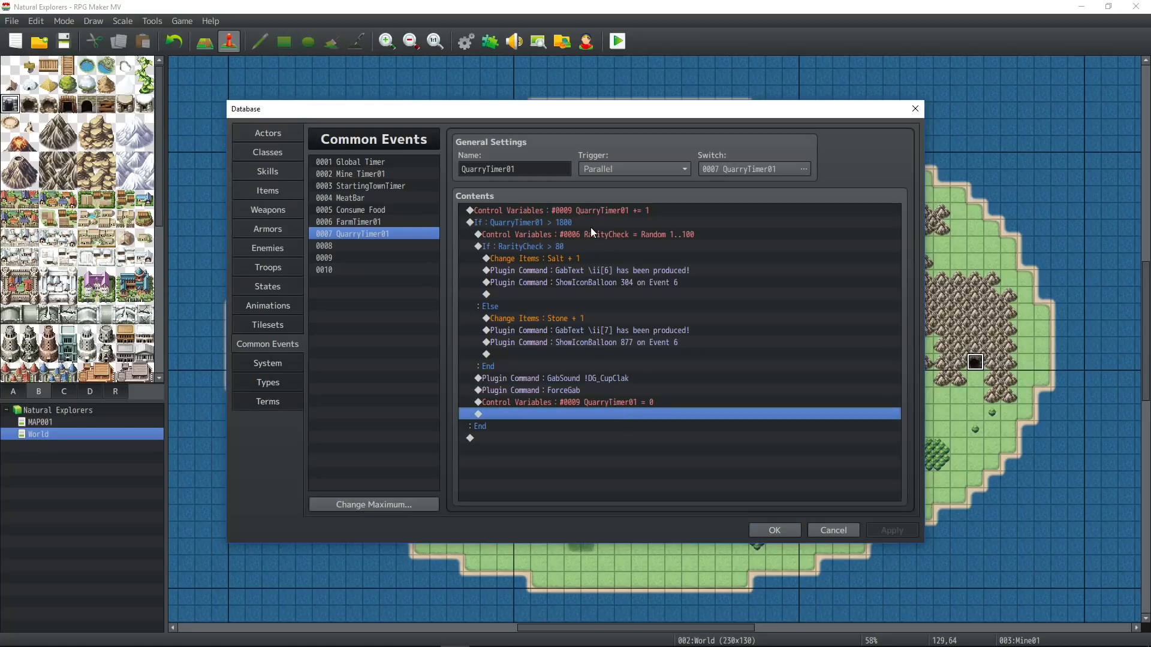
Step: Lower the QuarryTimer01 threshold to 180 and launch a playtest
right_click(575, 225)
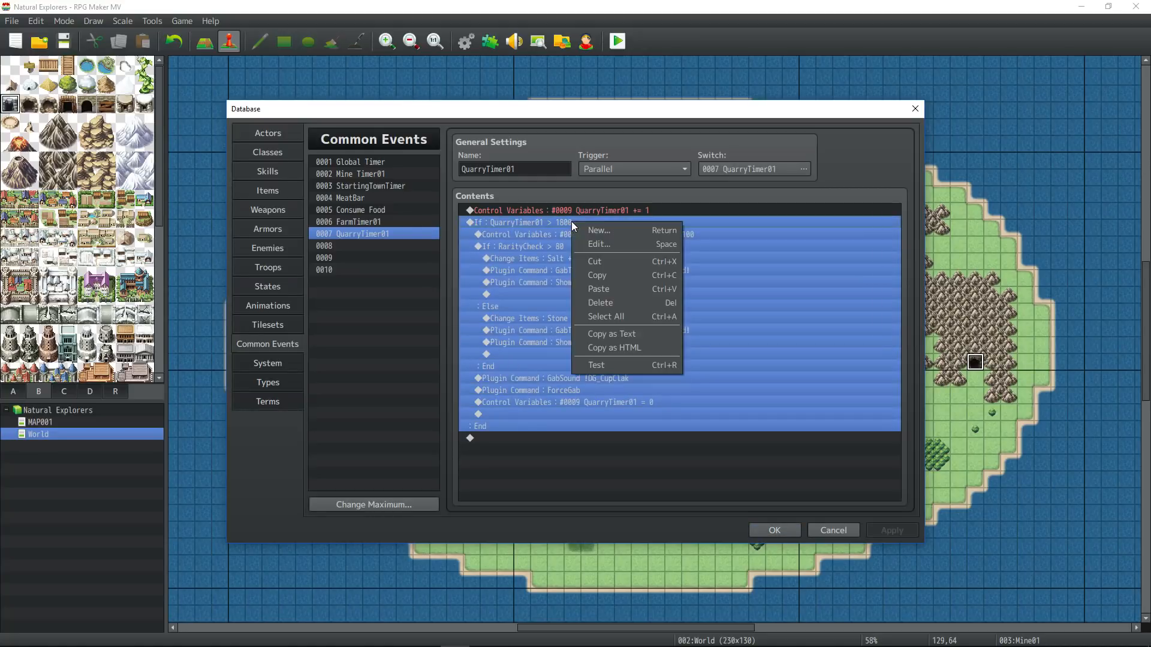
left_click(599, 244)
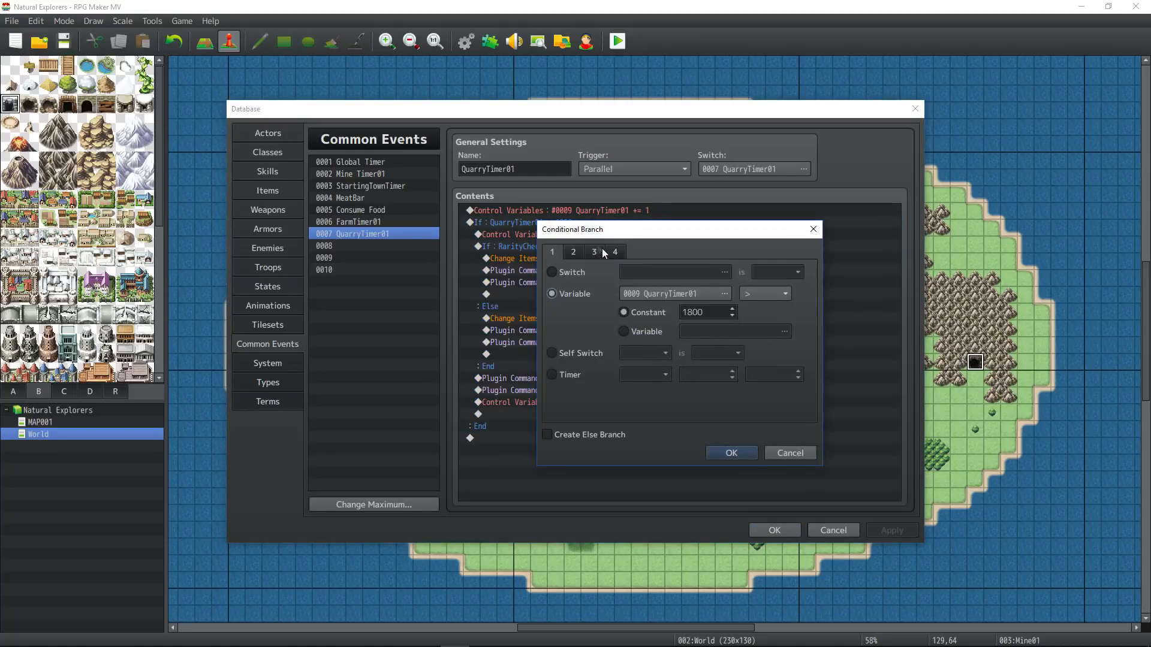
type("180")
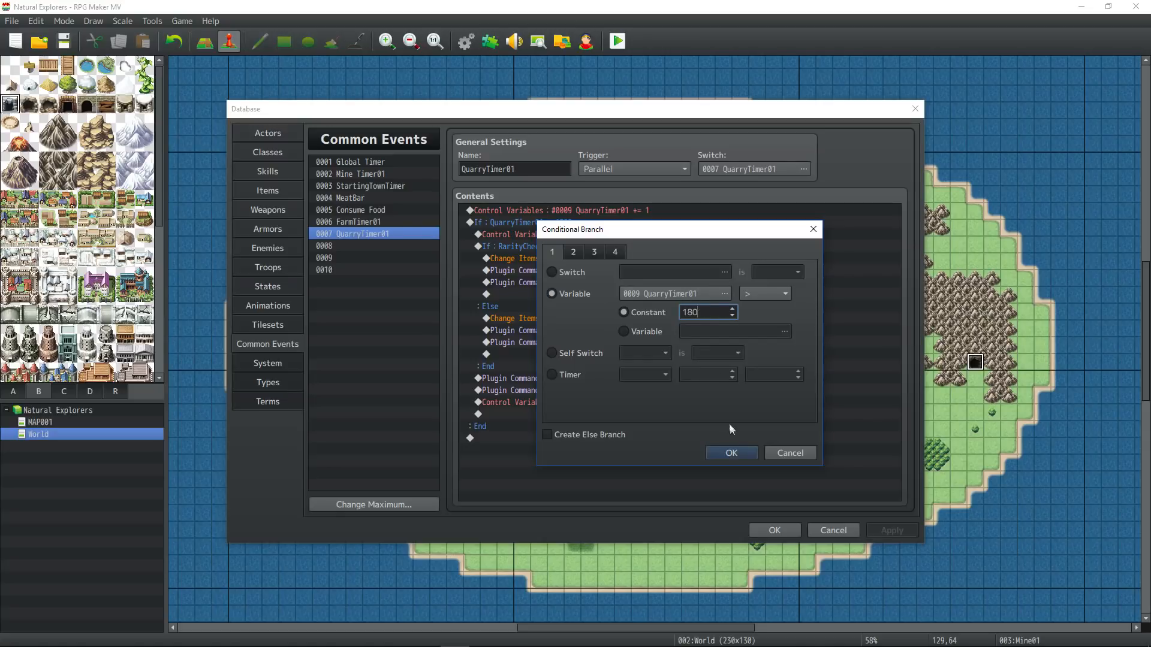
left_click(730, 453)
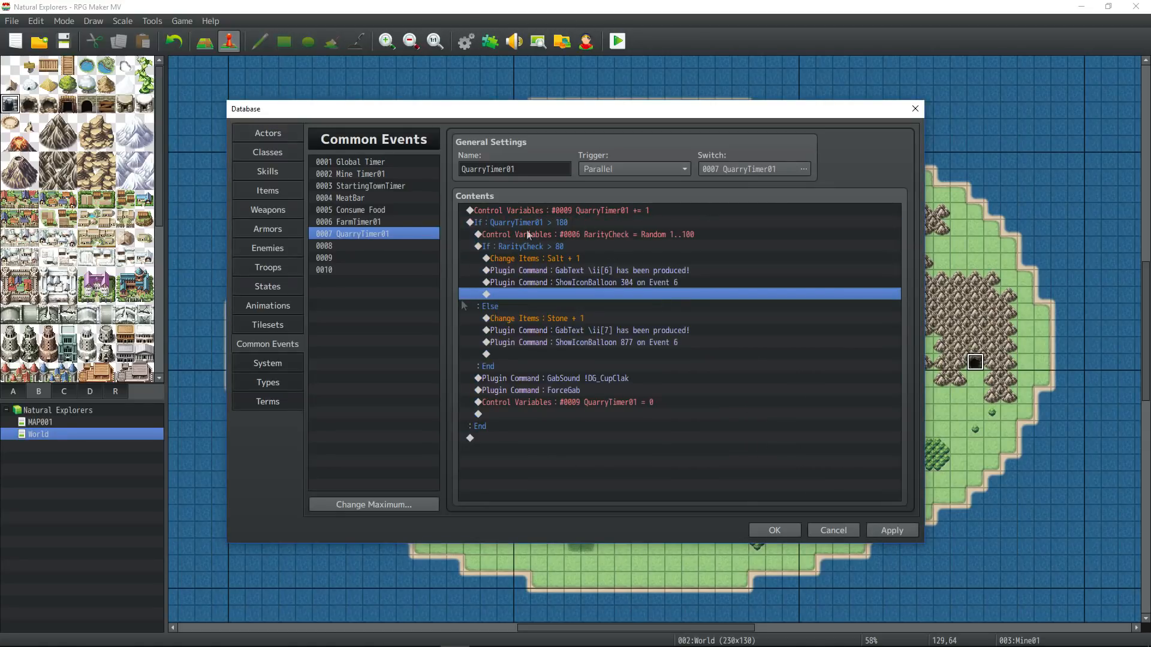
left_click(616, 41)
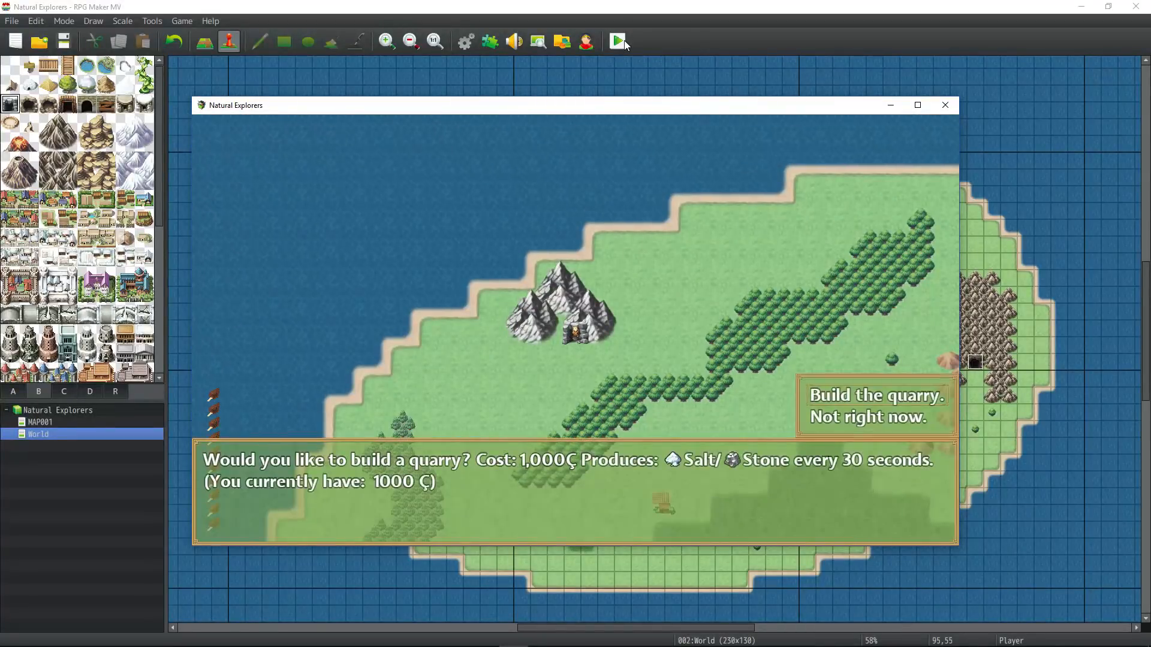
Step: Choose 'Build the quarry.' in the playtest and watch Salt/Stone get produced
left_click(866, 417)
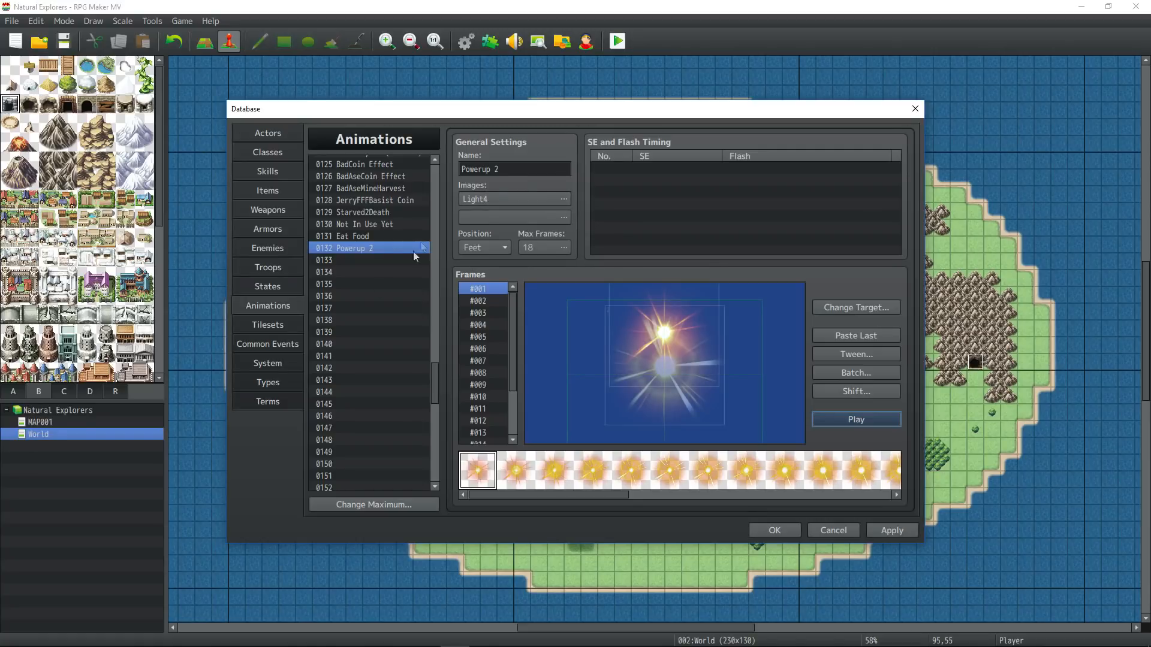
Step: Select animation 0132 Powerup 2 in the database's animation list
left_click(509, 199)
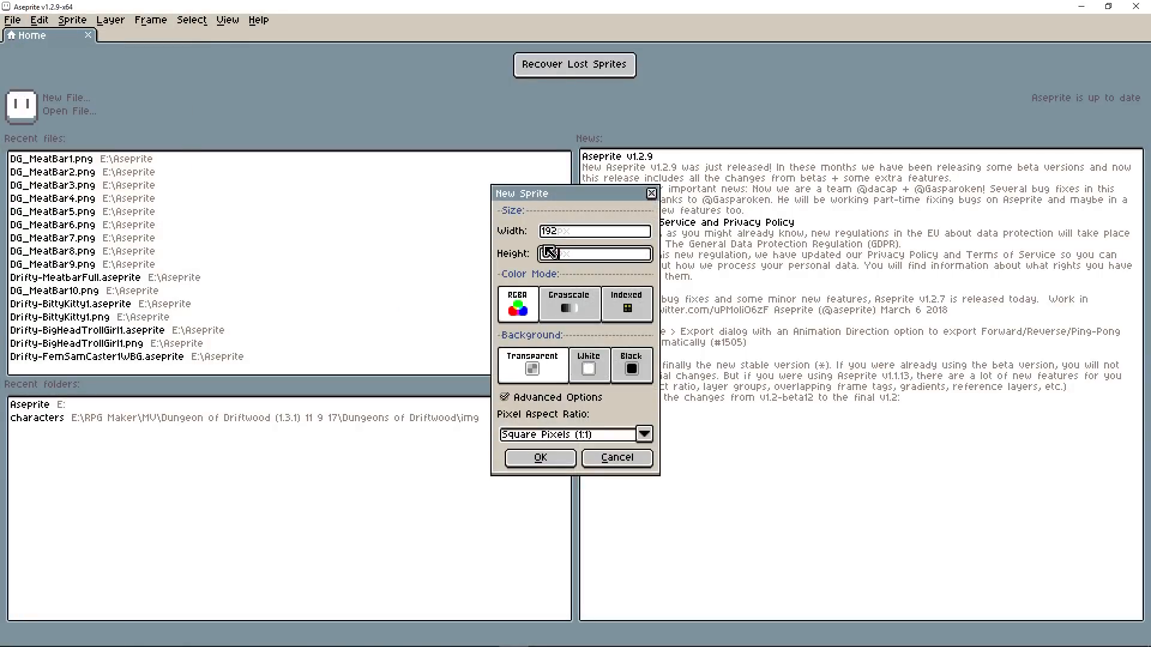
Step: Create the 192×192 sprite and draw a seven-frame burst ending in a yellow starburst, adding frames in the timeline
left_click(539, 458)
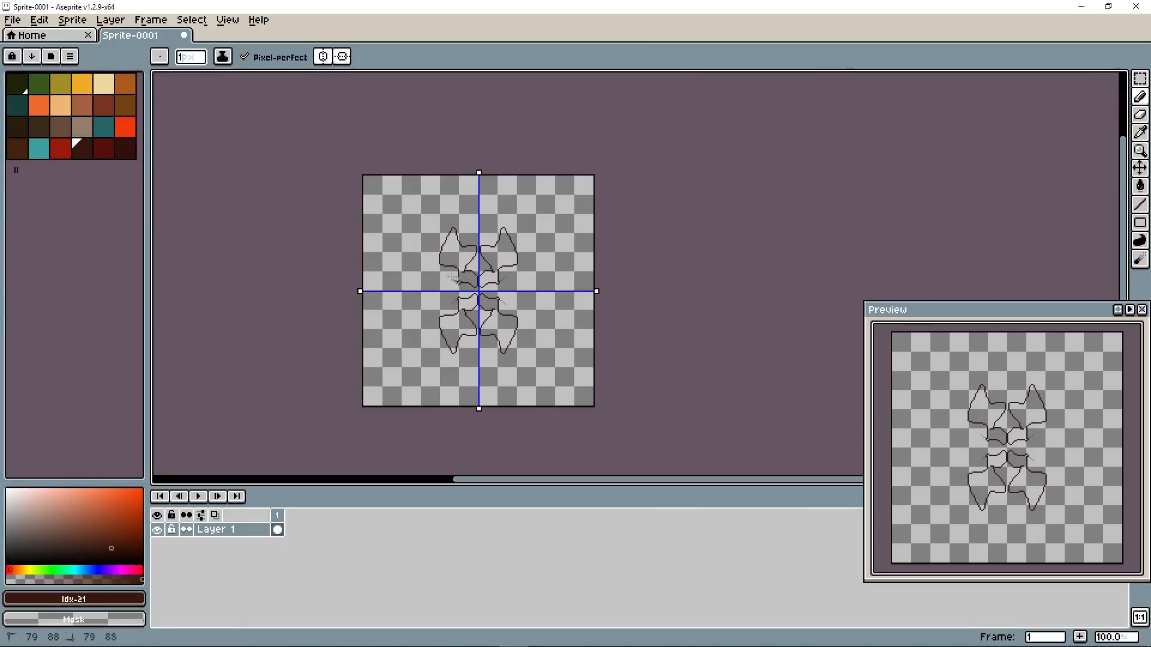
left_click(481, 257)
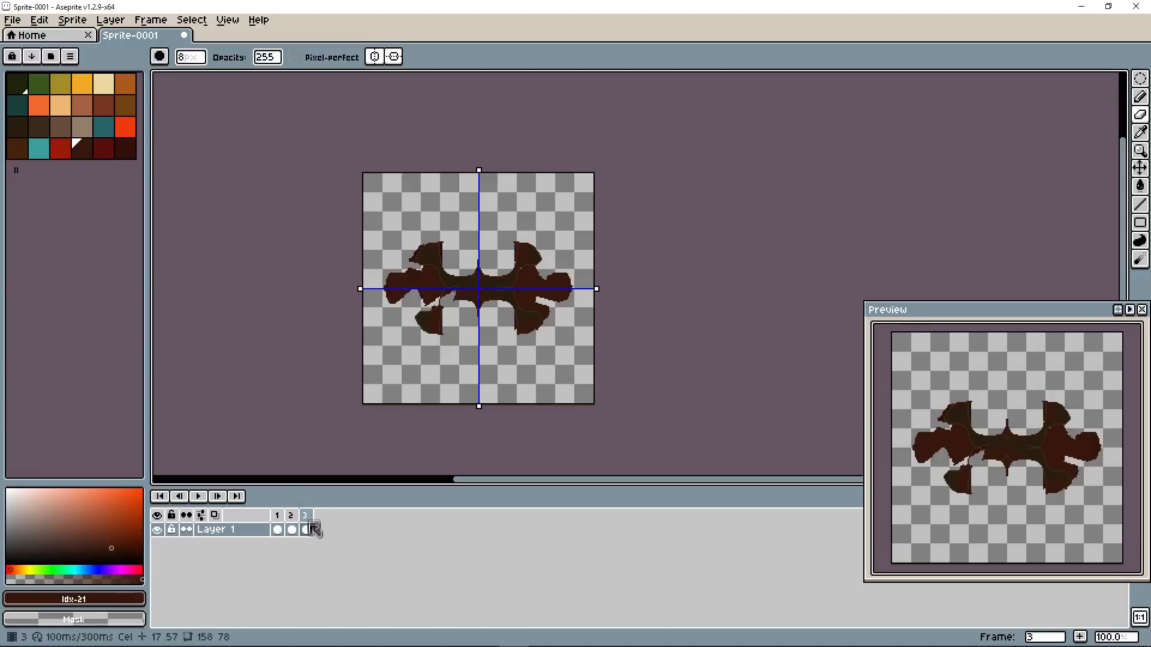
left_click(320, 516)
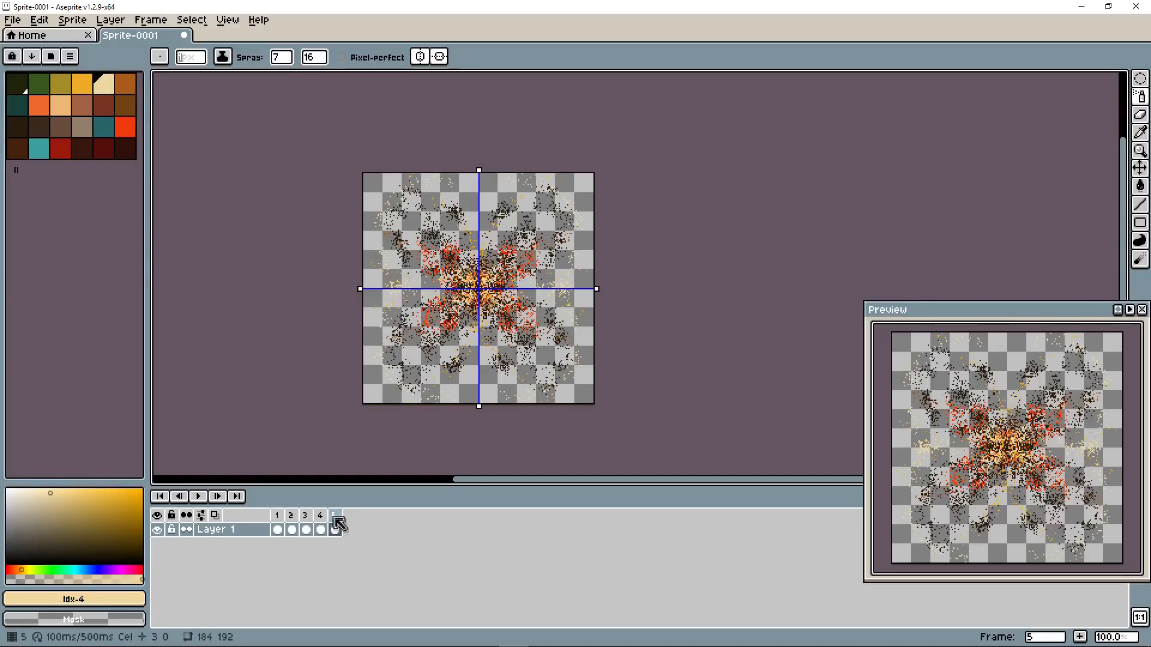
left_click(336, 515)
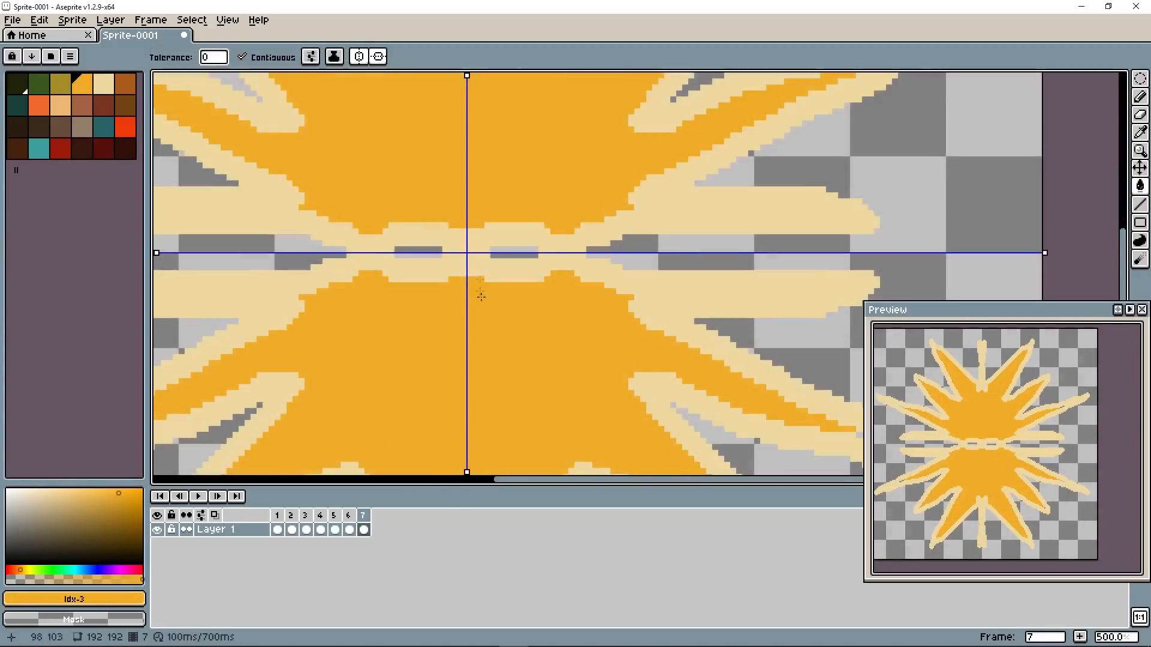
left_click(12, 19)
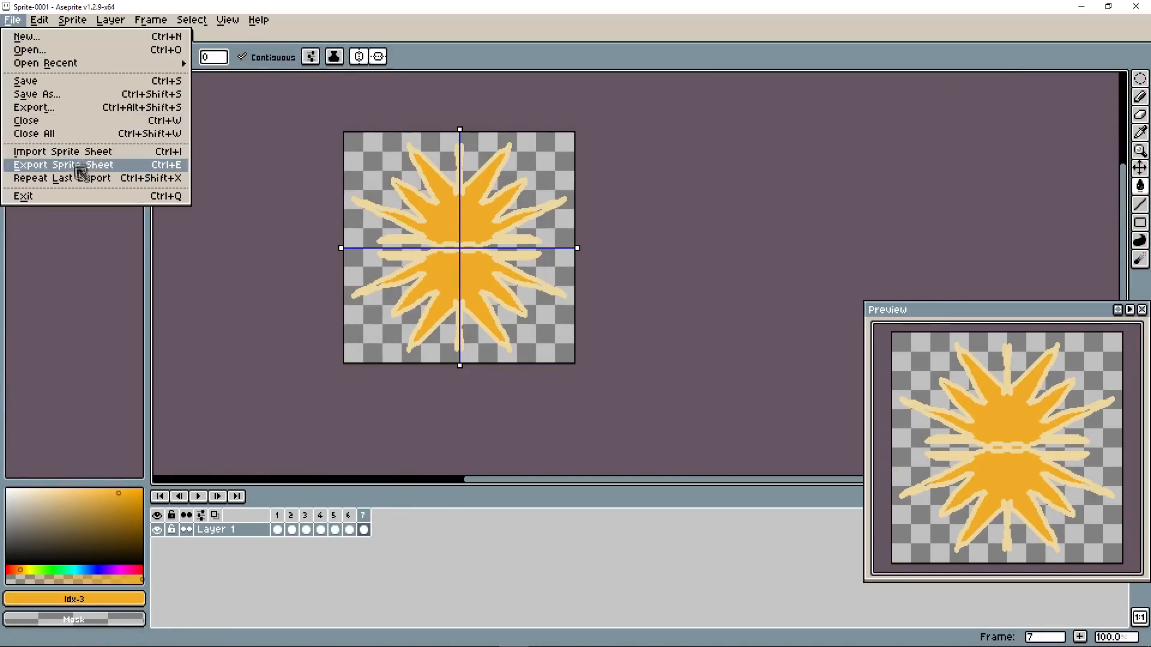
Step: Export the frames as a 5-column, 960×384 sprite sheet named !DG_MiscAnimations1.png
left_click(63, 164)
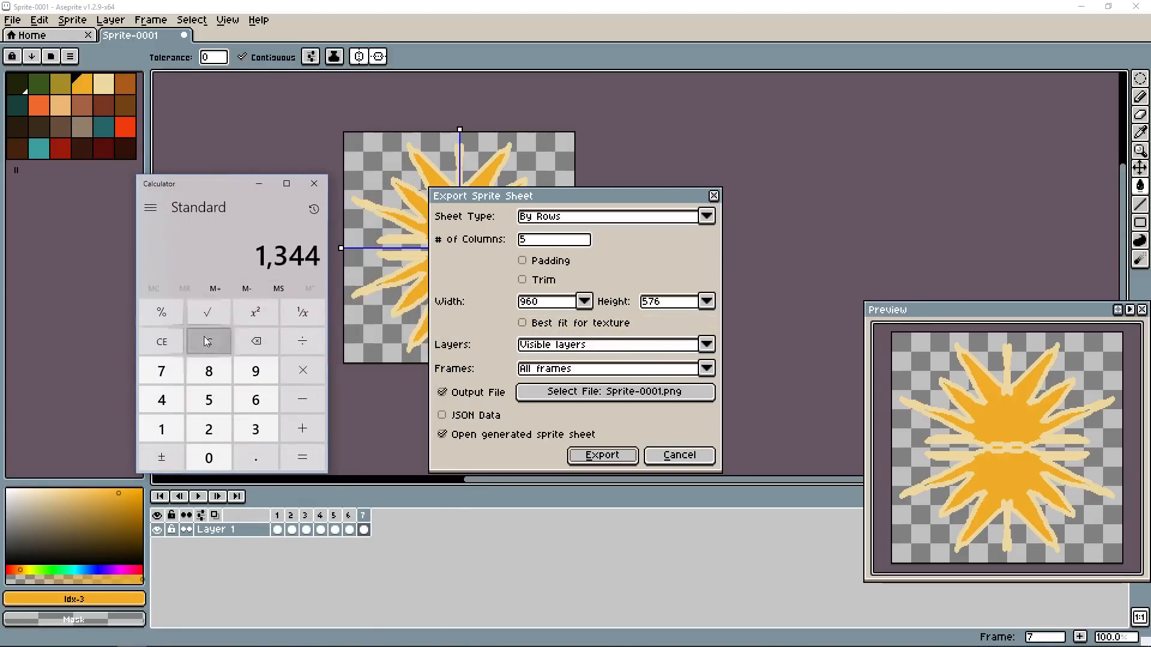
left_click(301, 371)
type("384")
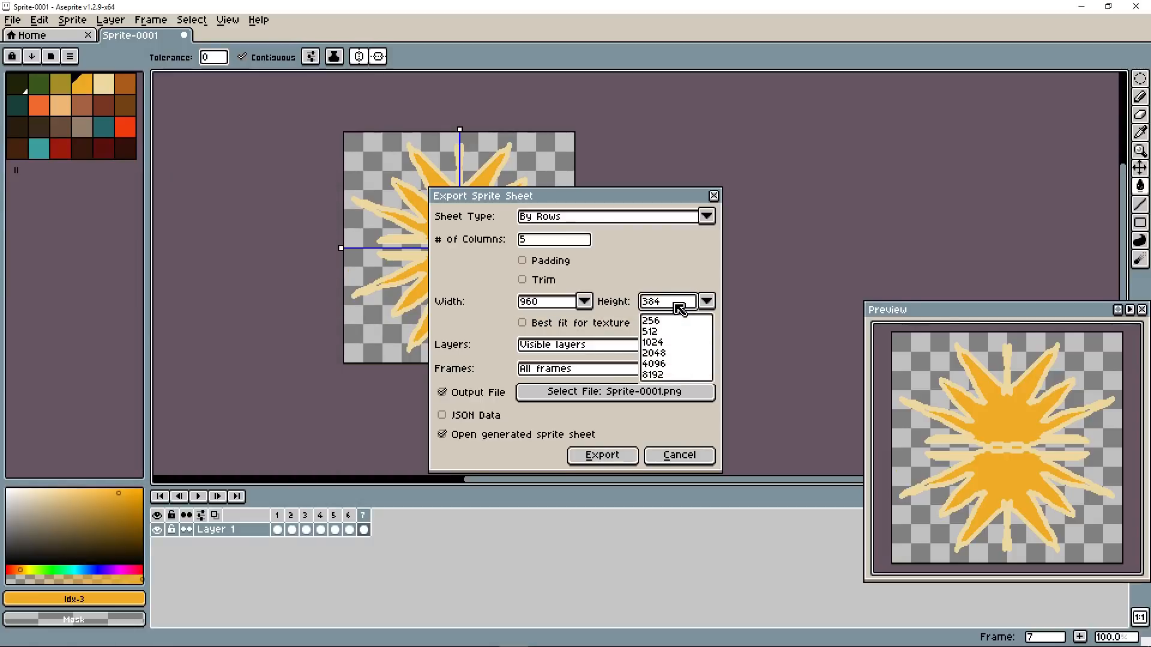
left_click(615, 392)
type("!DG_MiscAnim.png")
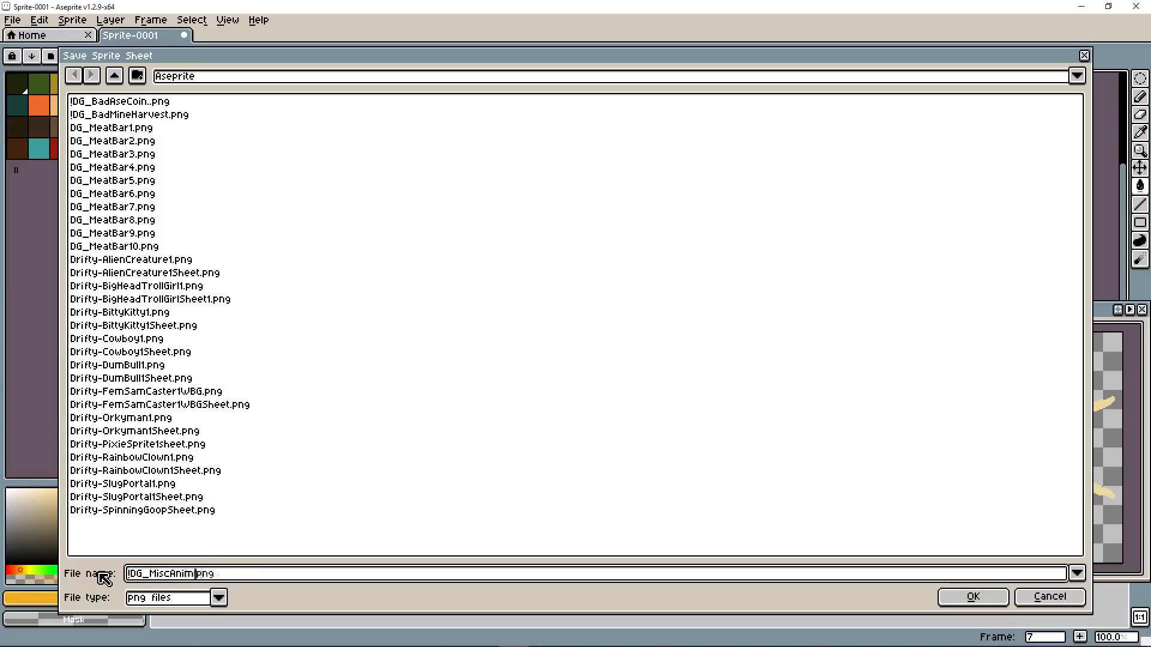
left_click(972, 596)
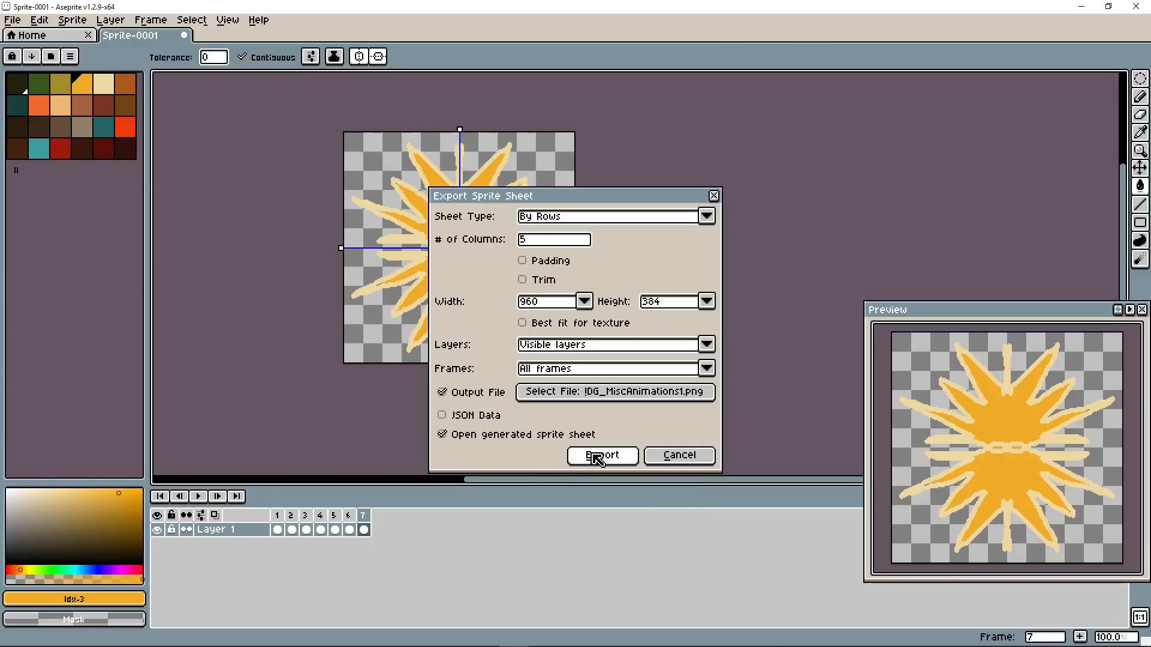
left_click(600, 455)
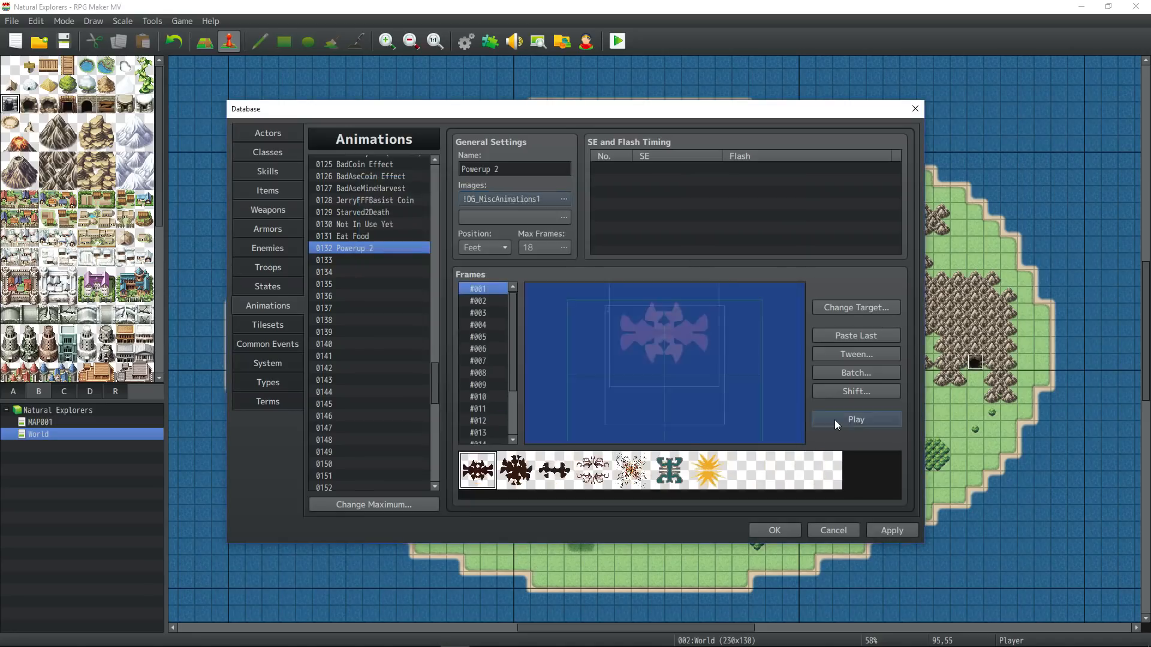
Step: Clear SE and flash timings, add frames to reach 11, and batch-scale the shrinking starburst cell
left_click(854, 419)
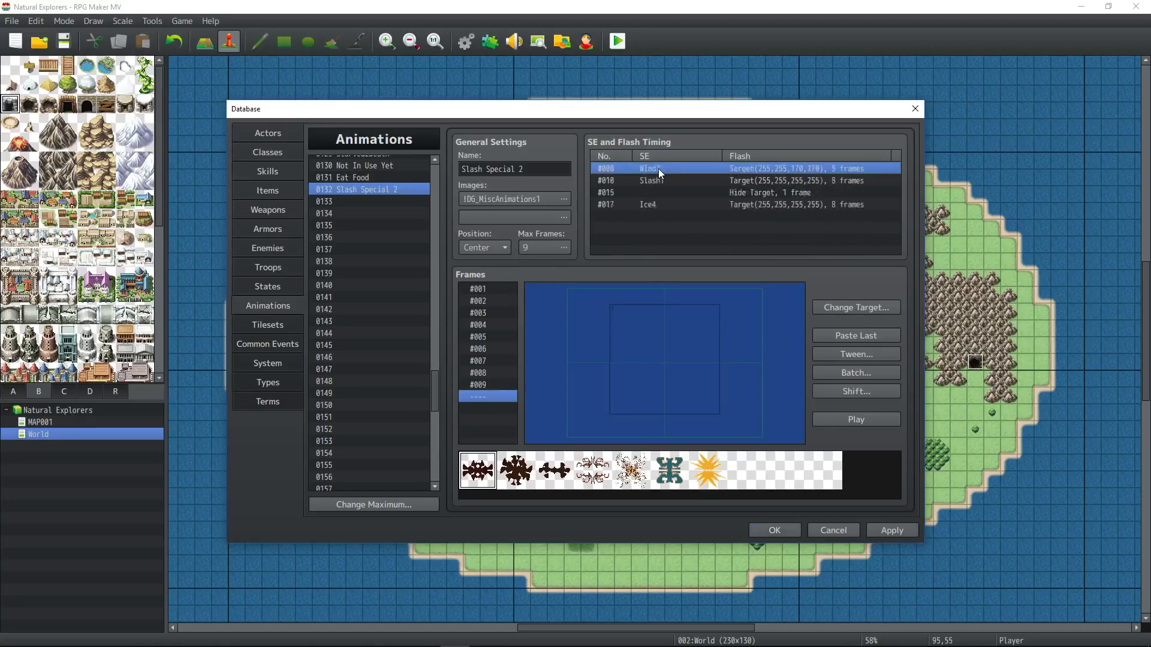
left_click(478, 313)
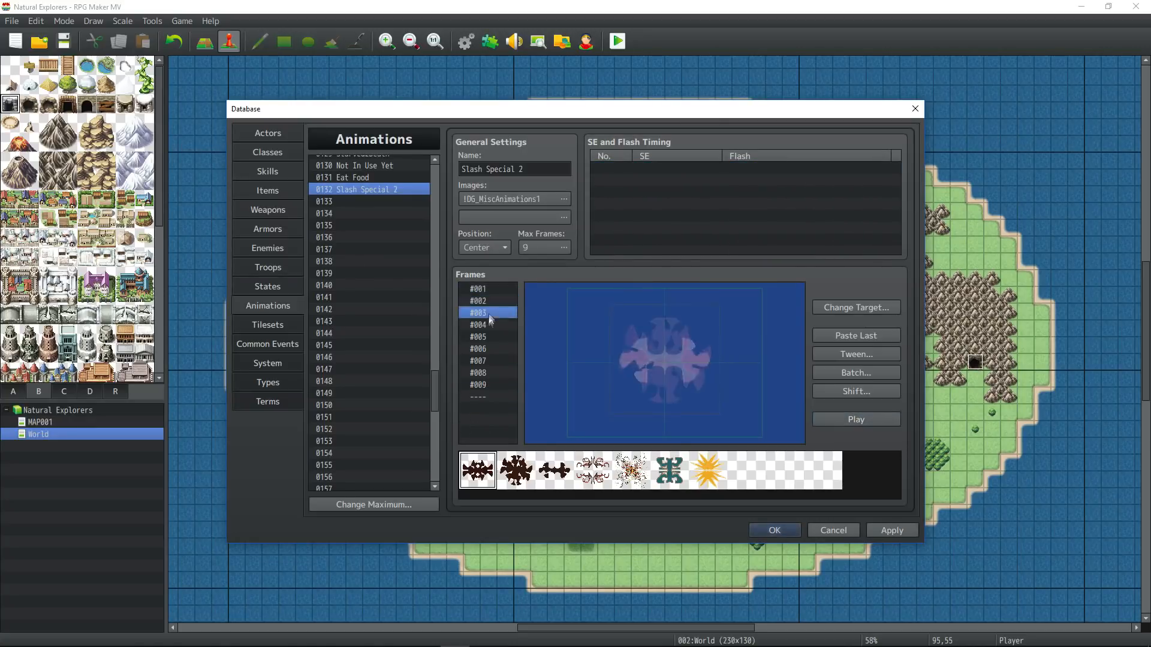
left_click(477, 385)
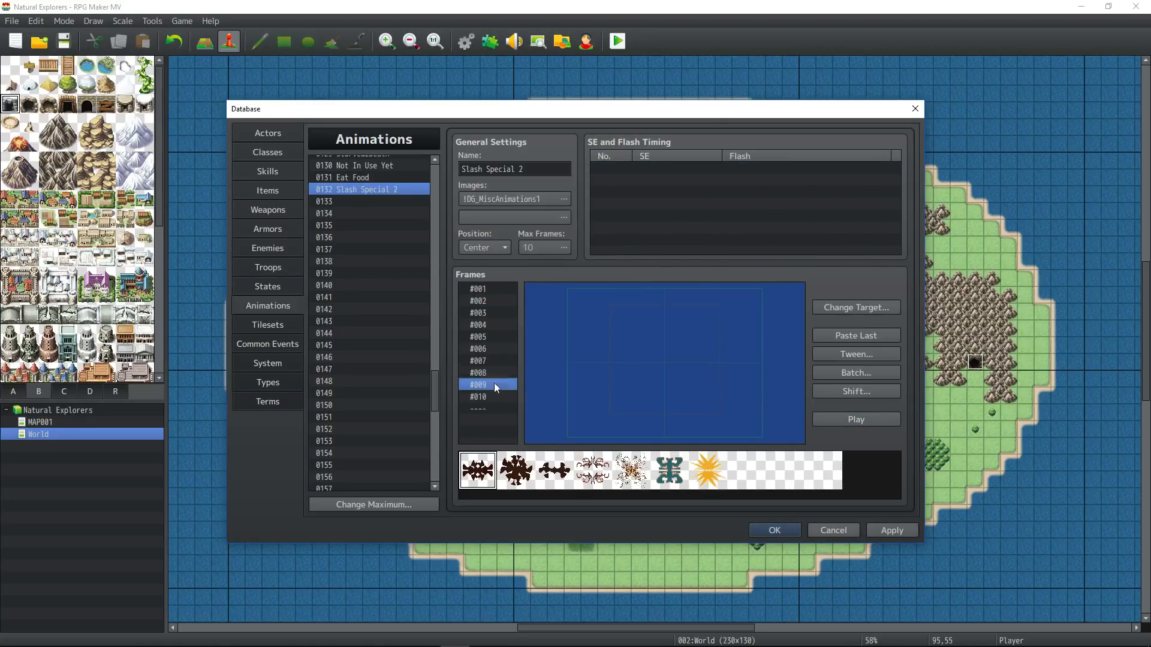
right_click(663, 359)
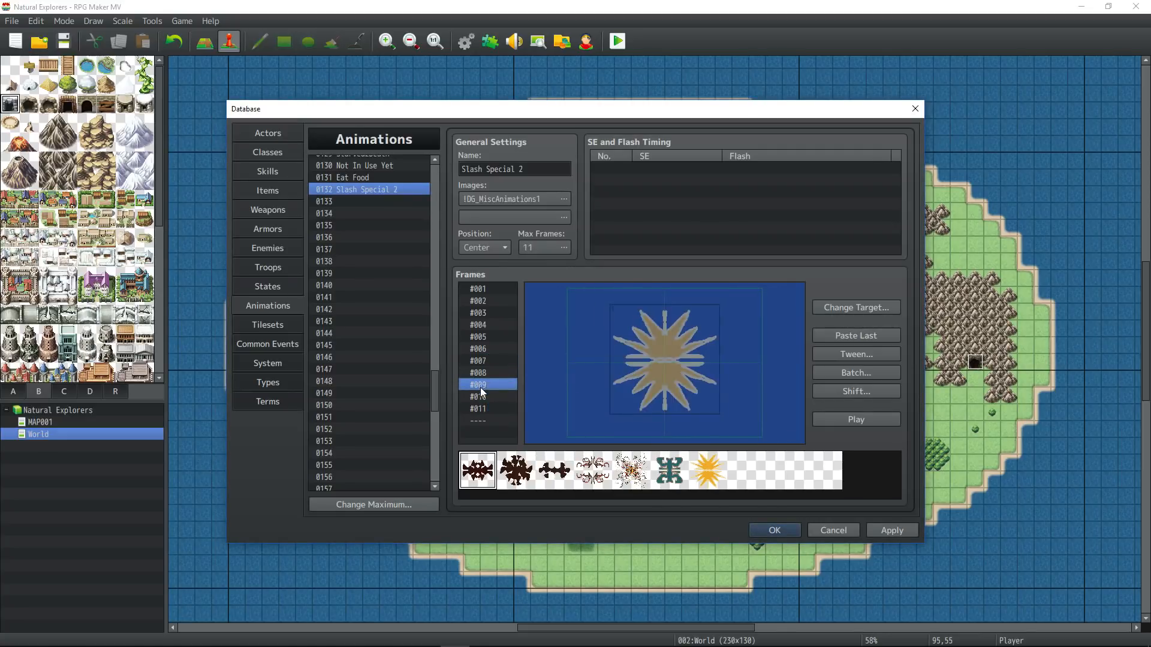
right_click(478, 396)
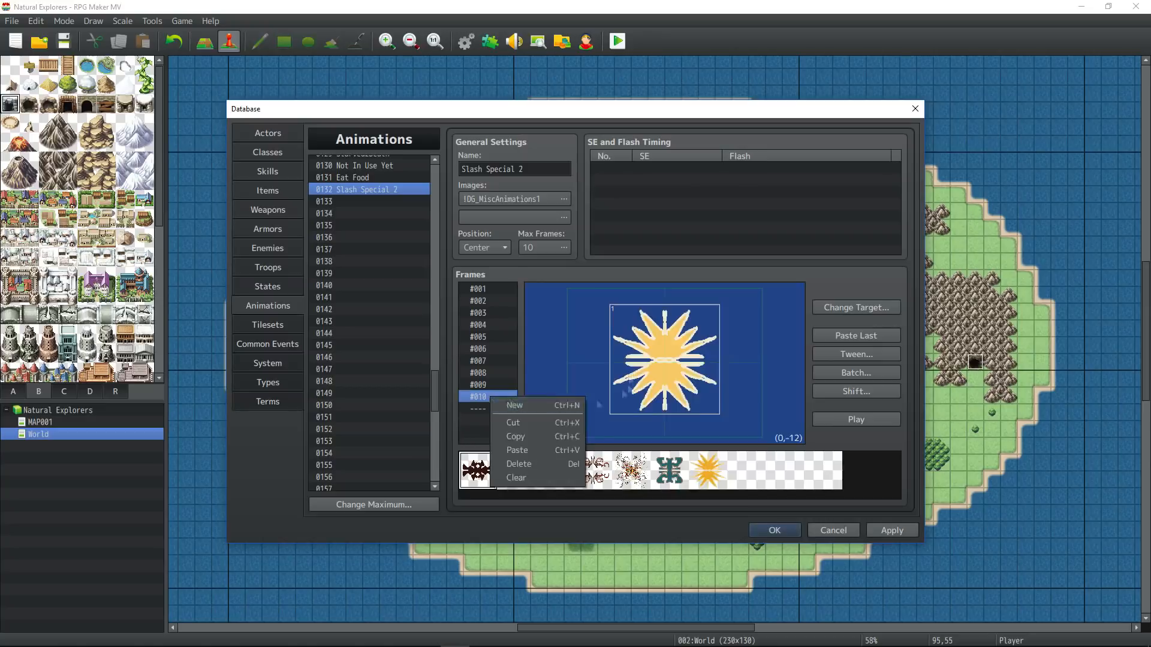
left_click(515, 405)
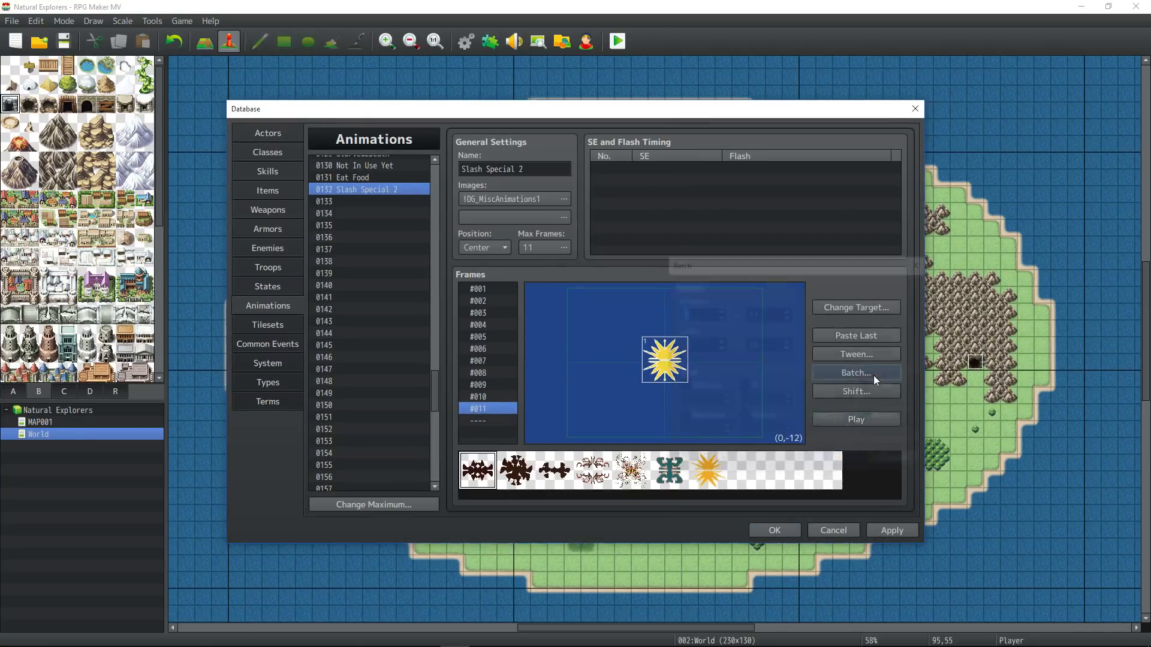
left_click(478, 288)
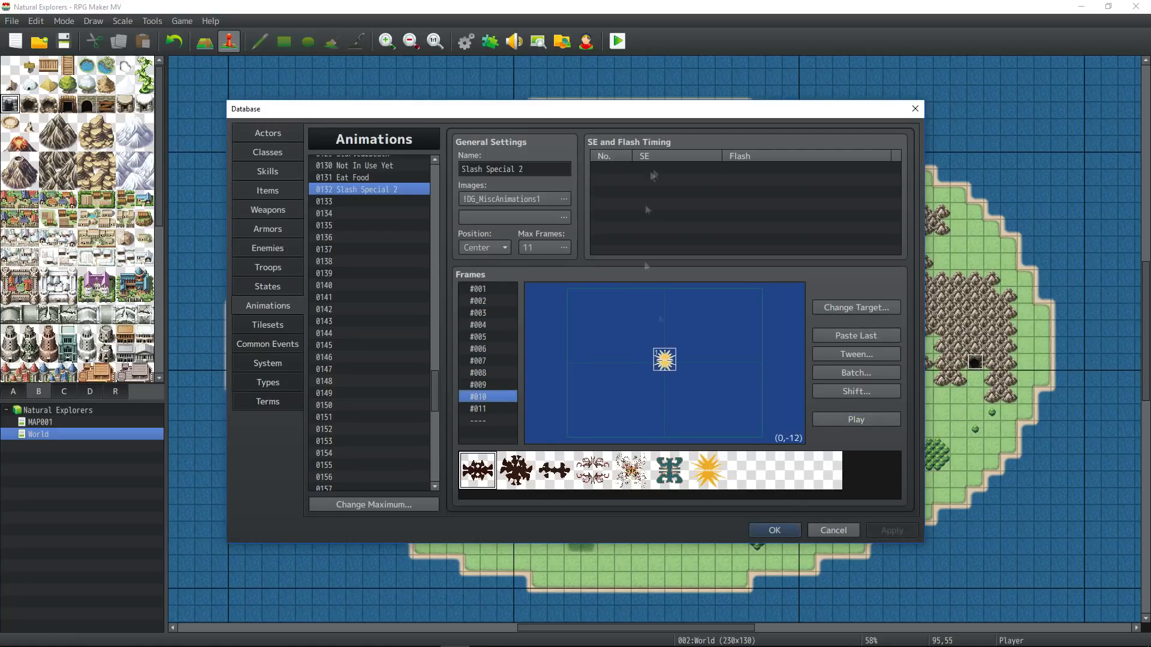
Step: Rename the animation to StationProduced and apply the changes
type("Station")
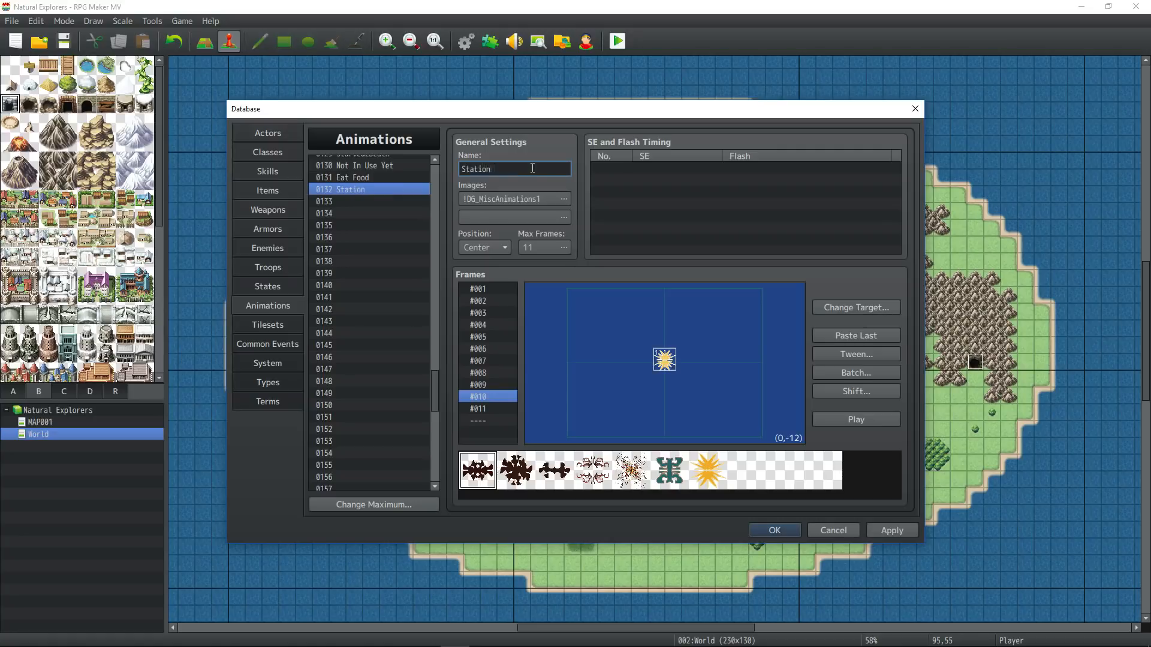
type("Produced")
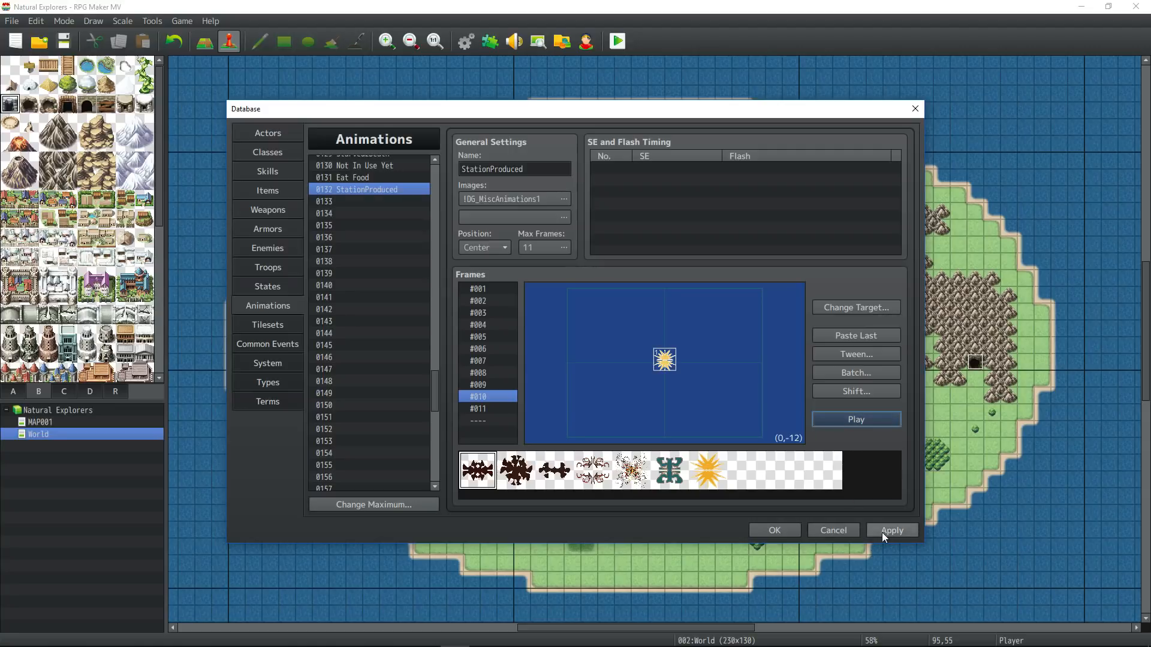
left_click(891, 530)
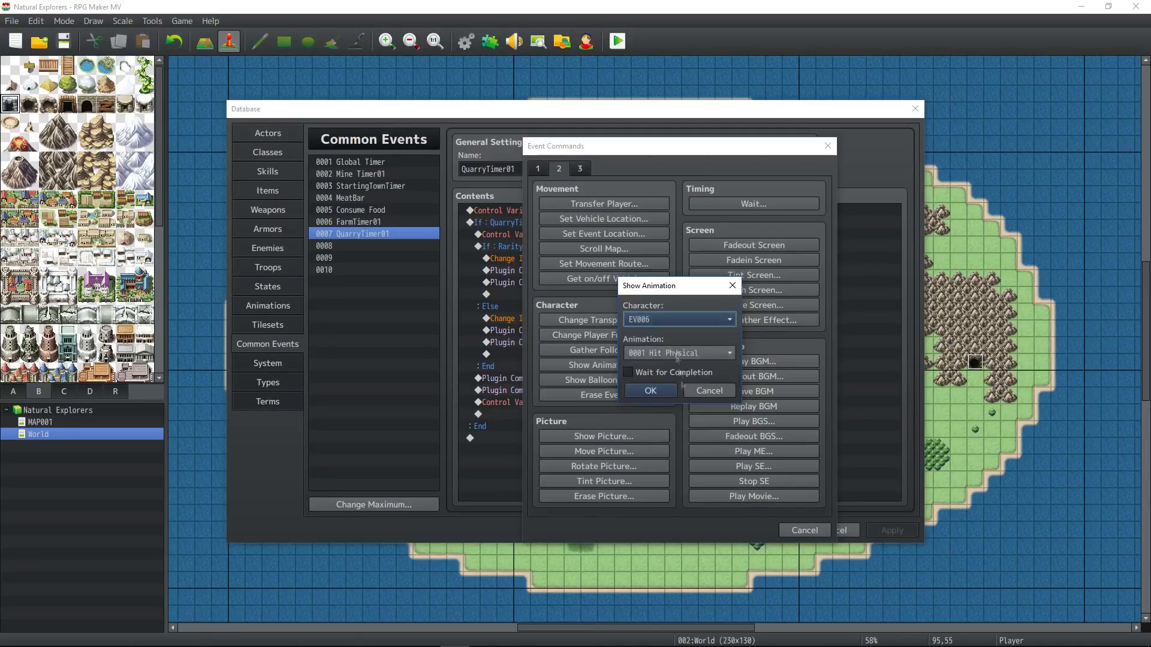
Step: Close the Show Animation dialog and select FarmTimer01's Food Change Items line
left_click(676, 353)
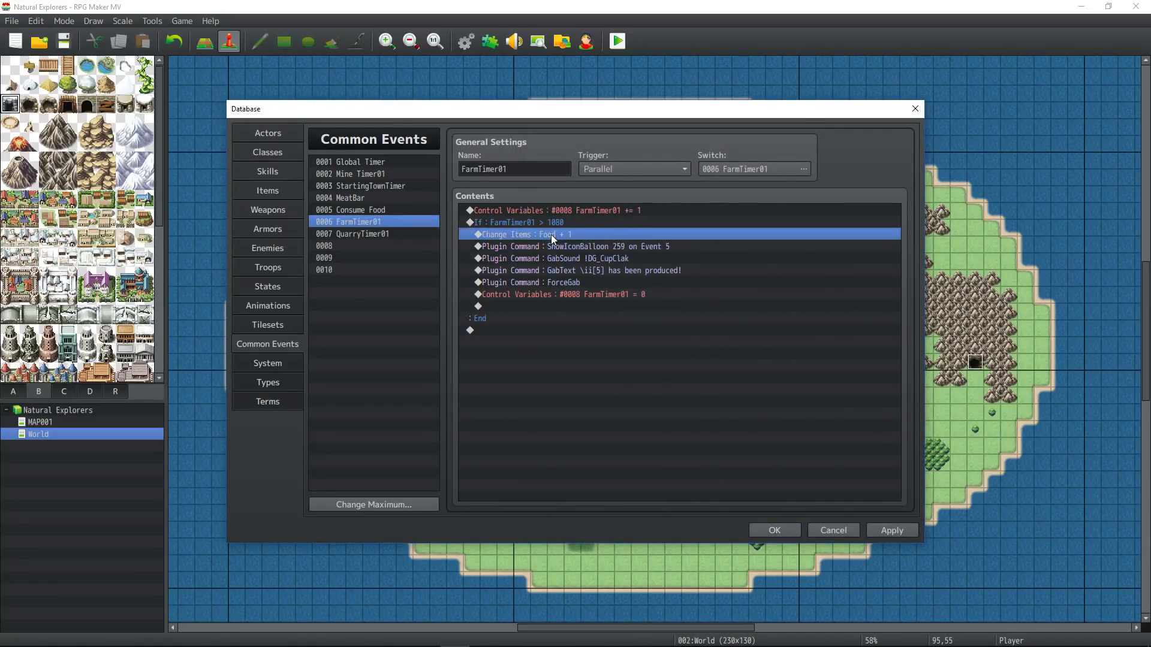
left_click(352, 233)
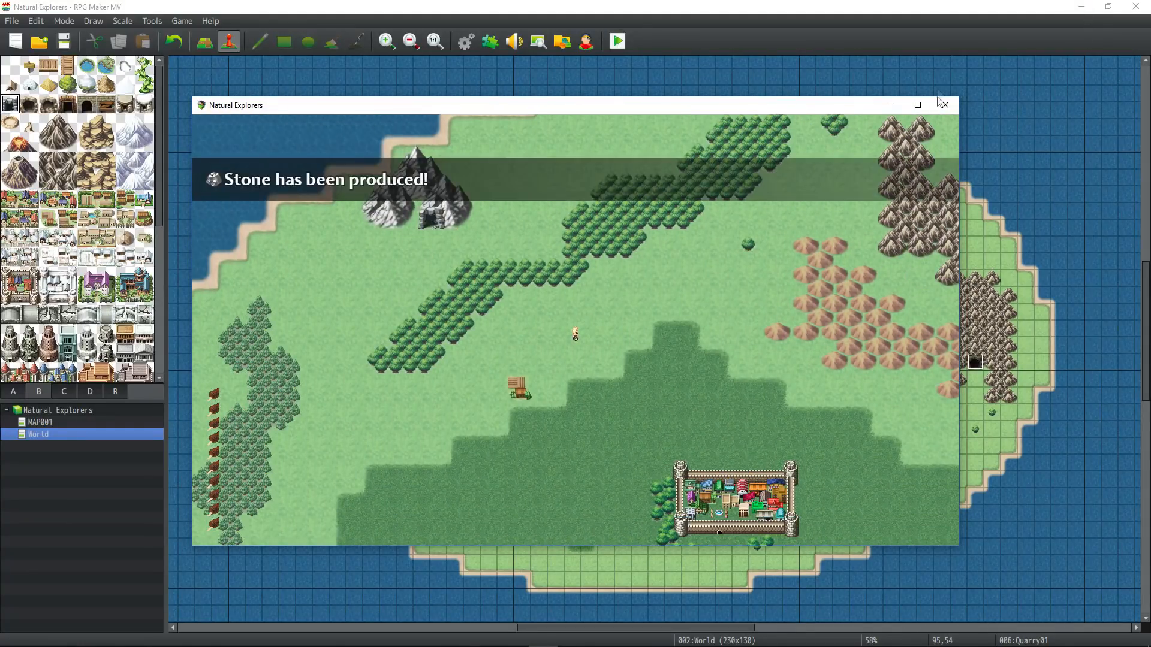
Step: Close the playtest window after the 'Stone has been produced!' message appears
left_click(944, 105)
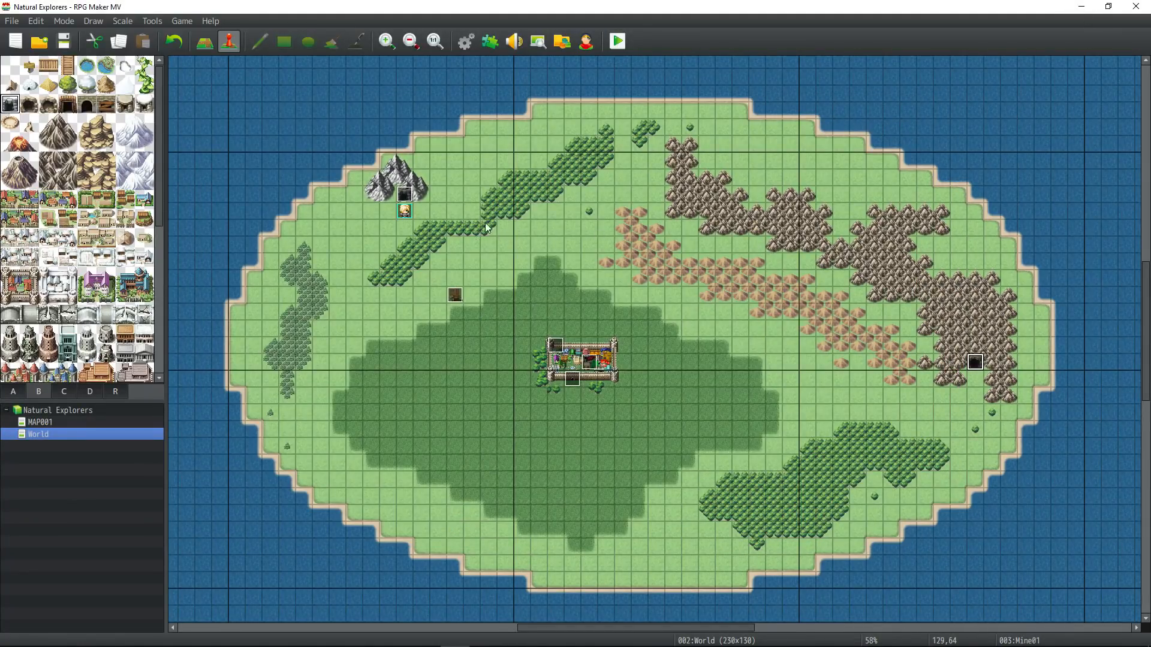
mouse_move(493, 224)
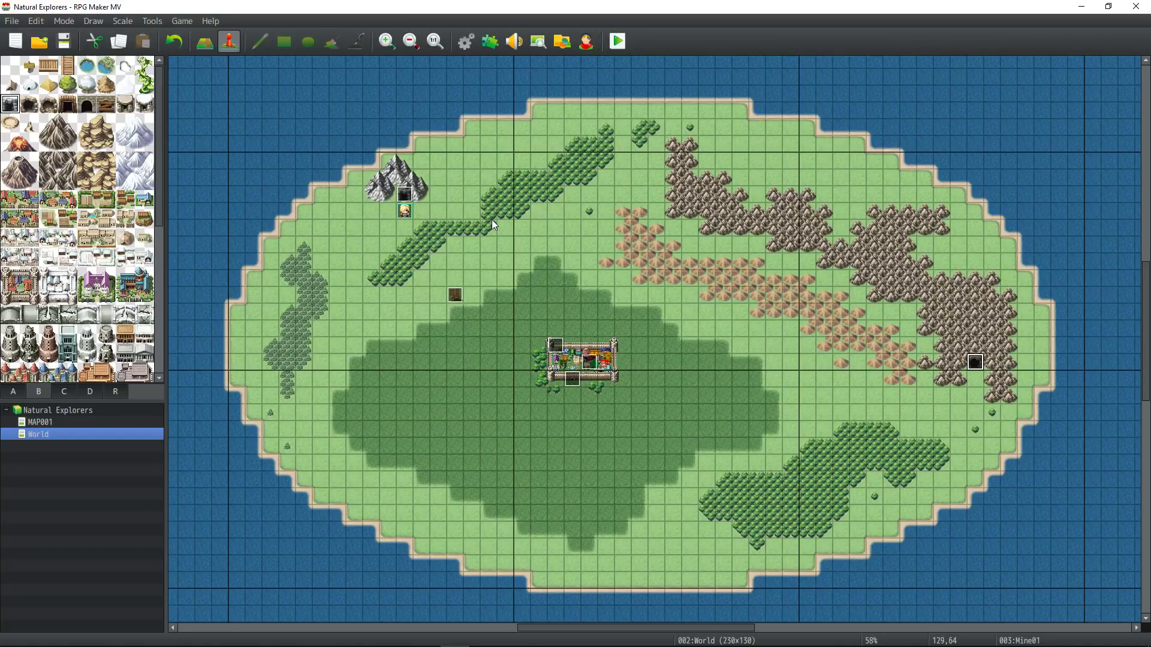